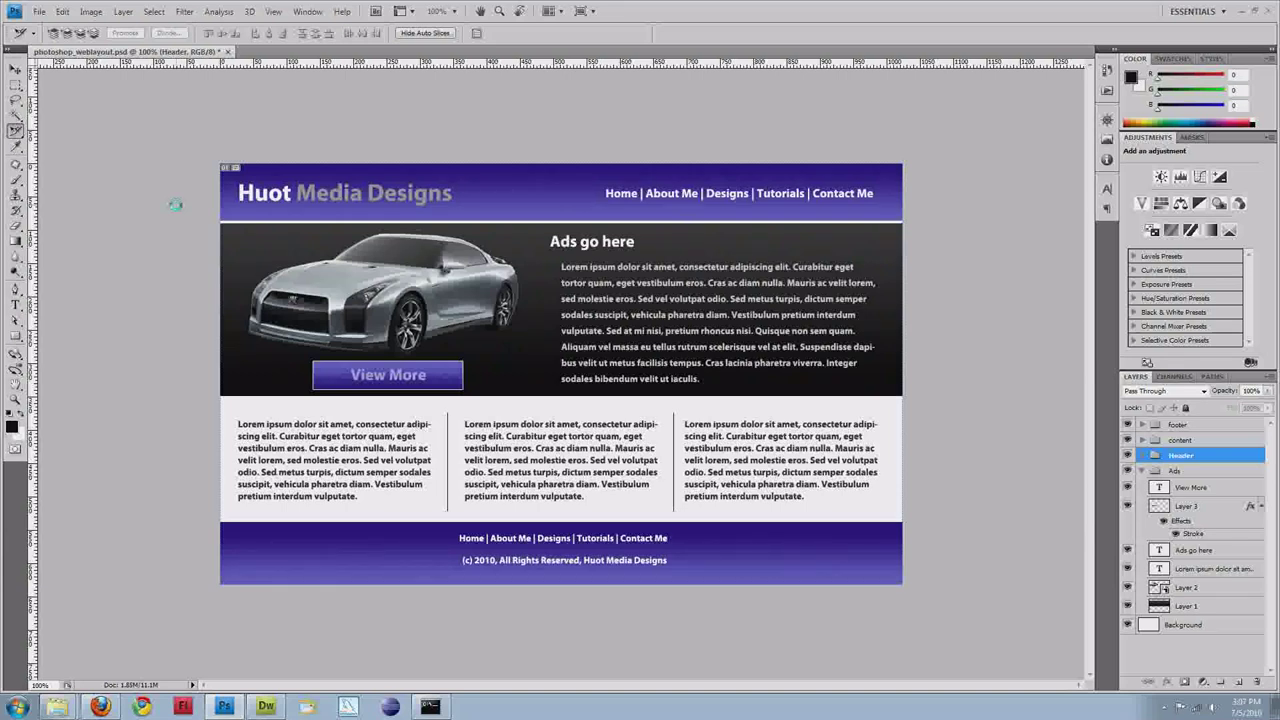
mouse_move(257, 112)
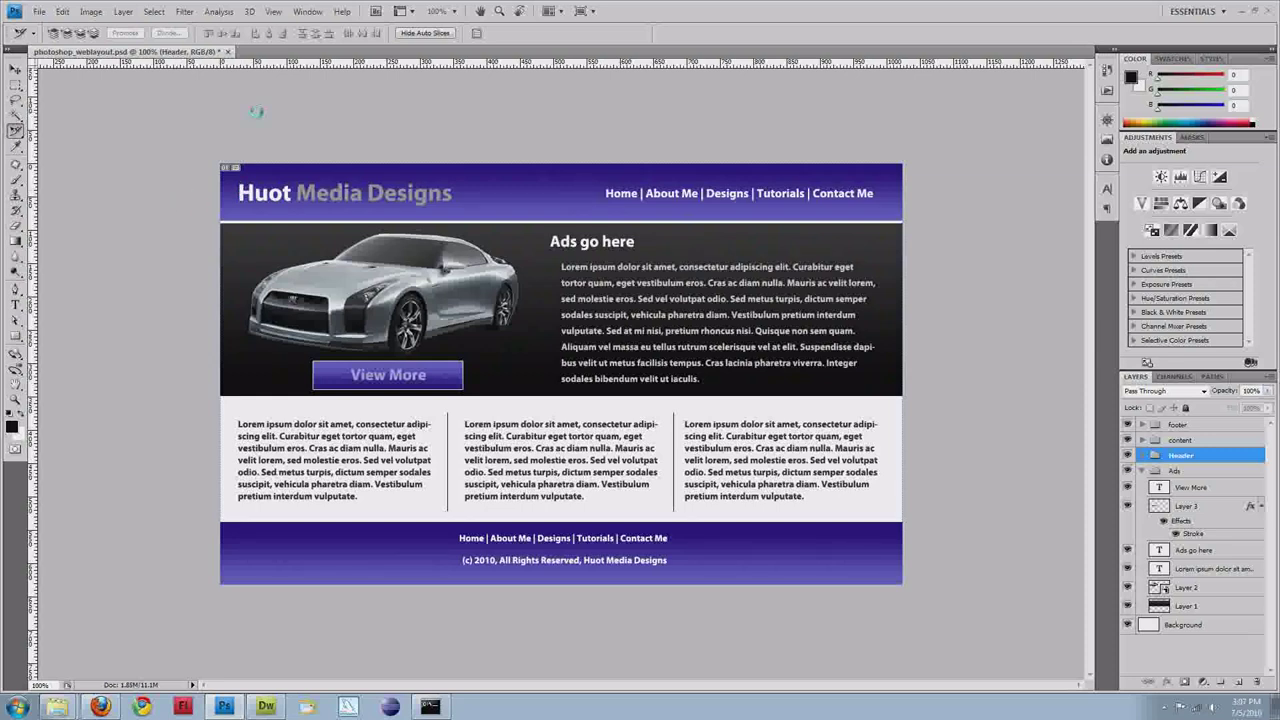
mouse_move(100, 253)
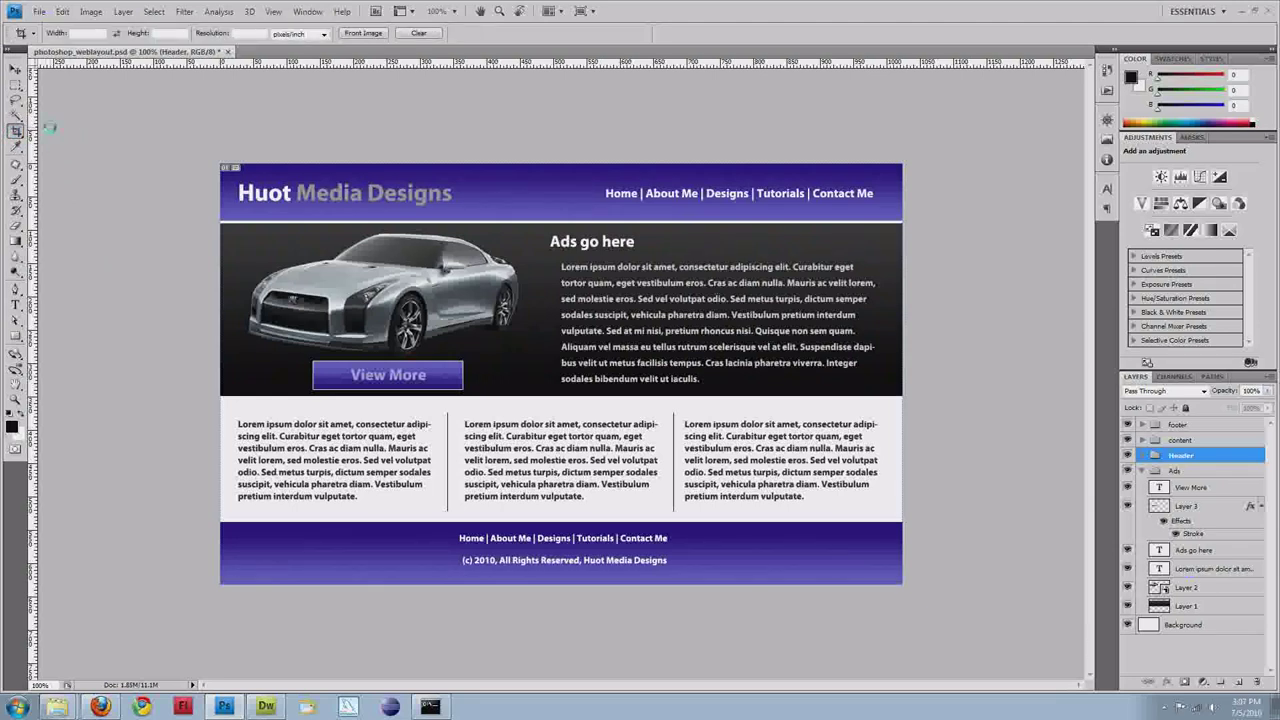
Step: Switch to the Slice Tool to cut narrow left-edge header and ad slices
left_click(16, 130)
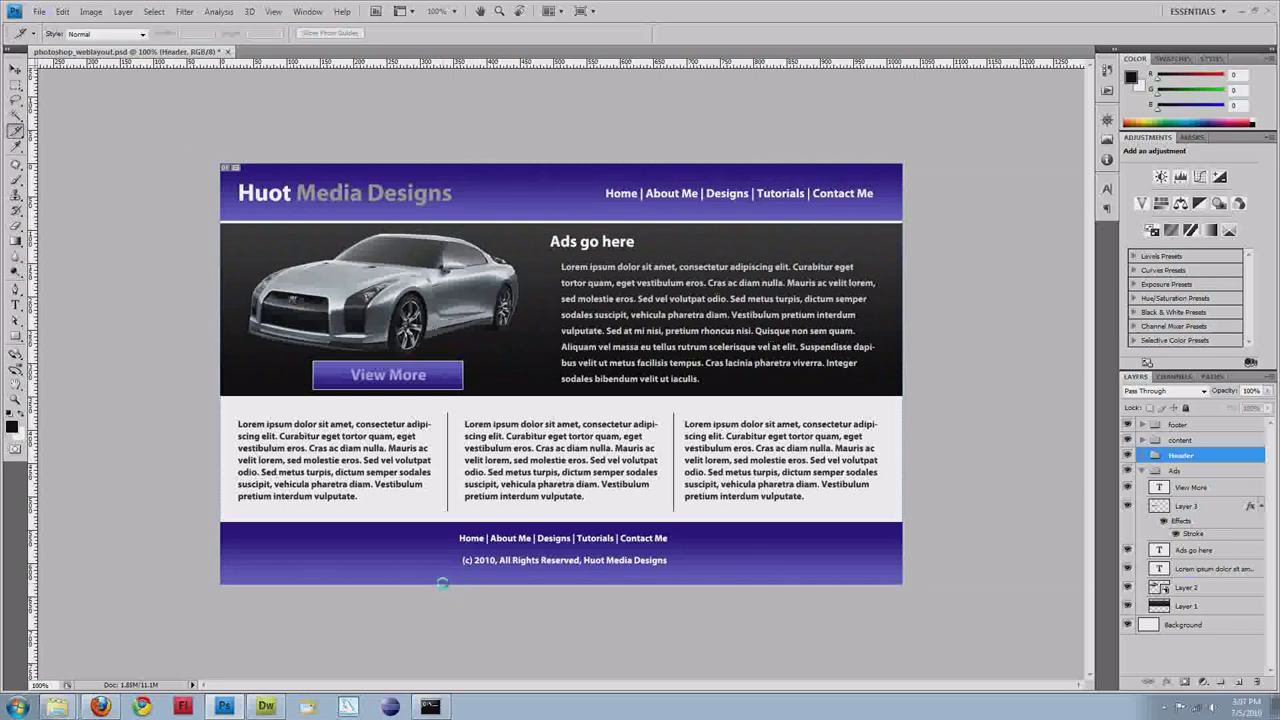
mouse_move(420, 546)
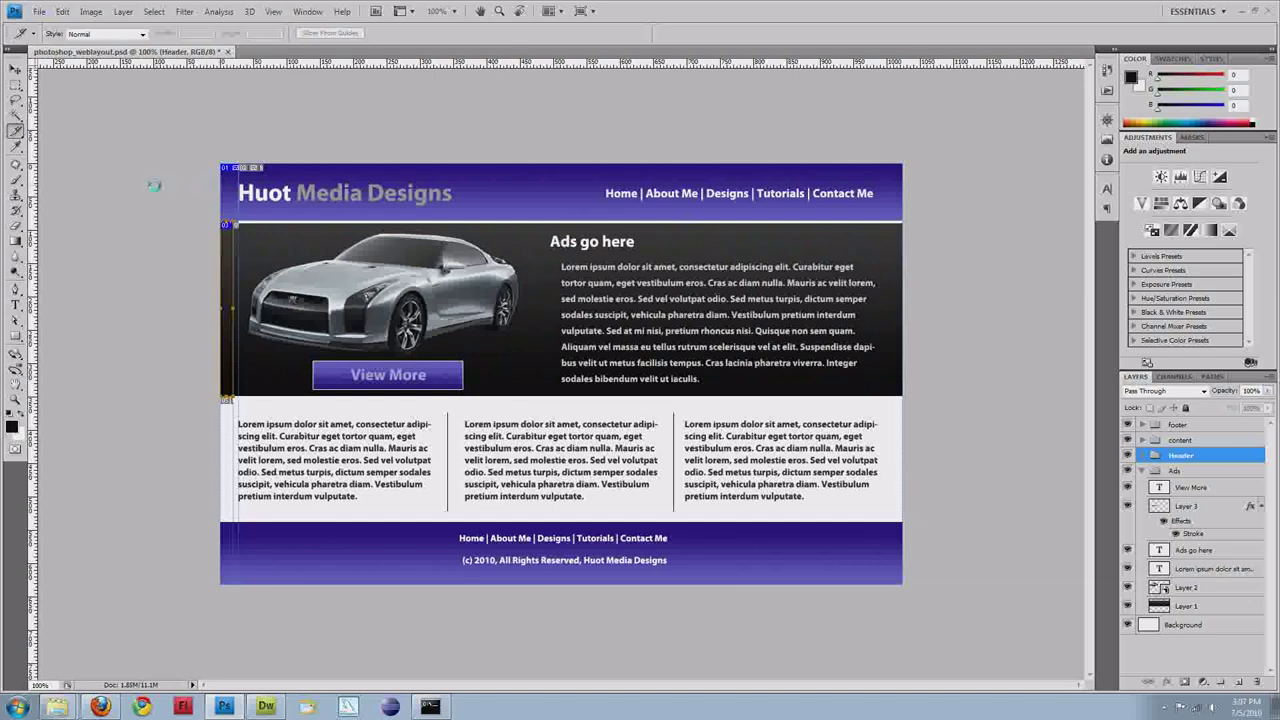
Step: Name the narrow header slice blue_bg and make it 1 pixel wide
left_click(16, 130)
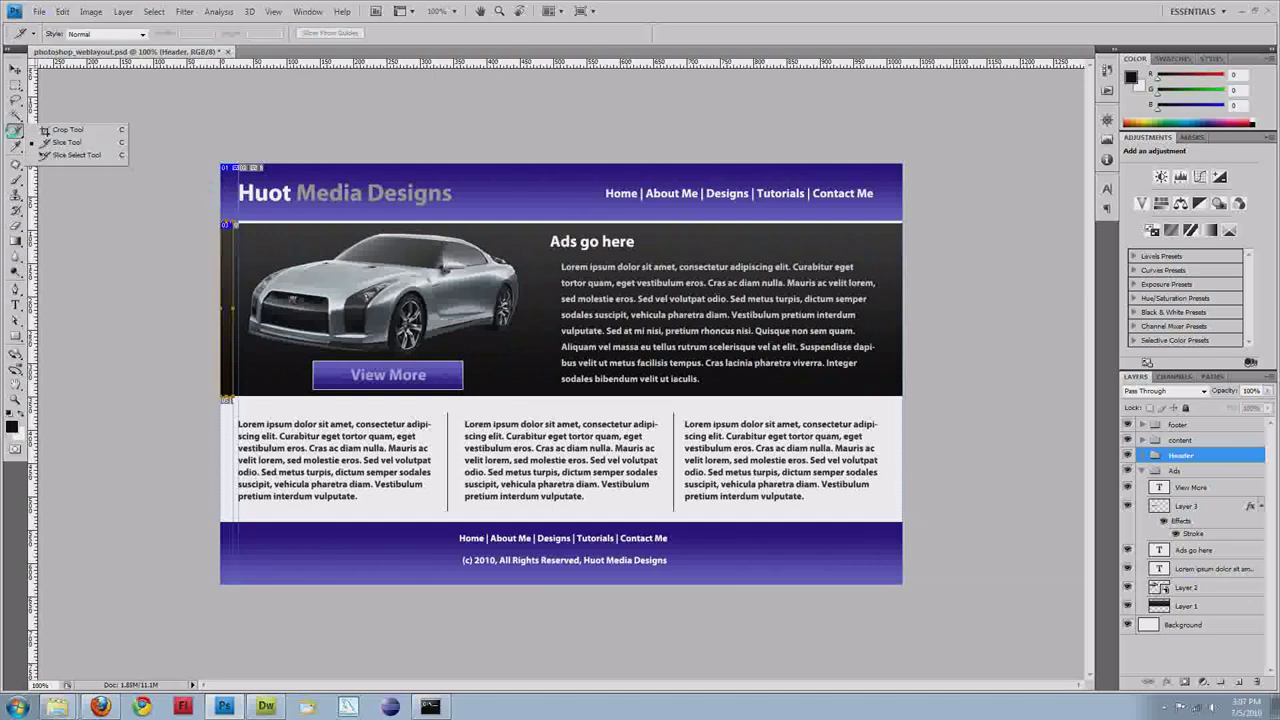
mouse_move(77, 155)
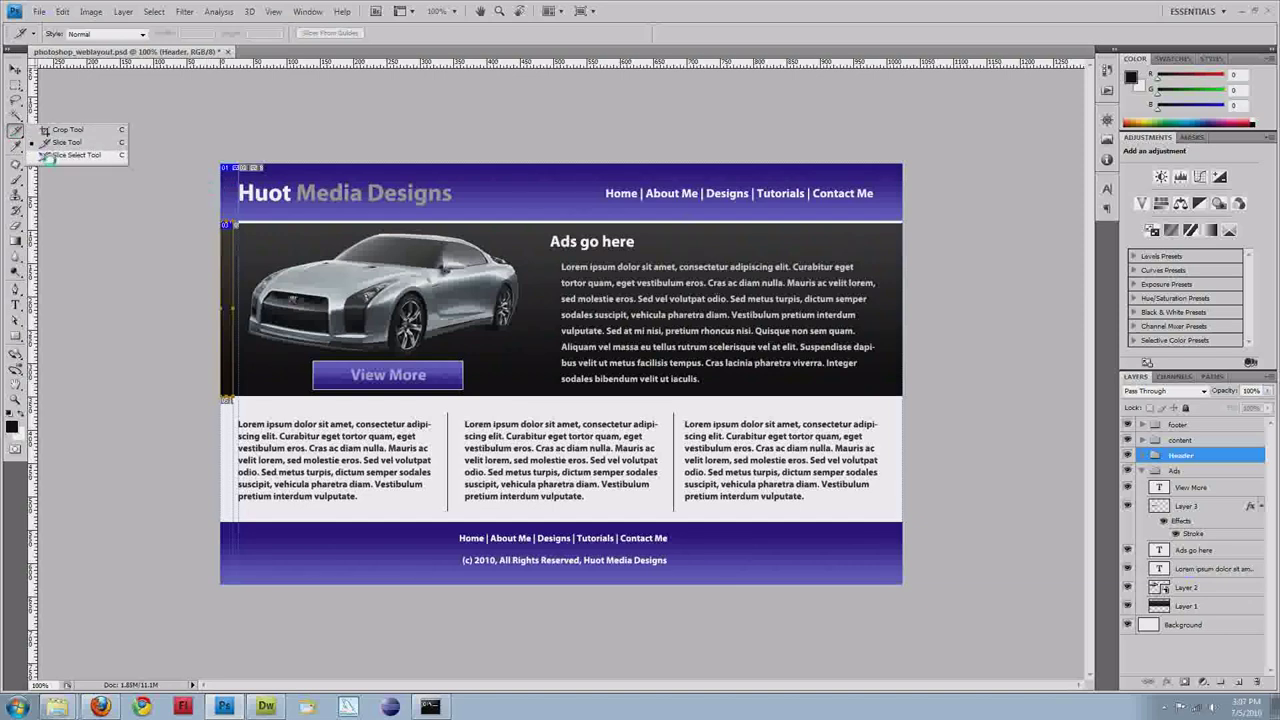
left_click(77, 154)
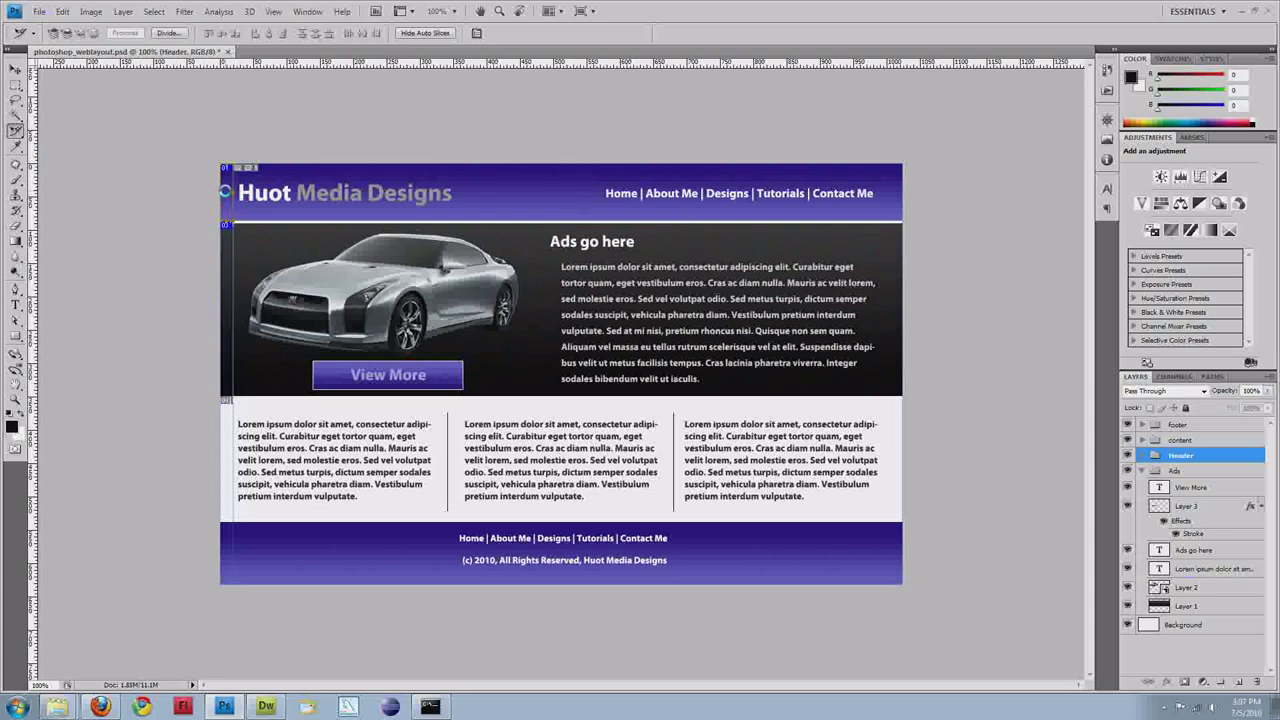
double_click(225, 192)
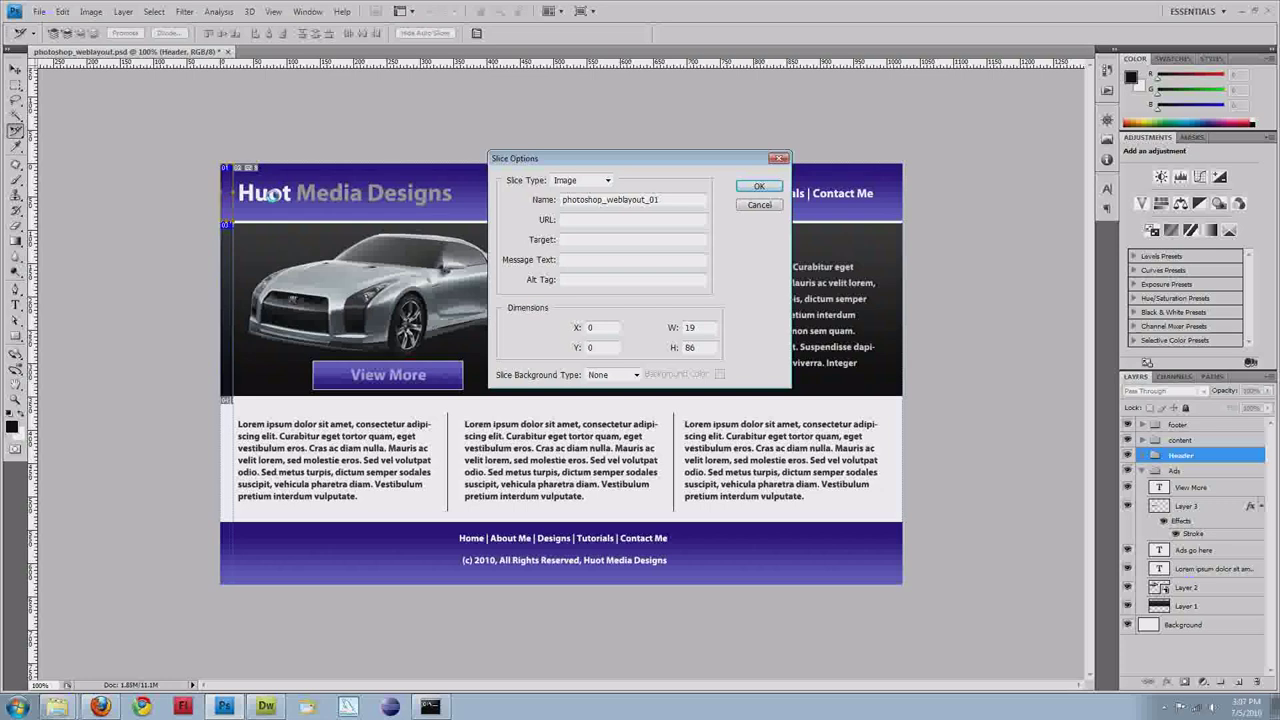
triple_click(632, 199)
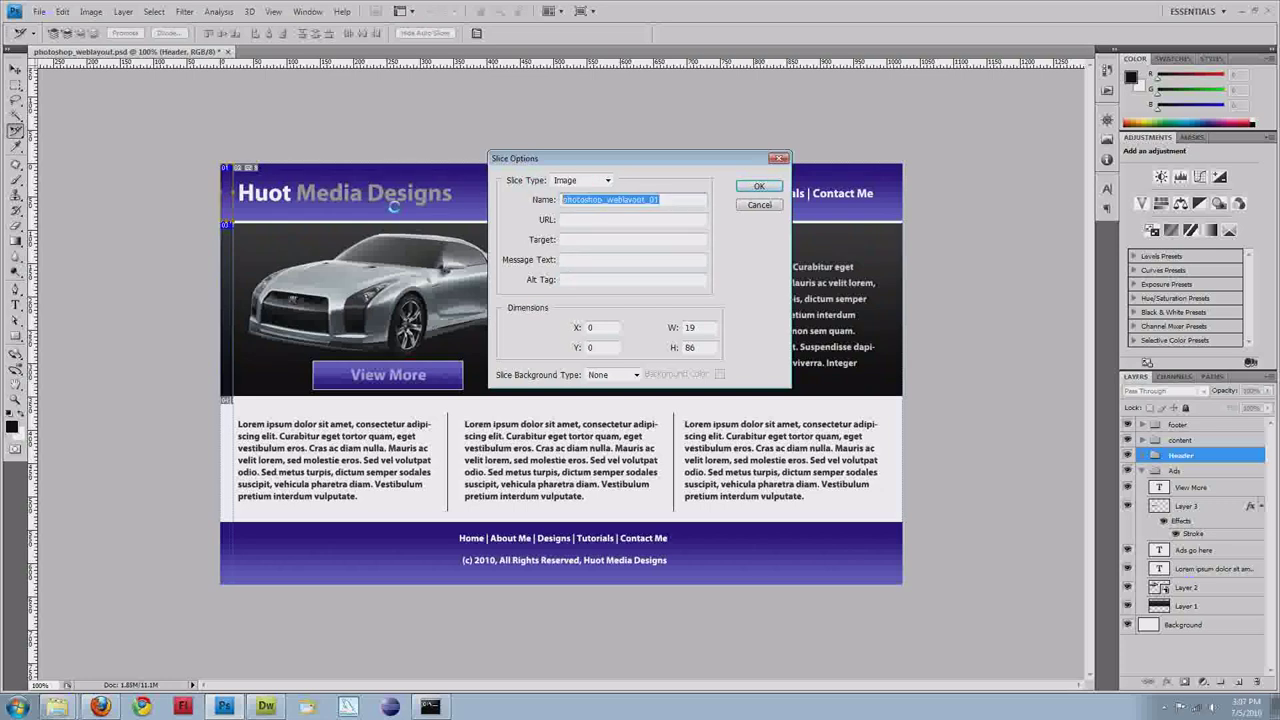
type("head")
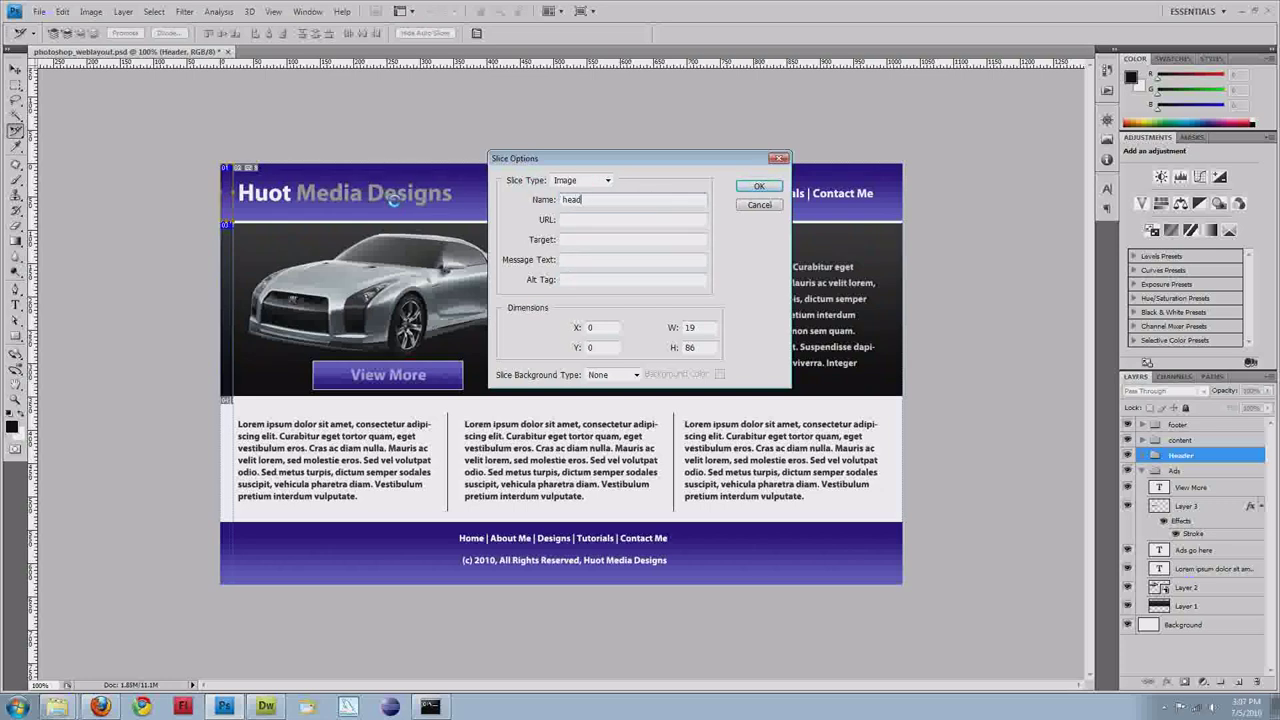
type("blue_b")
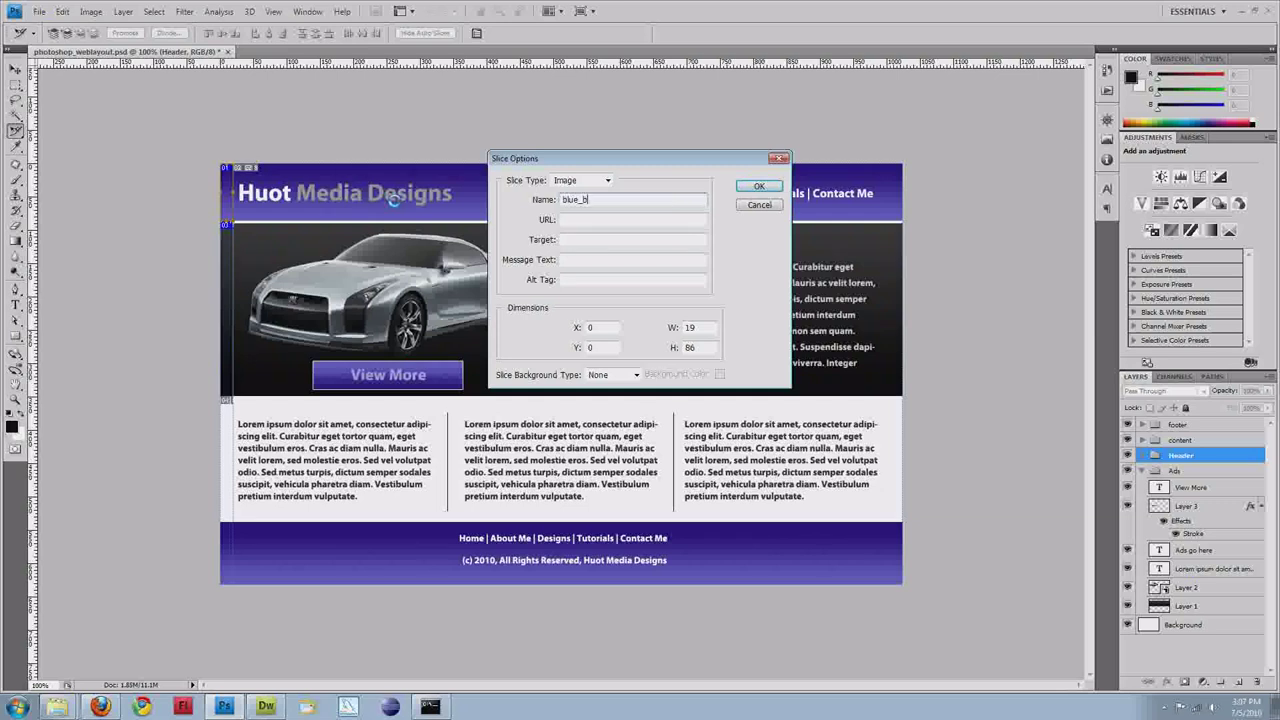
type("g")
left_click(700, 327)
type("1")
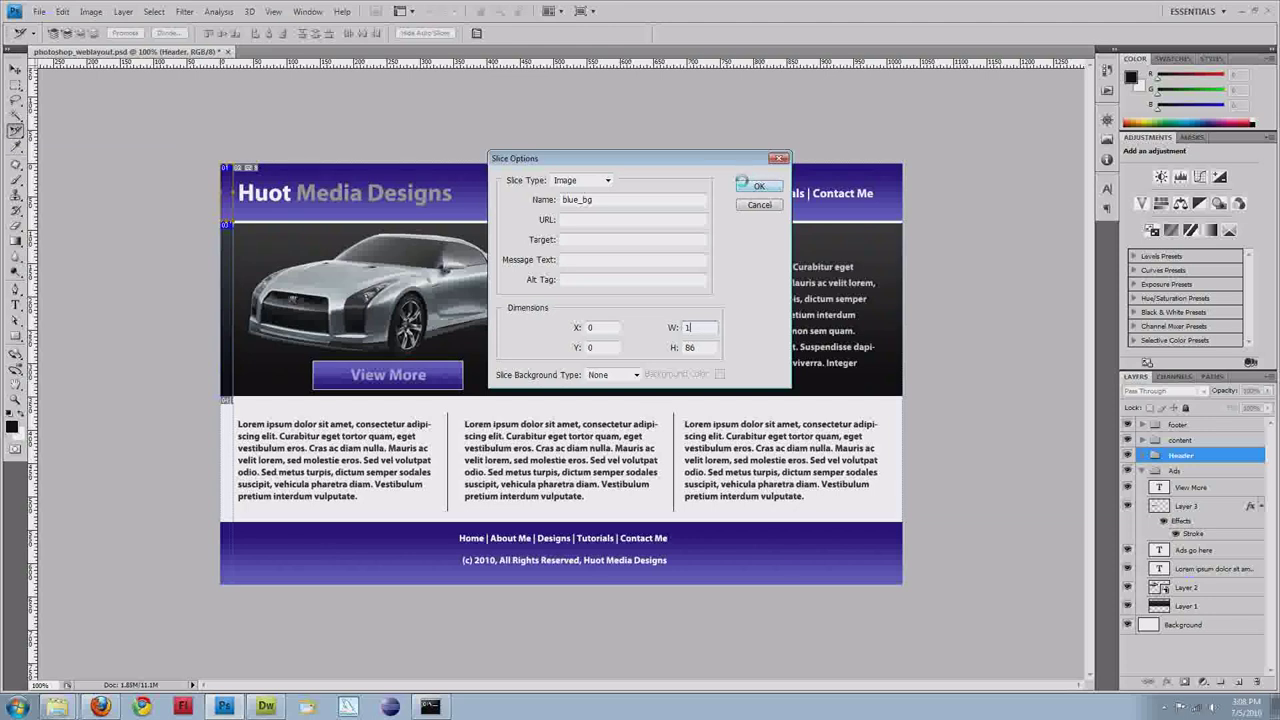
left_click(759, 185)
type("a")
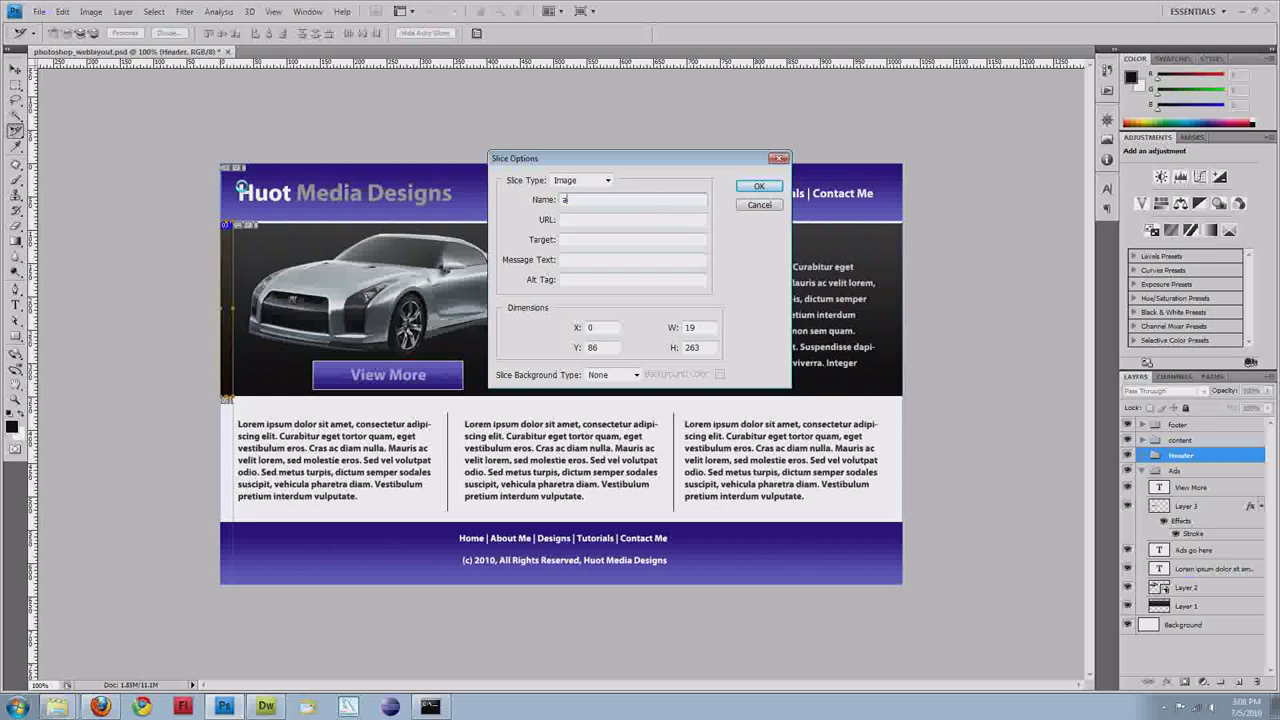
Step: Name the ad-area slice ad_bg with a 1-pixel width
type("d_bg")
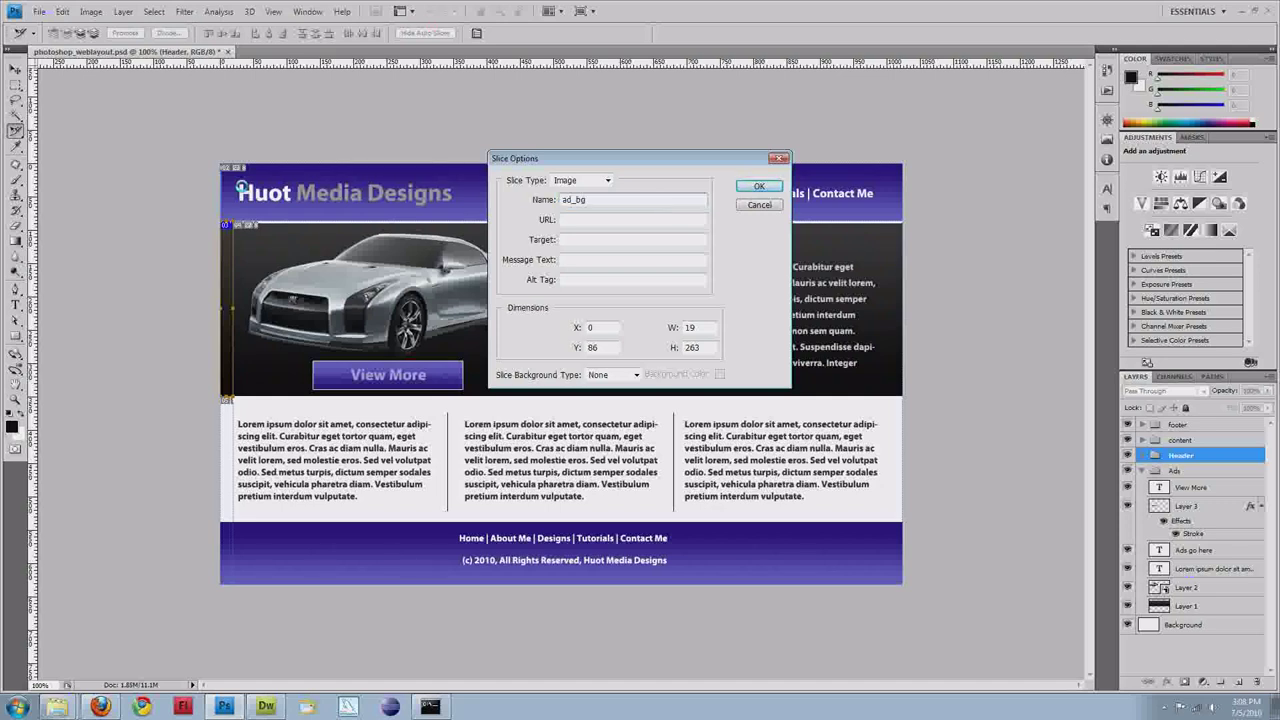
triple_click(693, 327)
type("1")
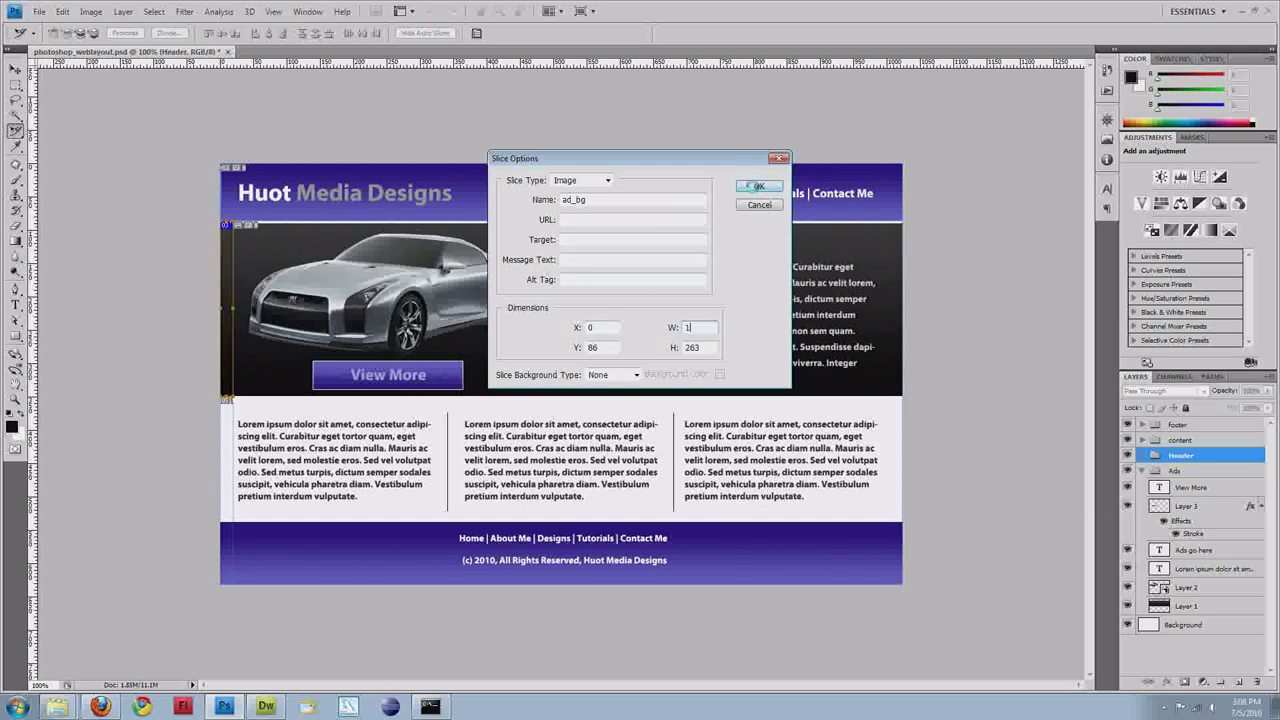
left_click(757, 186)
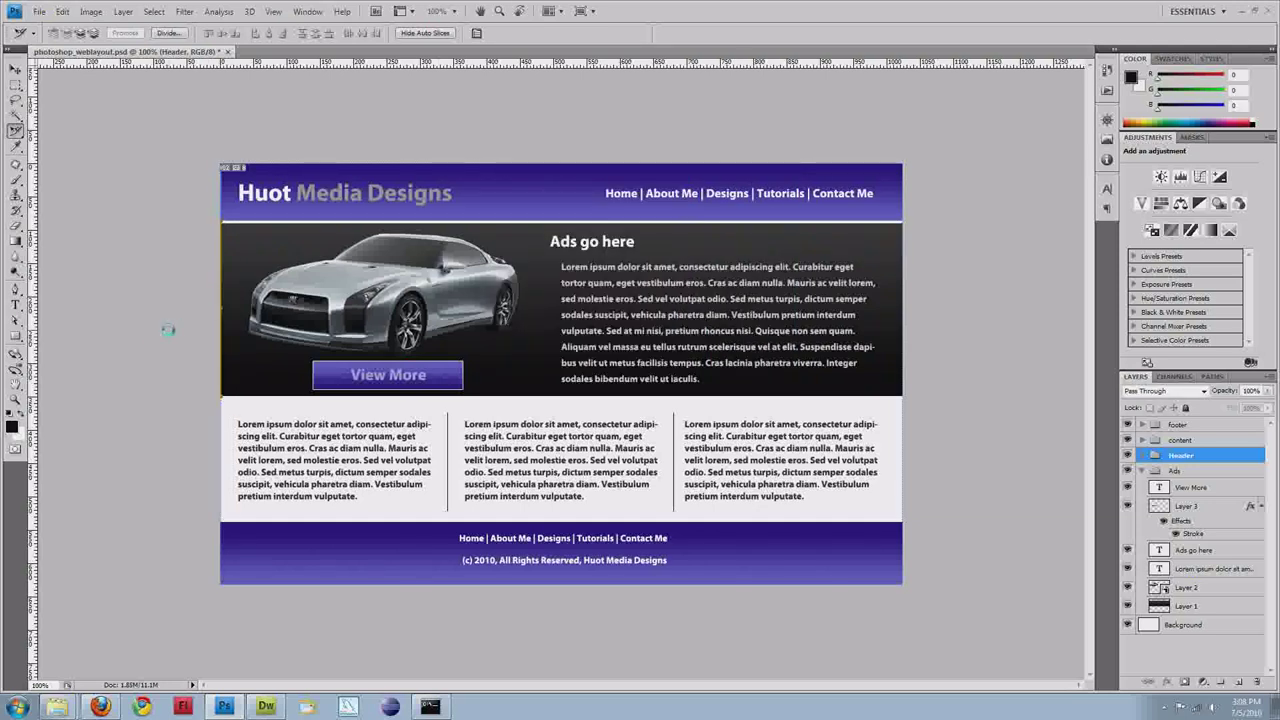
mouse_move(360, 198)
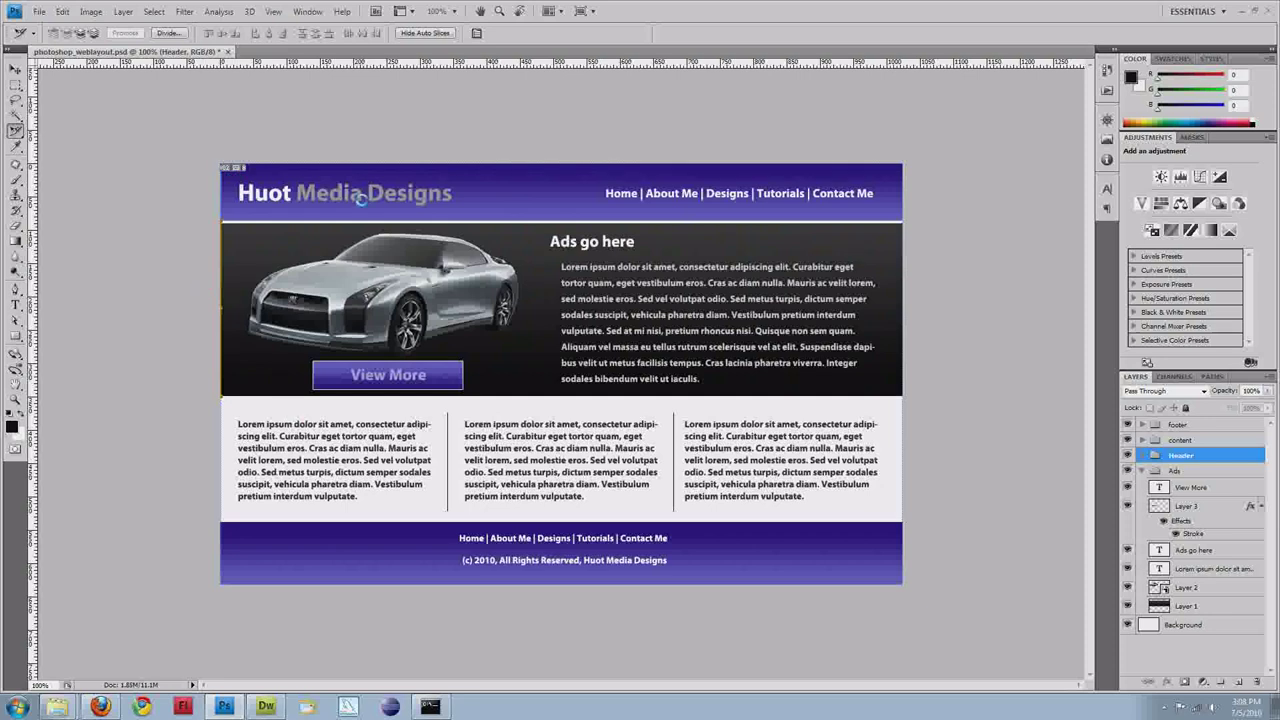
mouse_move(261, 226)
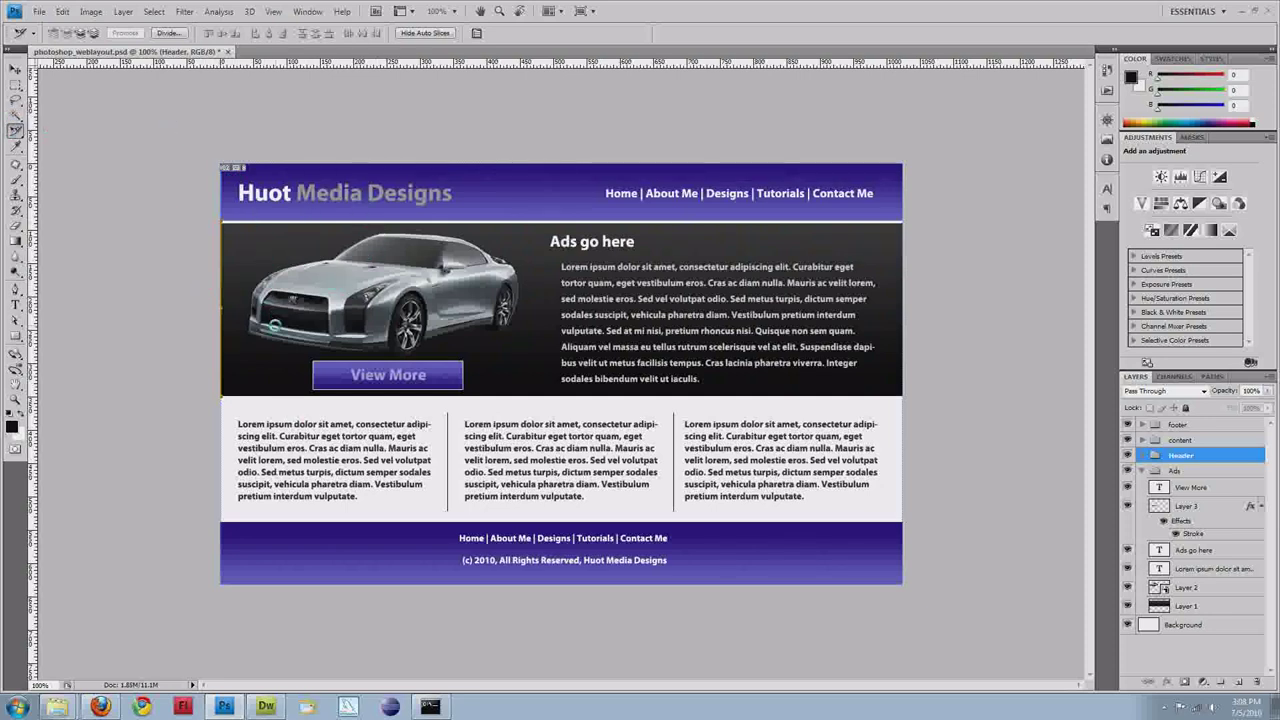
mouse_move(388, 368)
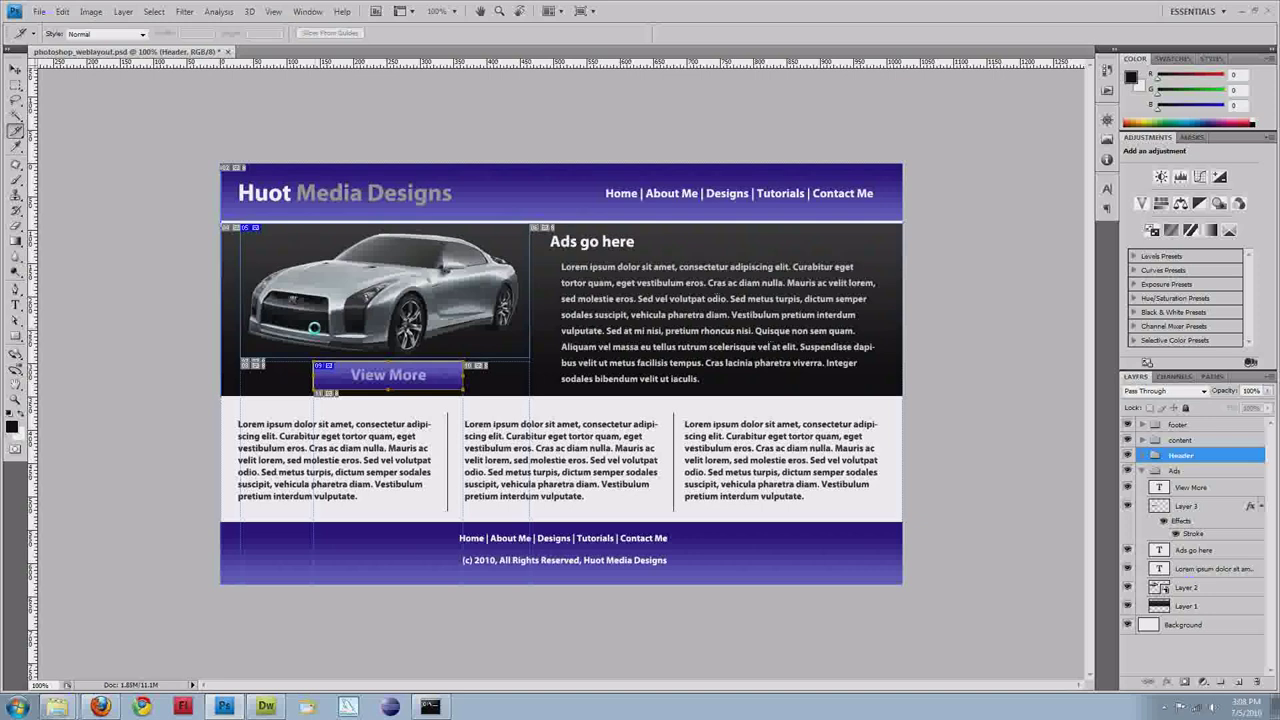
Step: Using Slice Select, tighten the car slice's edge around the car photo
left_click(16, 130)
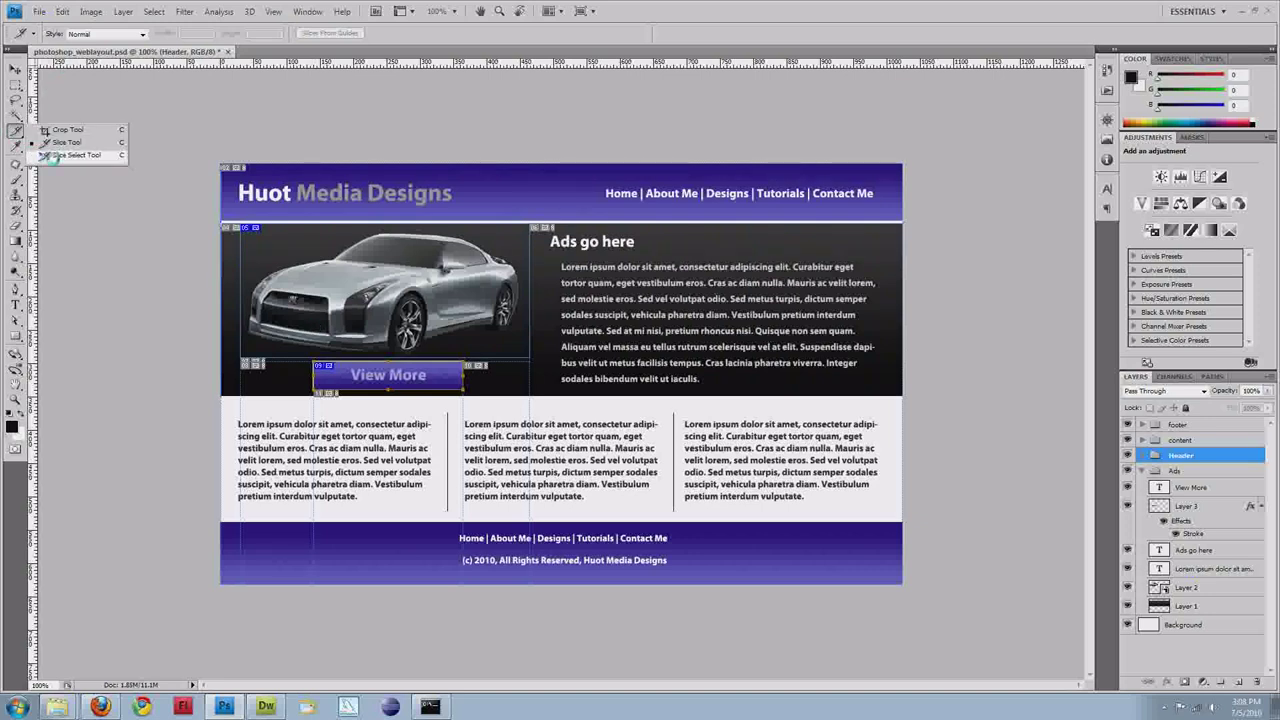
left_click(75, 155)
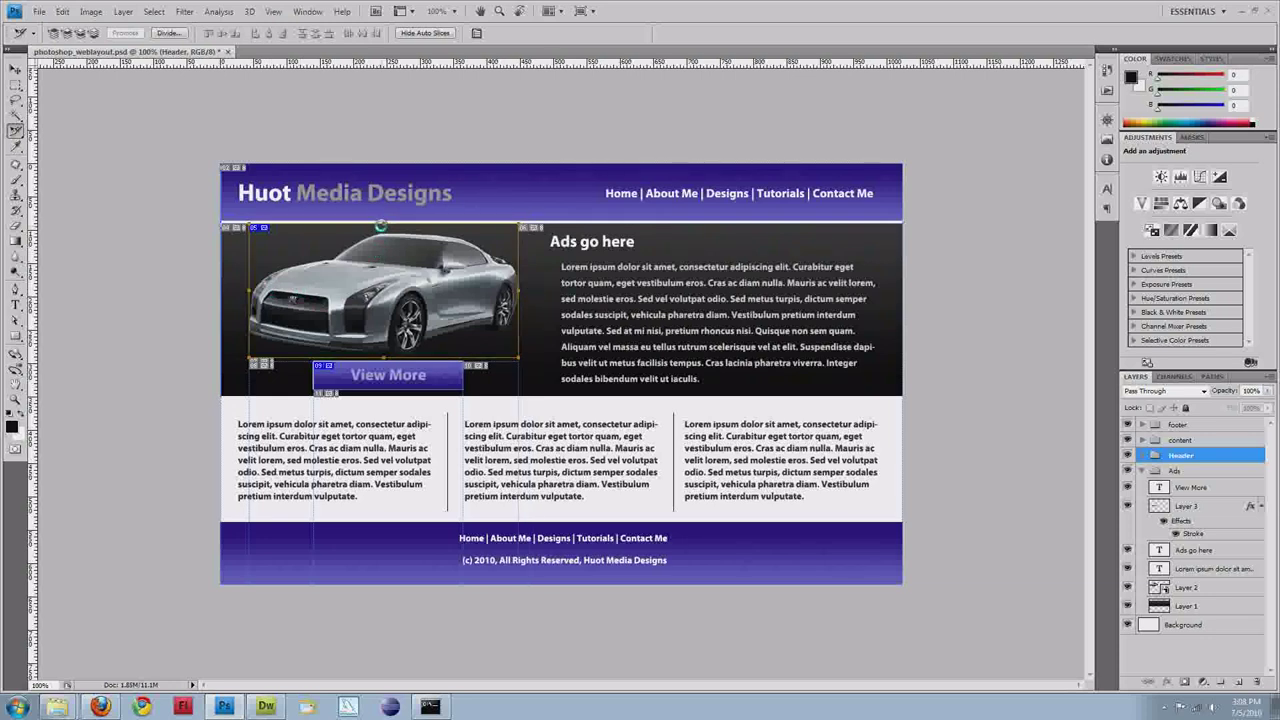
left_click_drag(381, 226, 388, 355)
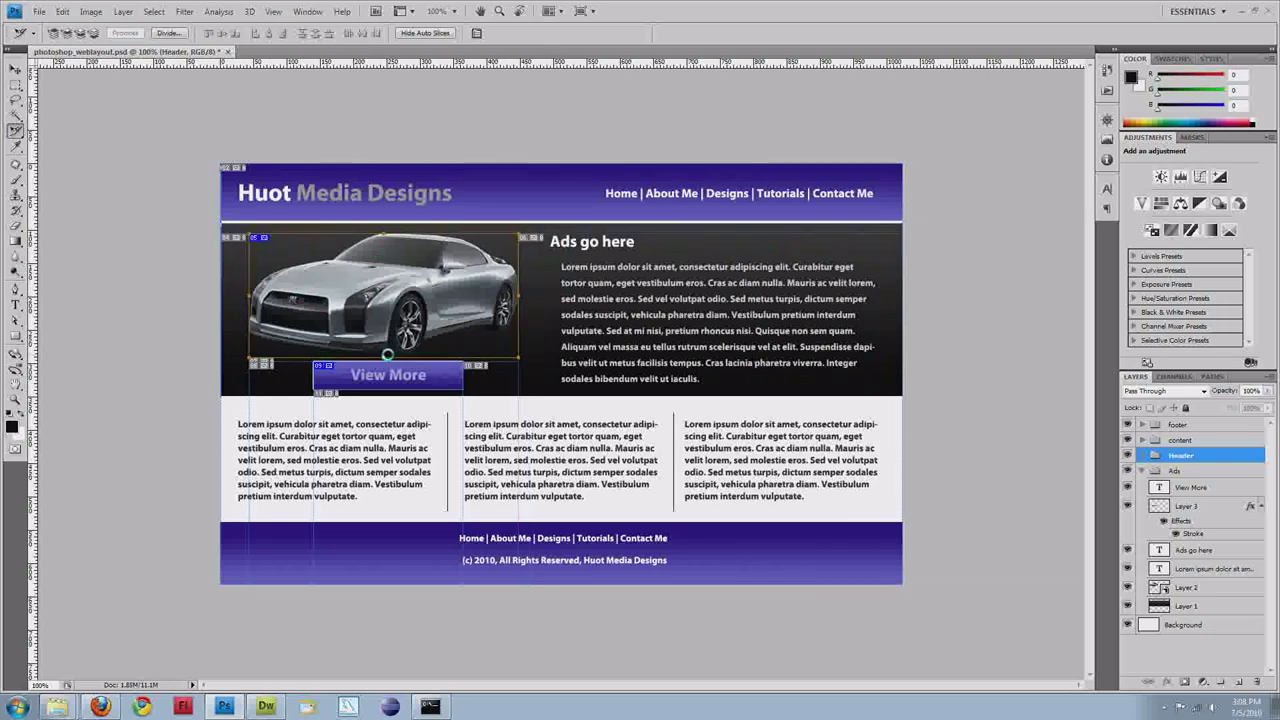
mouse_move(412, 387)
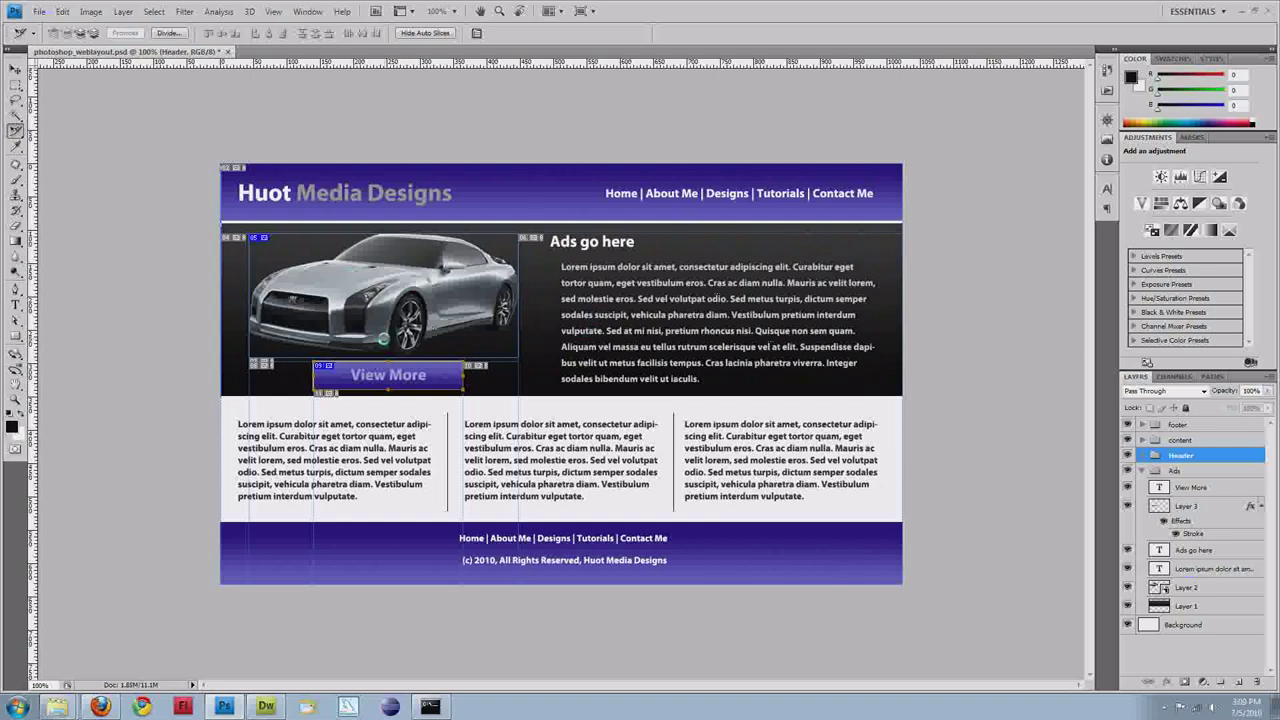
mouse_move(507, 258)
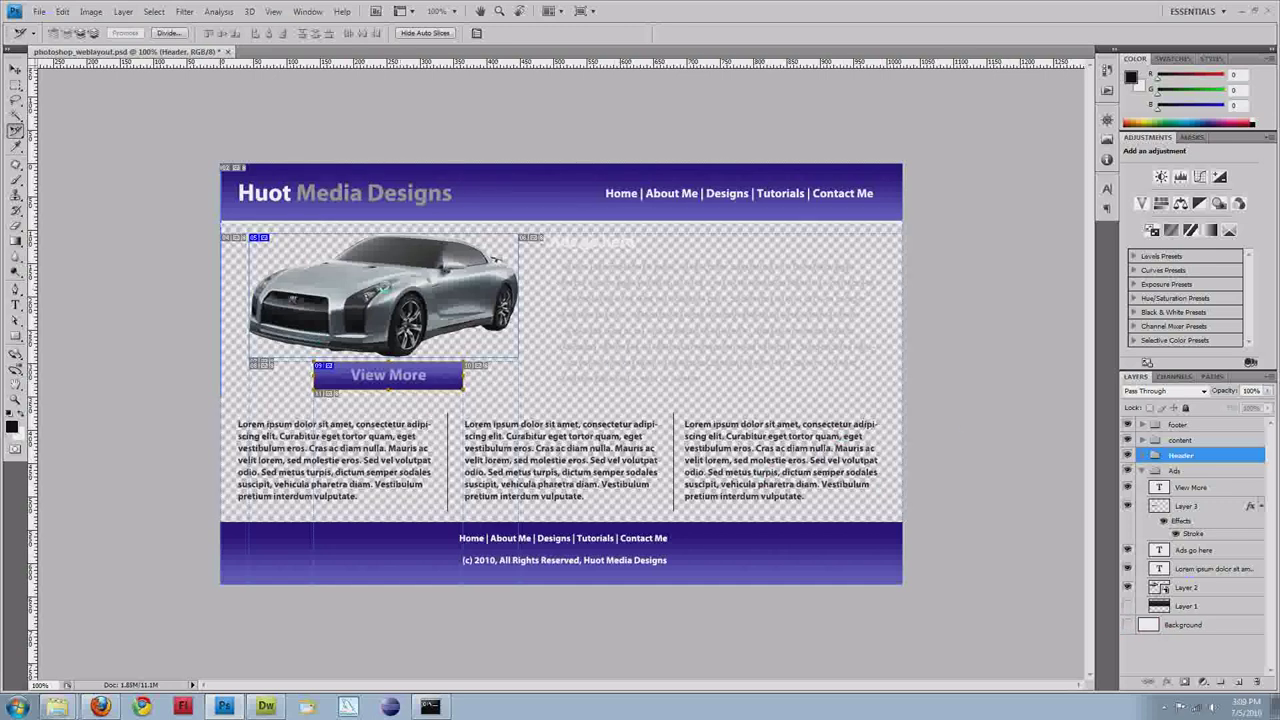
mouse_move(445, 232)
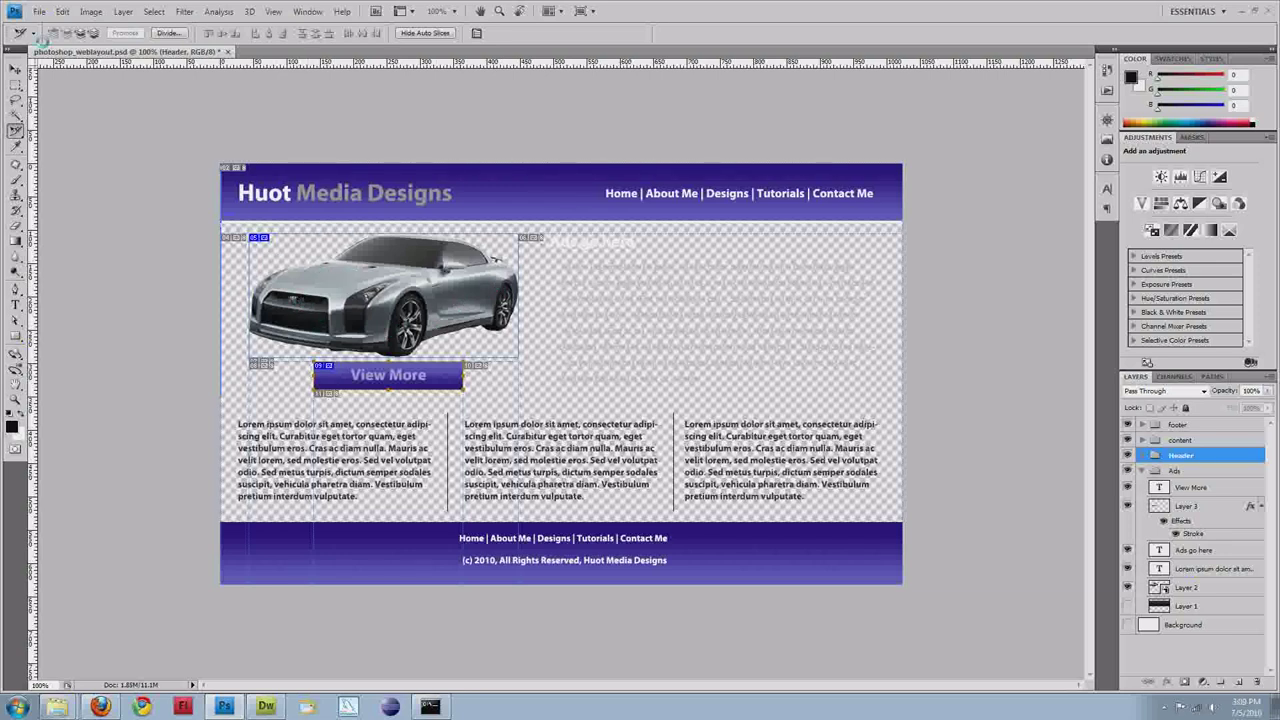
Step: Open Save for Web & Devices in 2-Up view to compare original and optimized
left_click(39, 11)
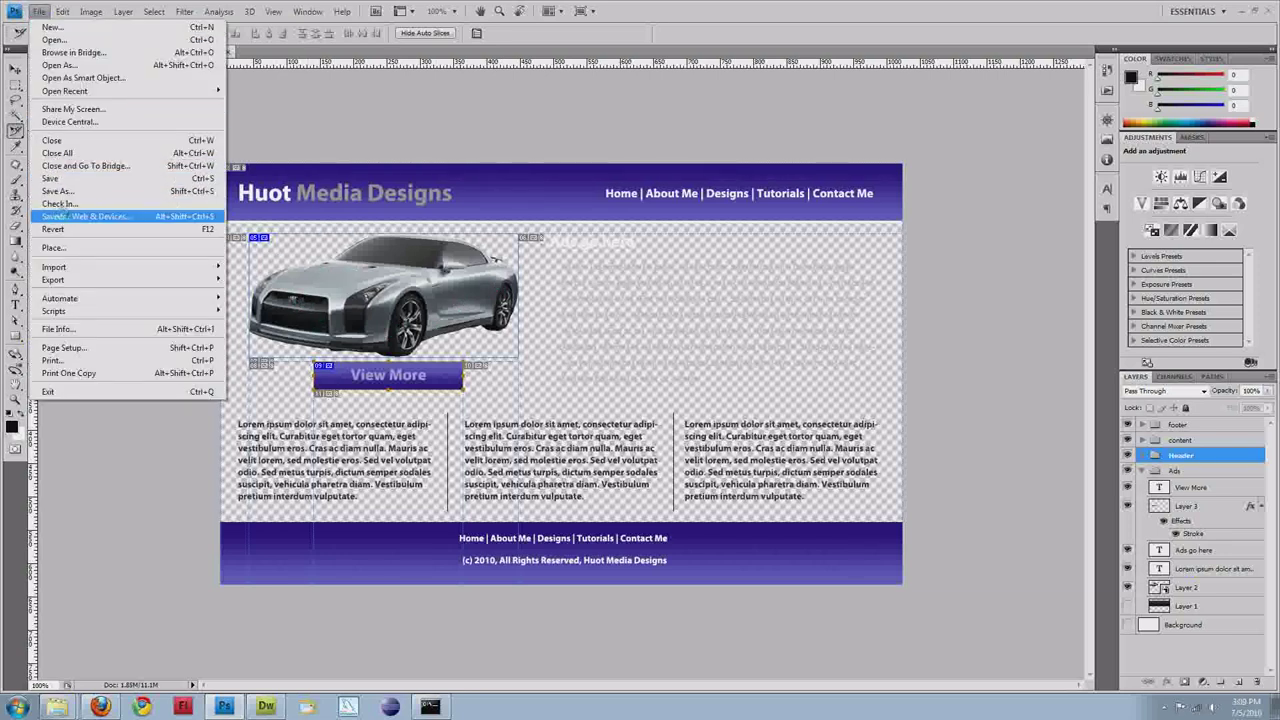
left_click(86, 216)
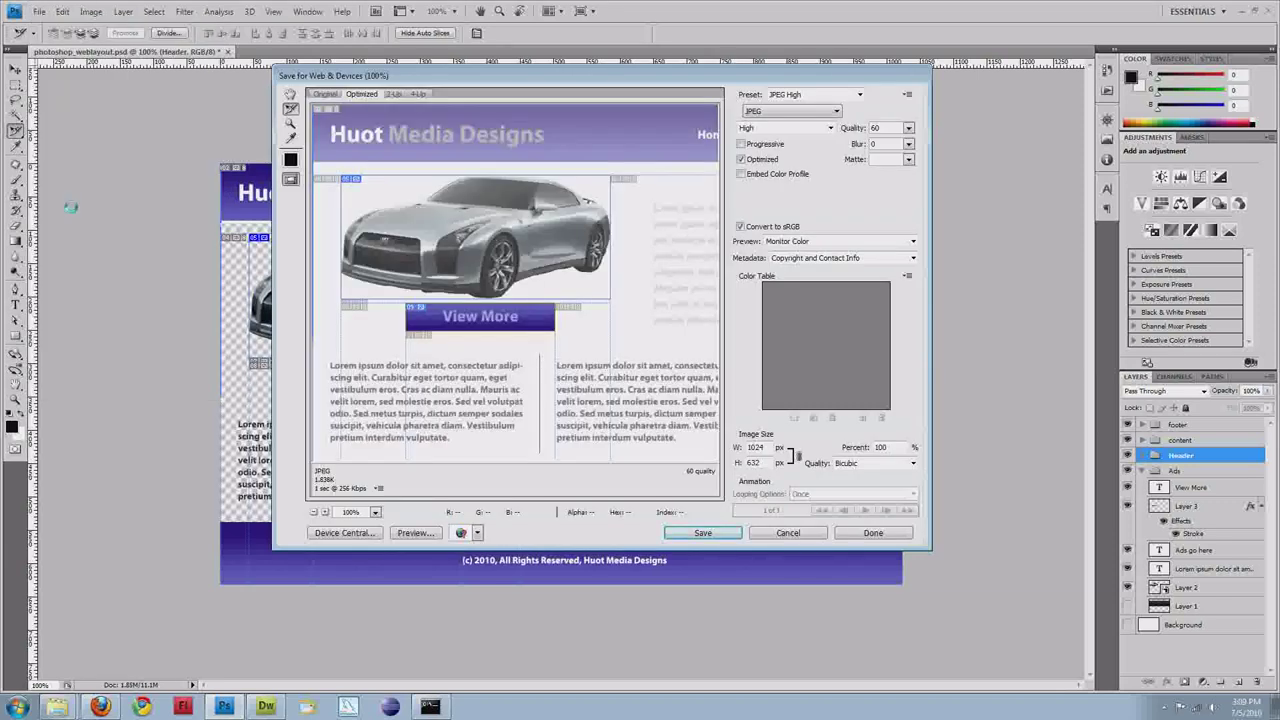
mouse_move(210, 150)
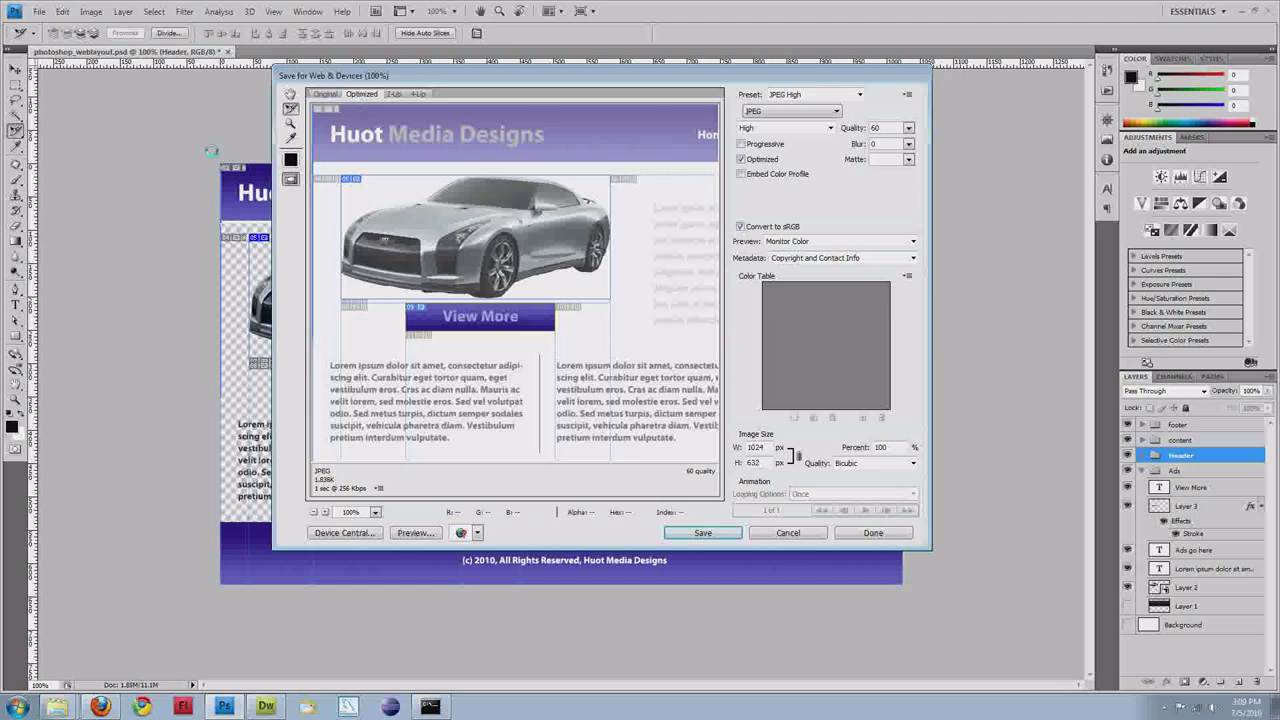
mouse_move(332, 160)
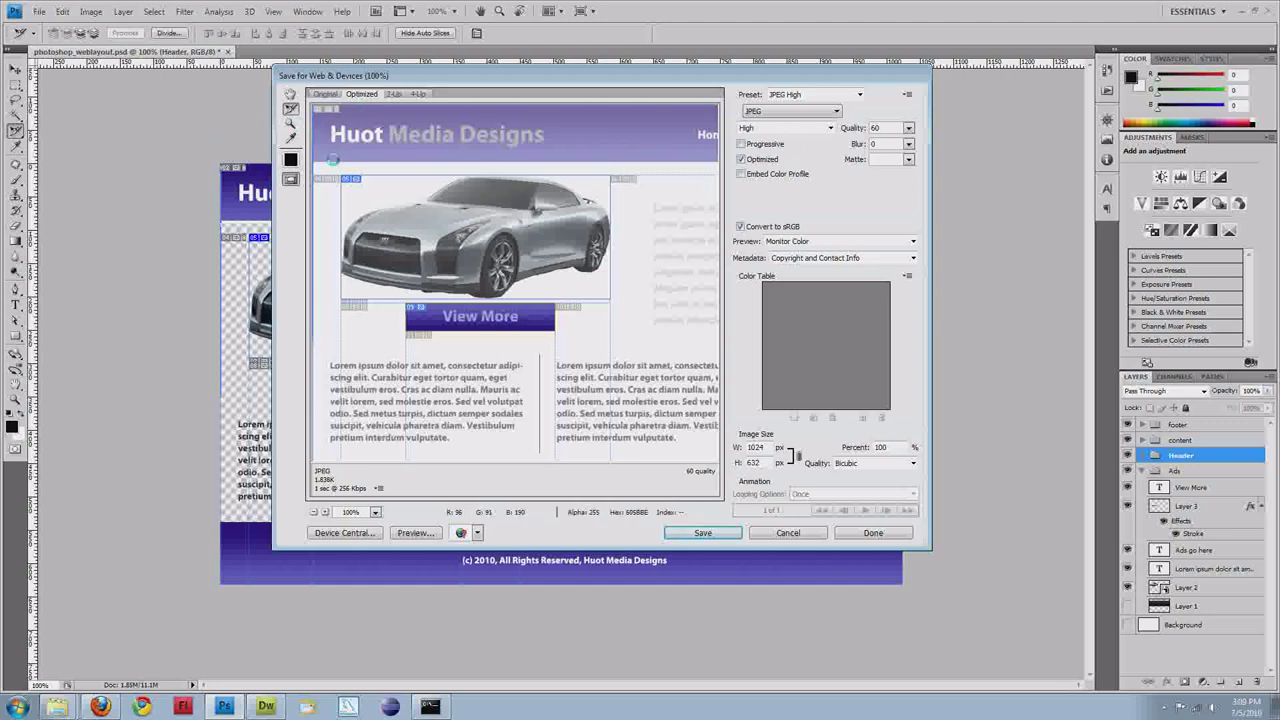
mouse_move(417, 147)
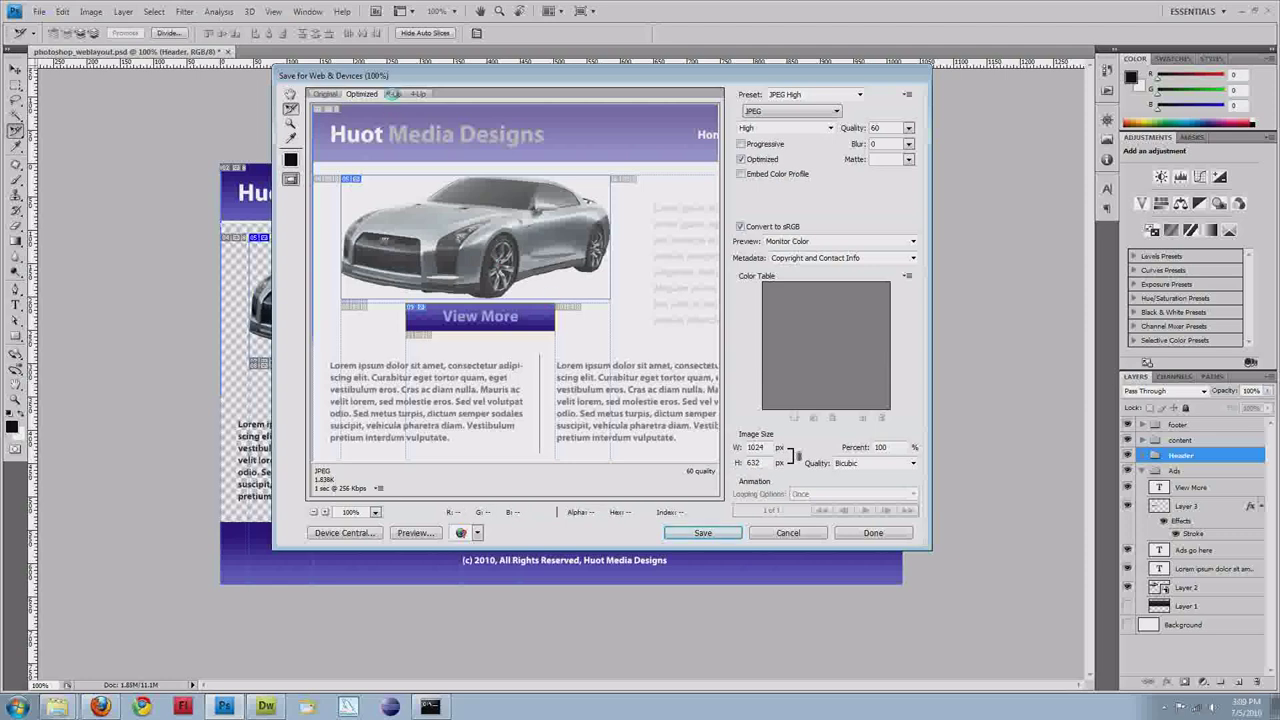
left_click(393, 93)
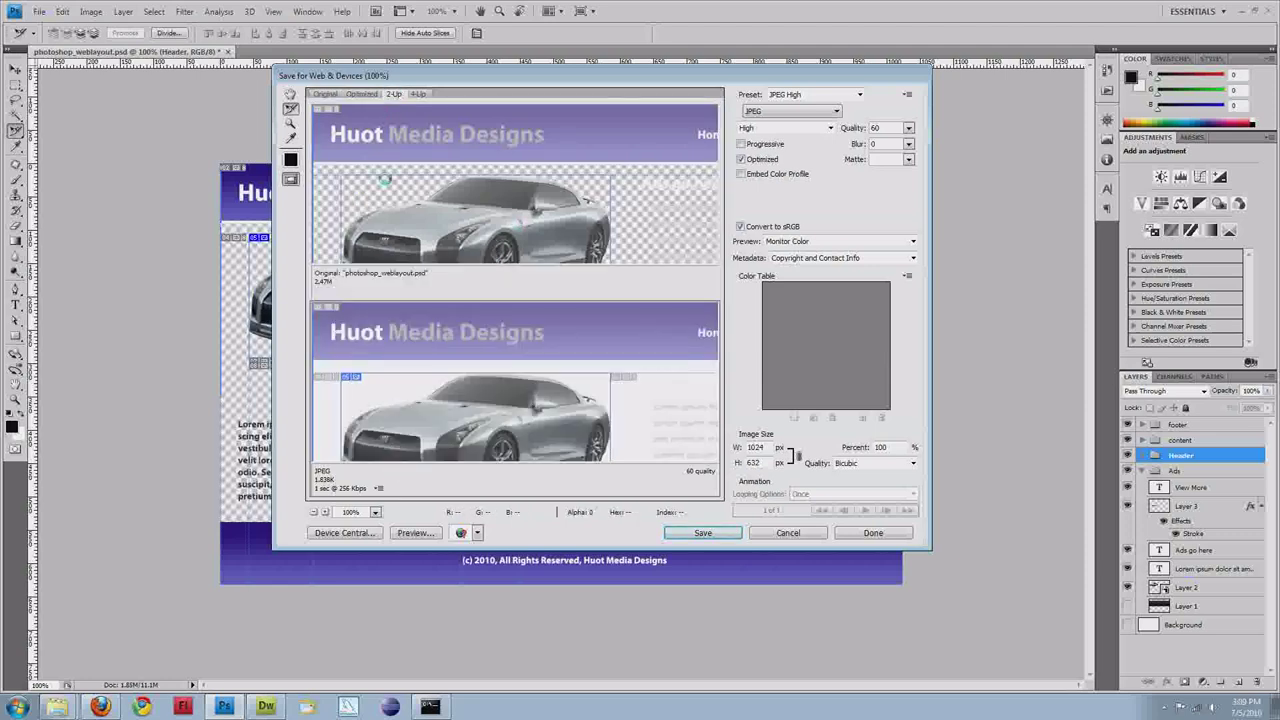
mouse_move(335, 153)
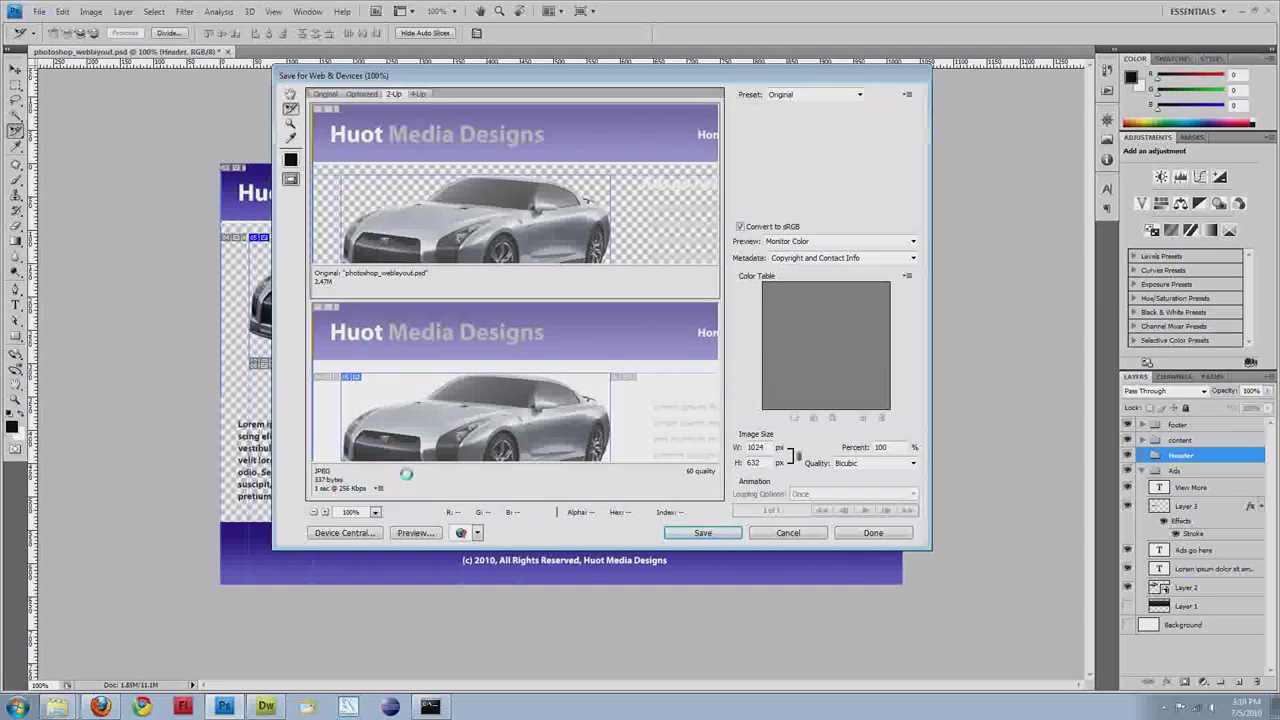
mouse_move(434, 145)
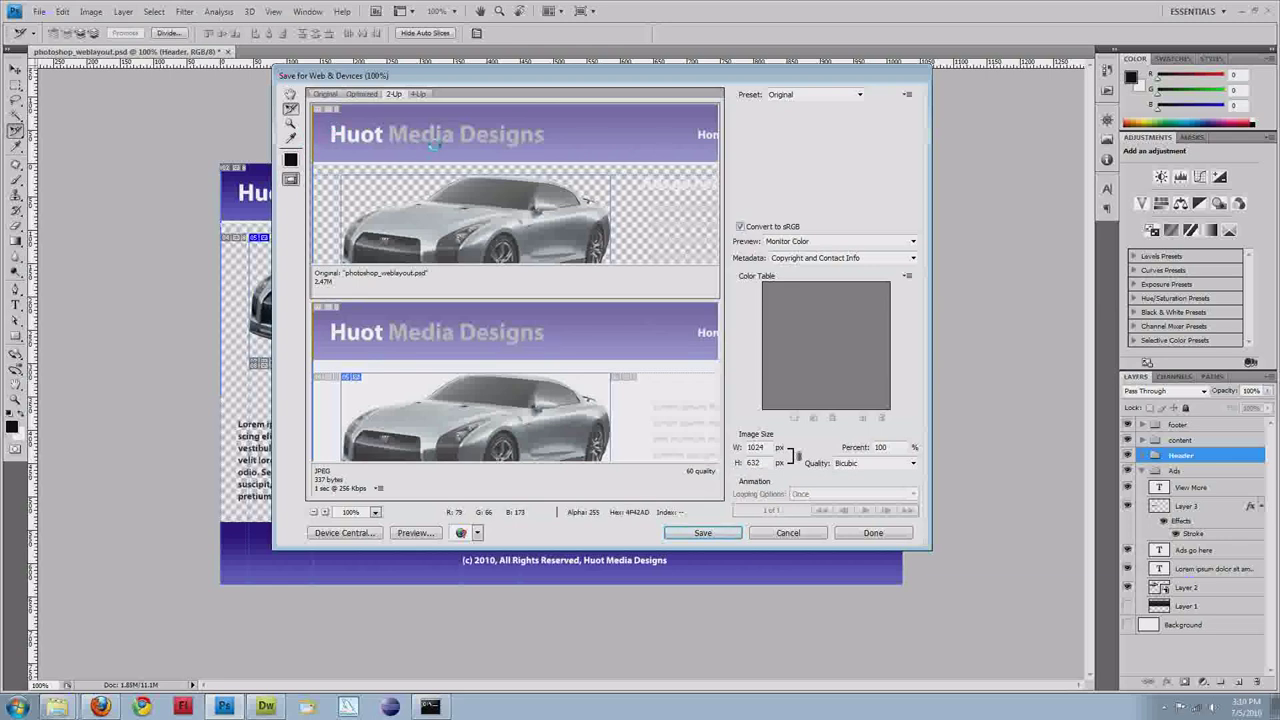
mouse_move(315, 133)
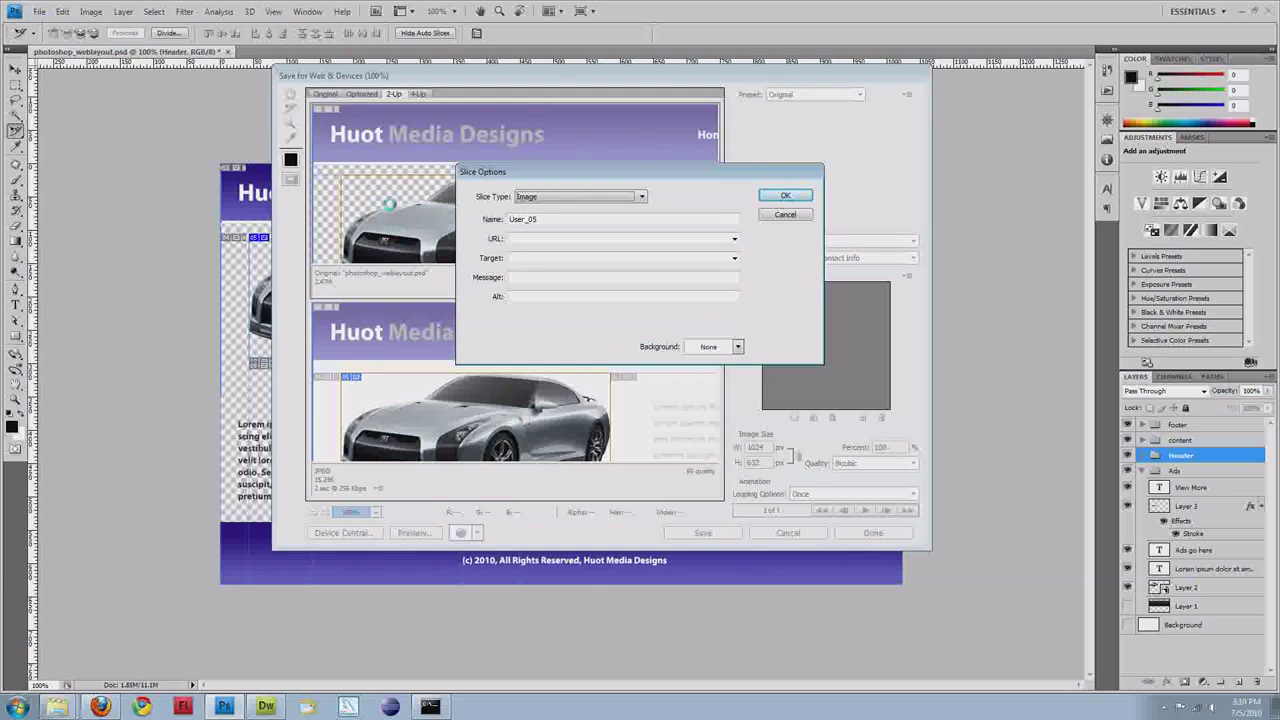
mouse_move(548, 219)
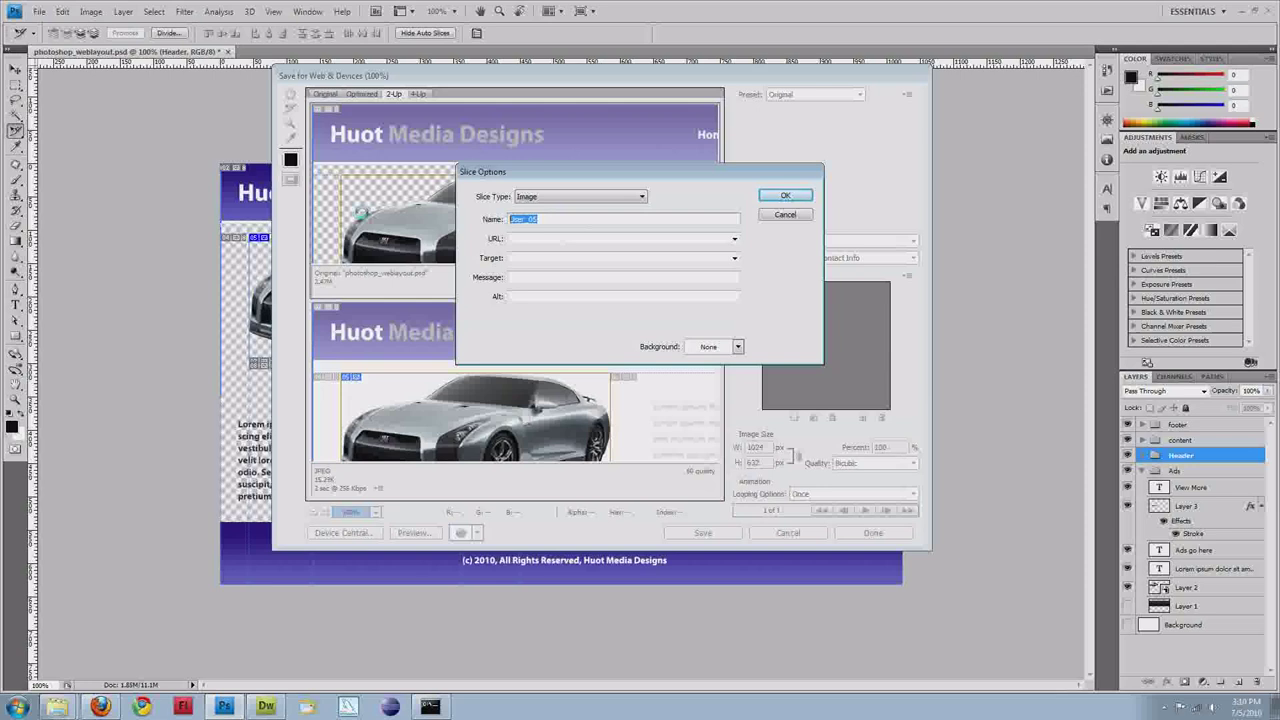
Step: Name the car slice gtr and the View More button slice view_more
type("gtr")
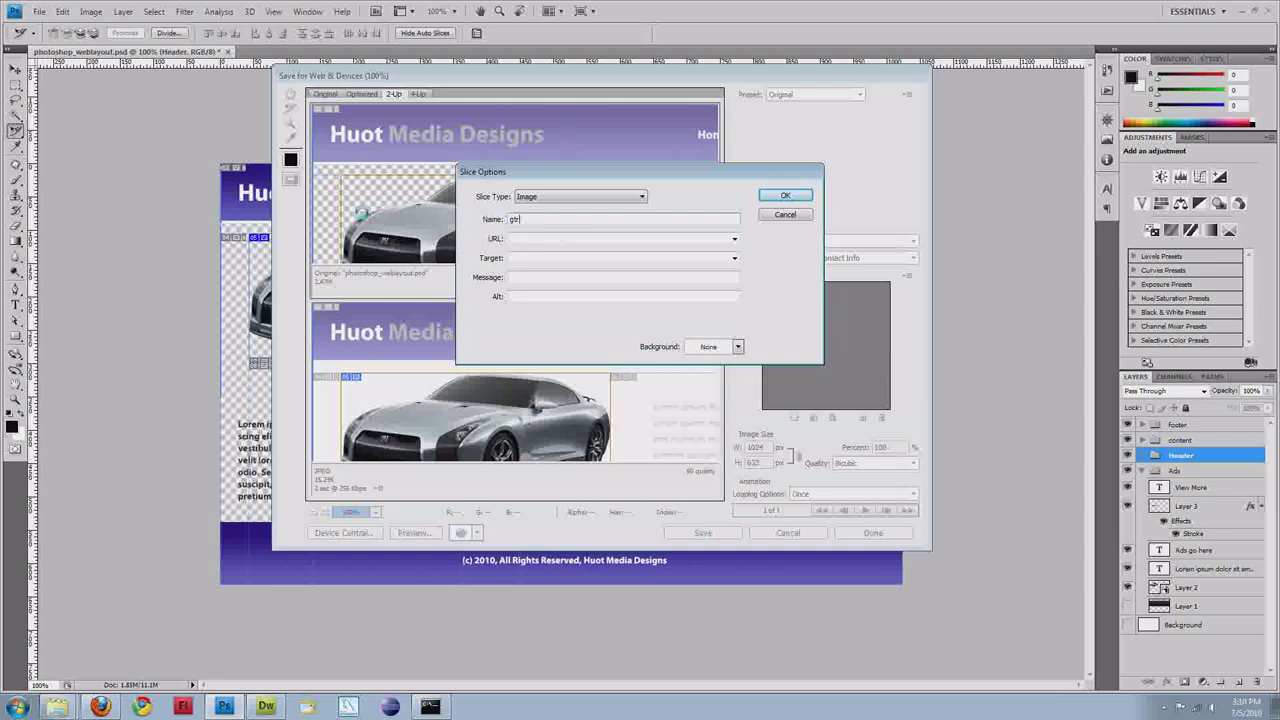
left_click(785, 195)
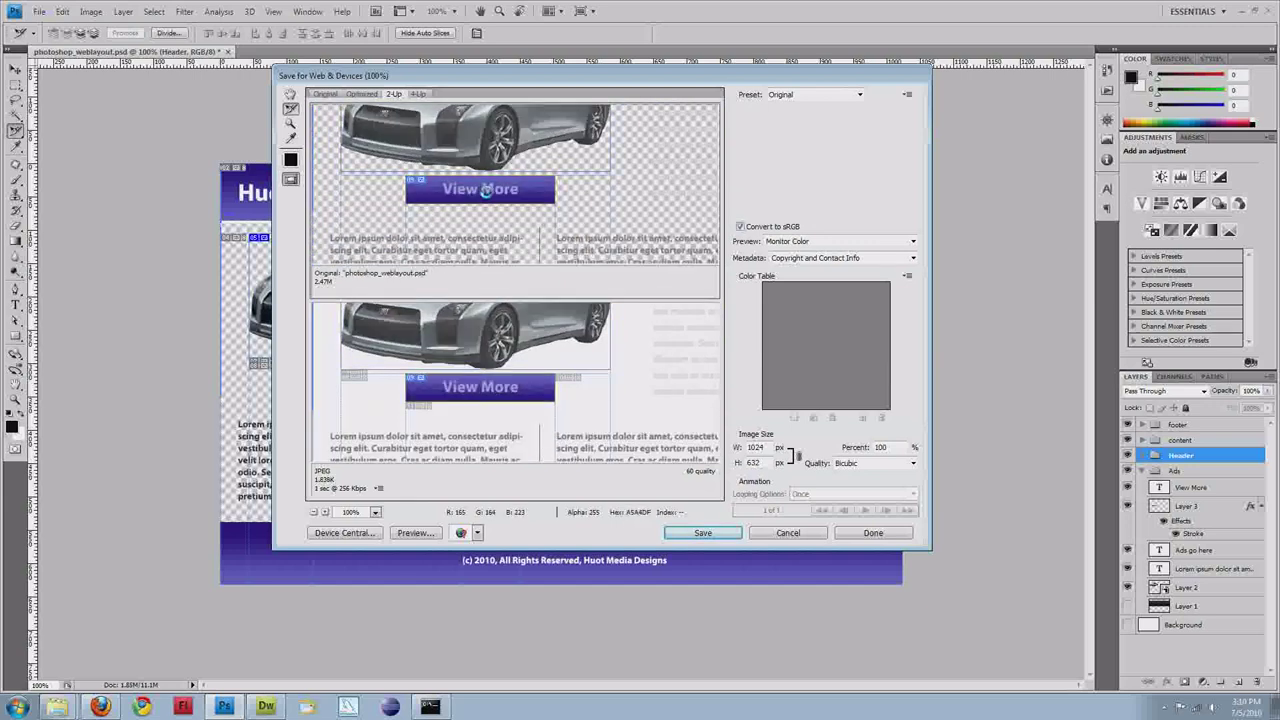
double_click(480, 188)
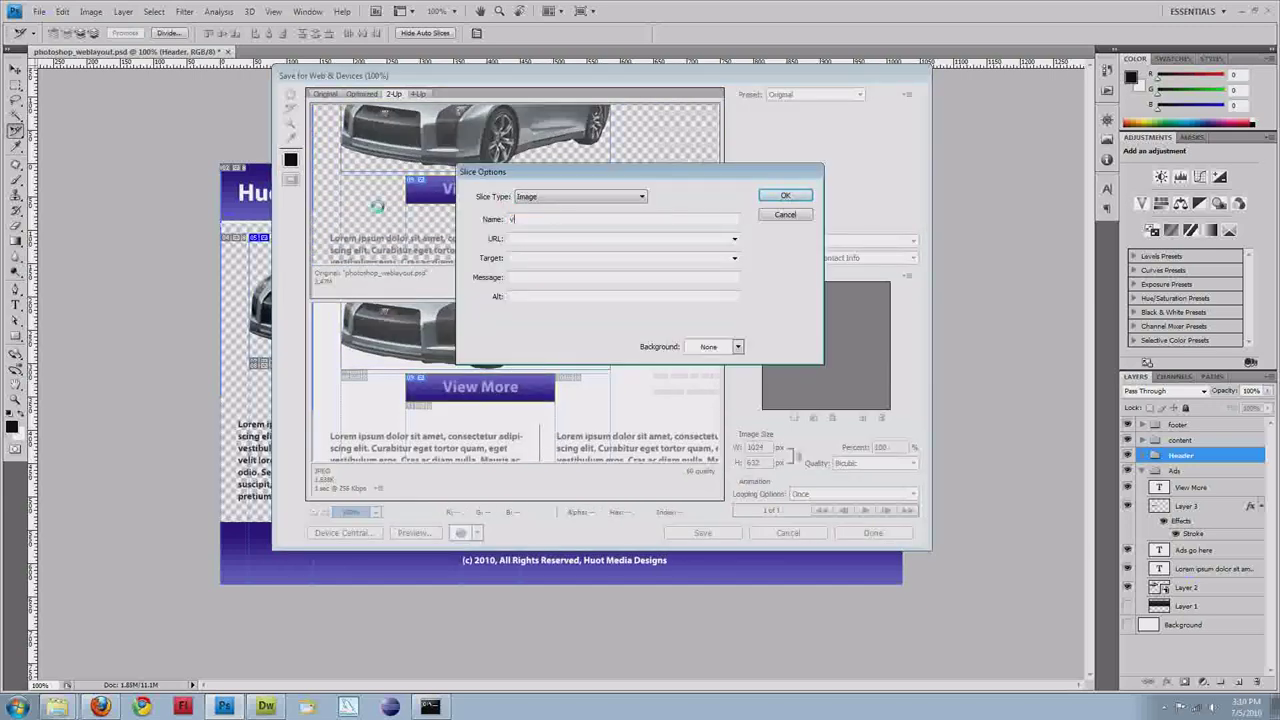
type("view_mmore")
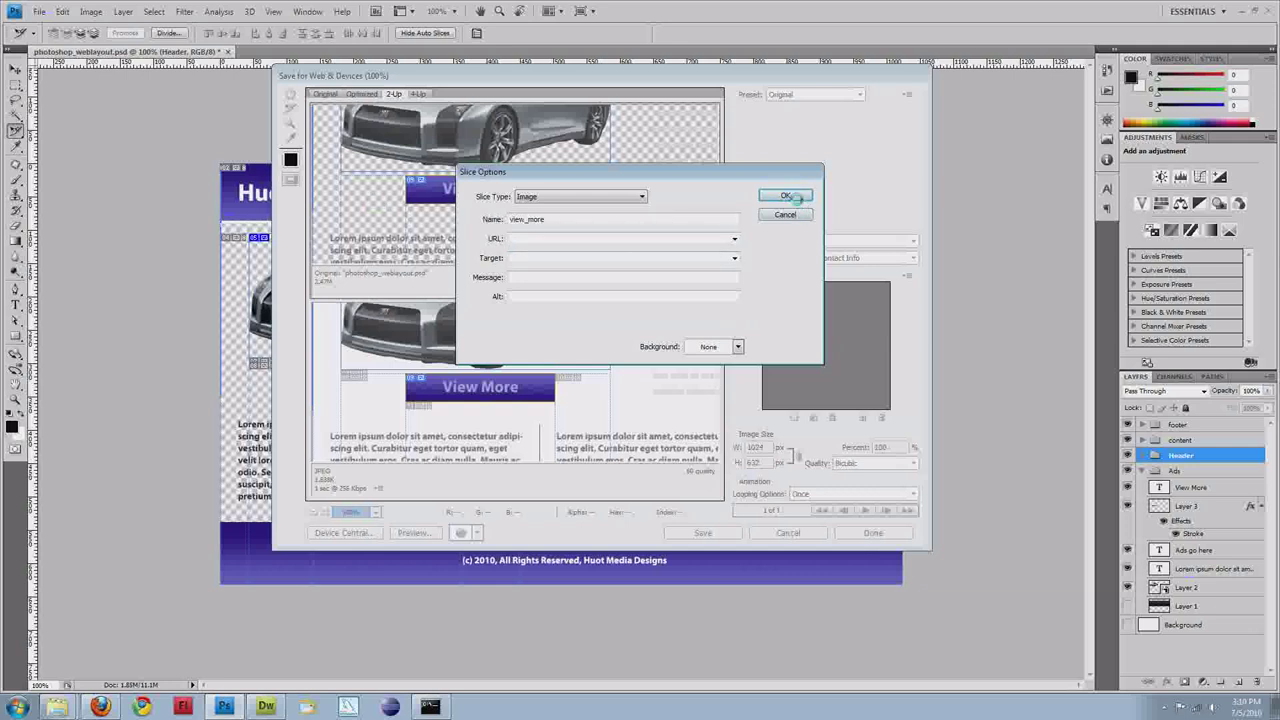
left_click(785, 195)
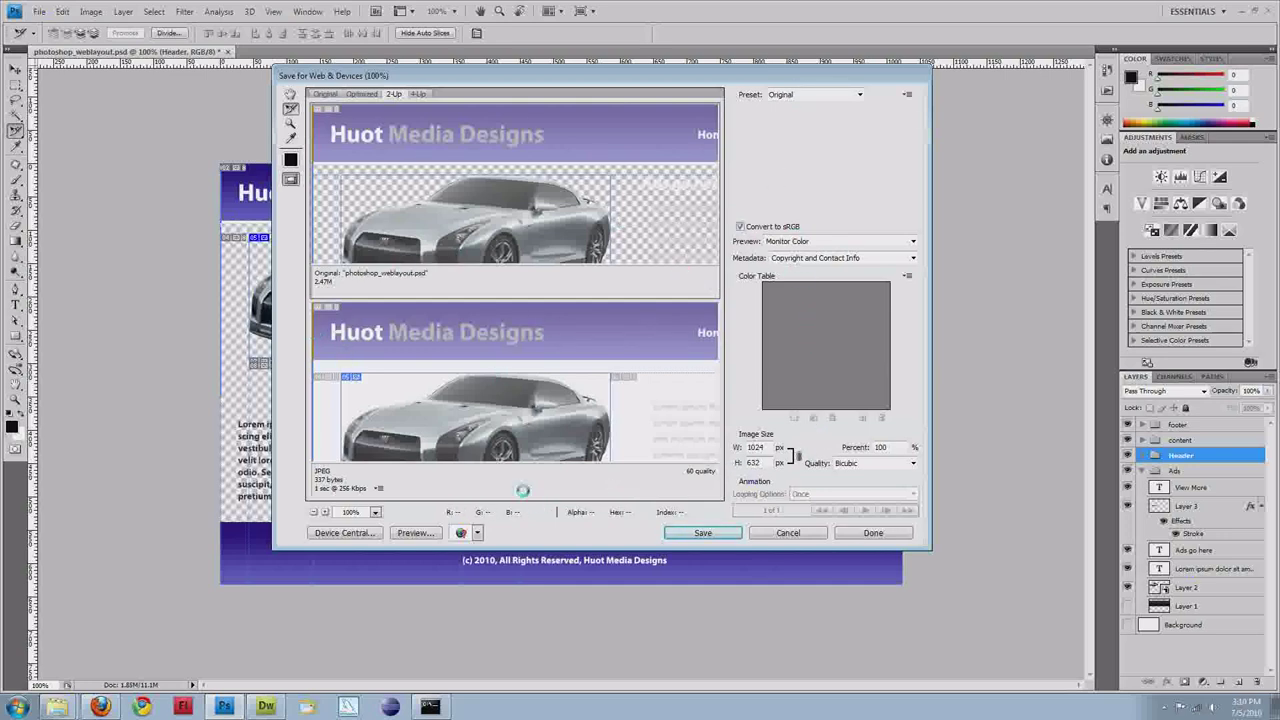
Step: Show the optimized preview alone and set the slice to JPEG High after trying PNG-24
left_click(361, 93)
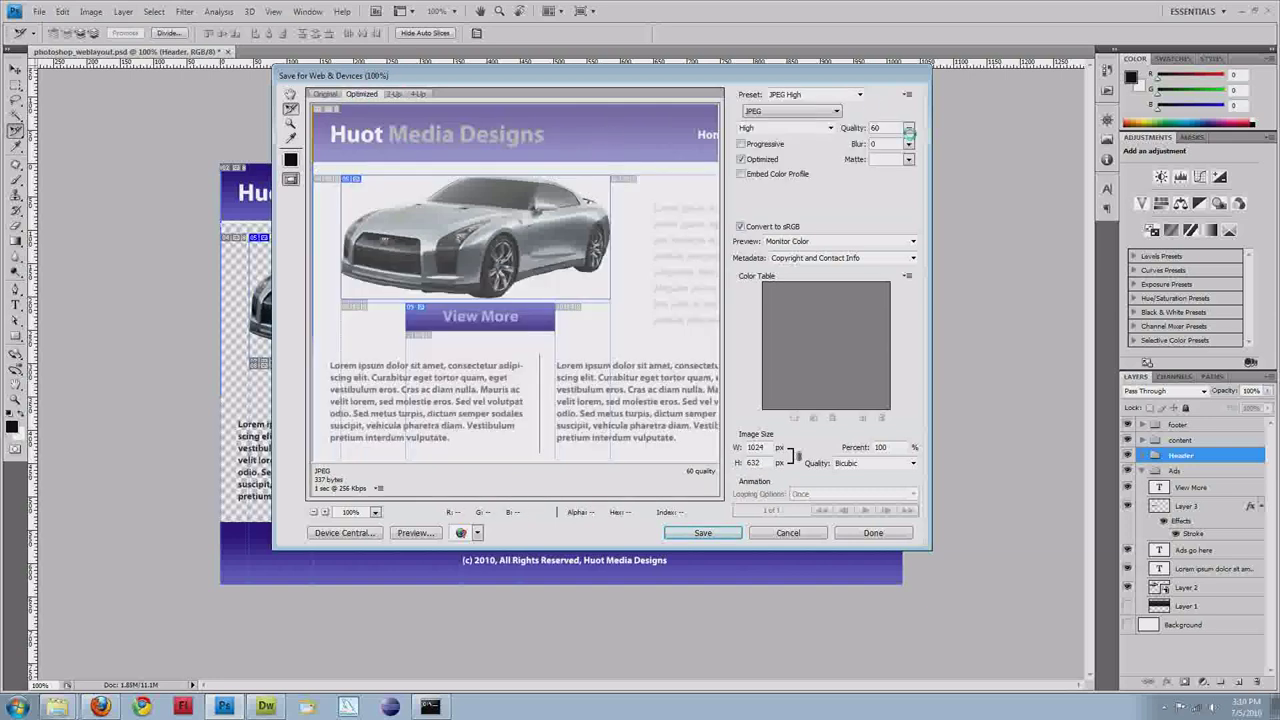
mouse_move(835, 111)
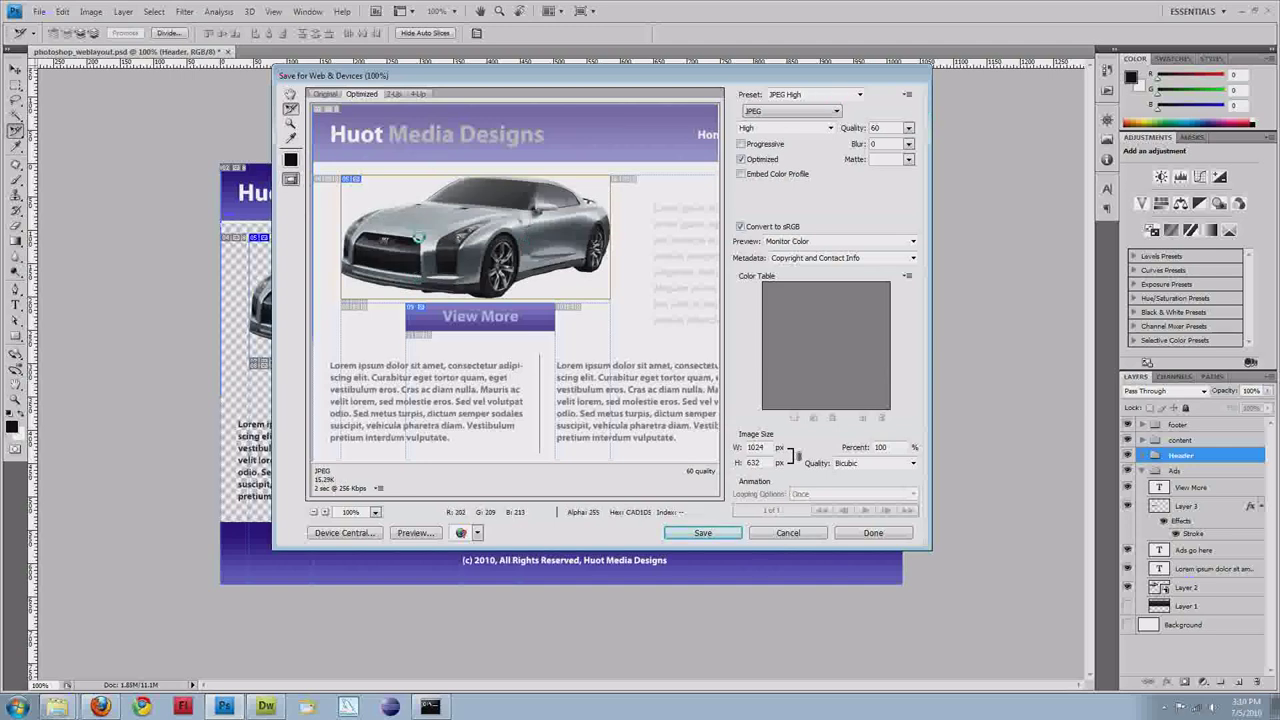
mouse_move(447, 263)
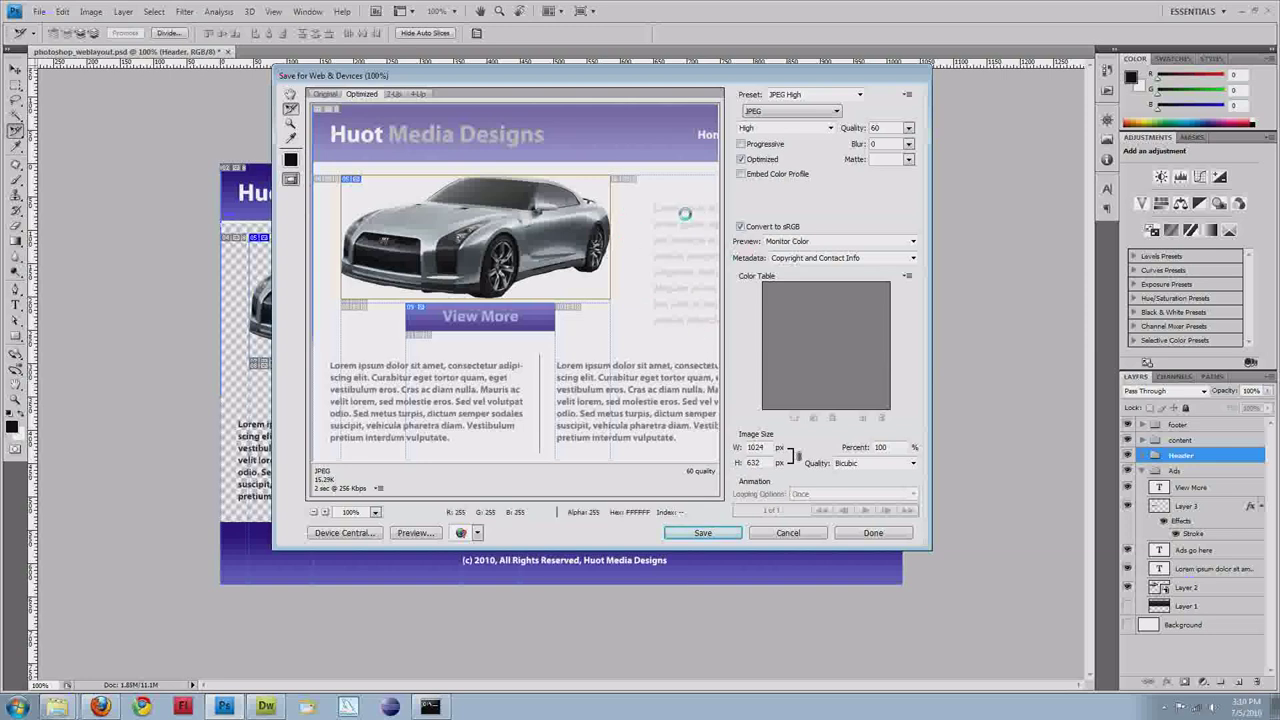
mouse_move(470, 187)
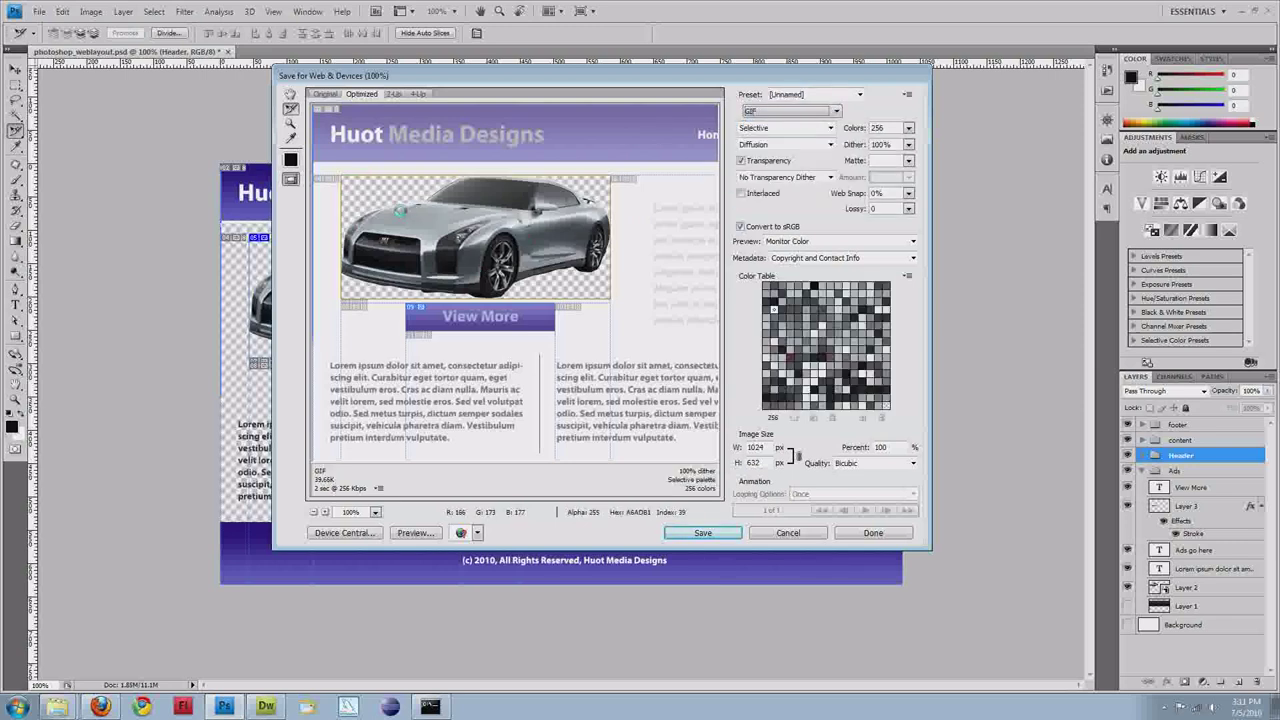
left_click(835, 111)
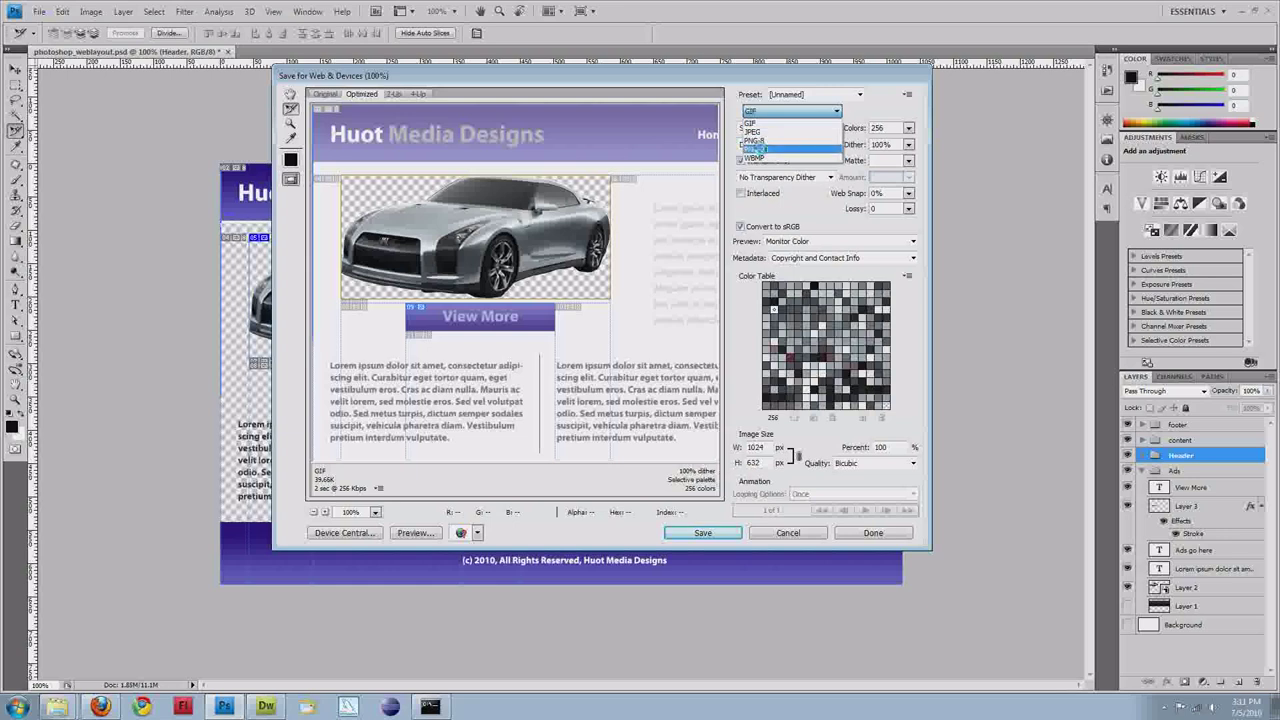
left_click(754, 149)
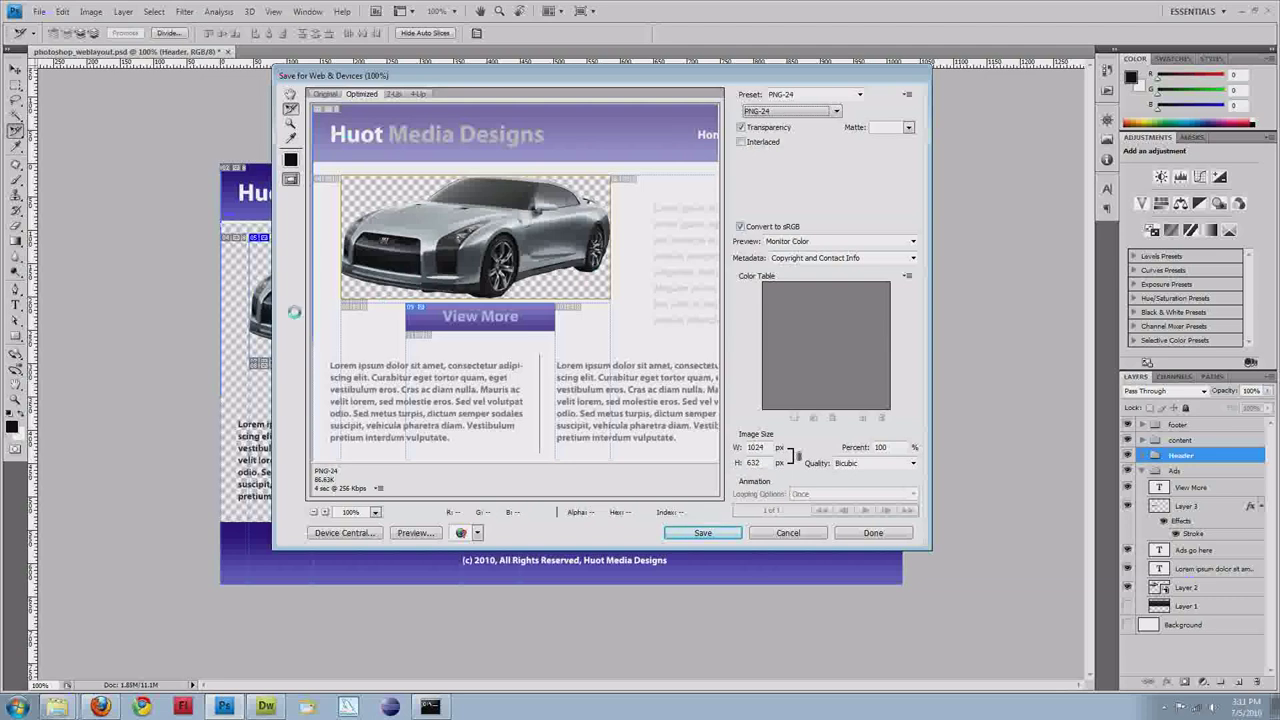
mouse_move(464, 261)
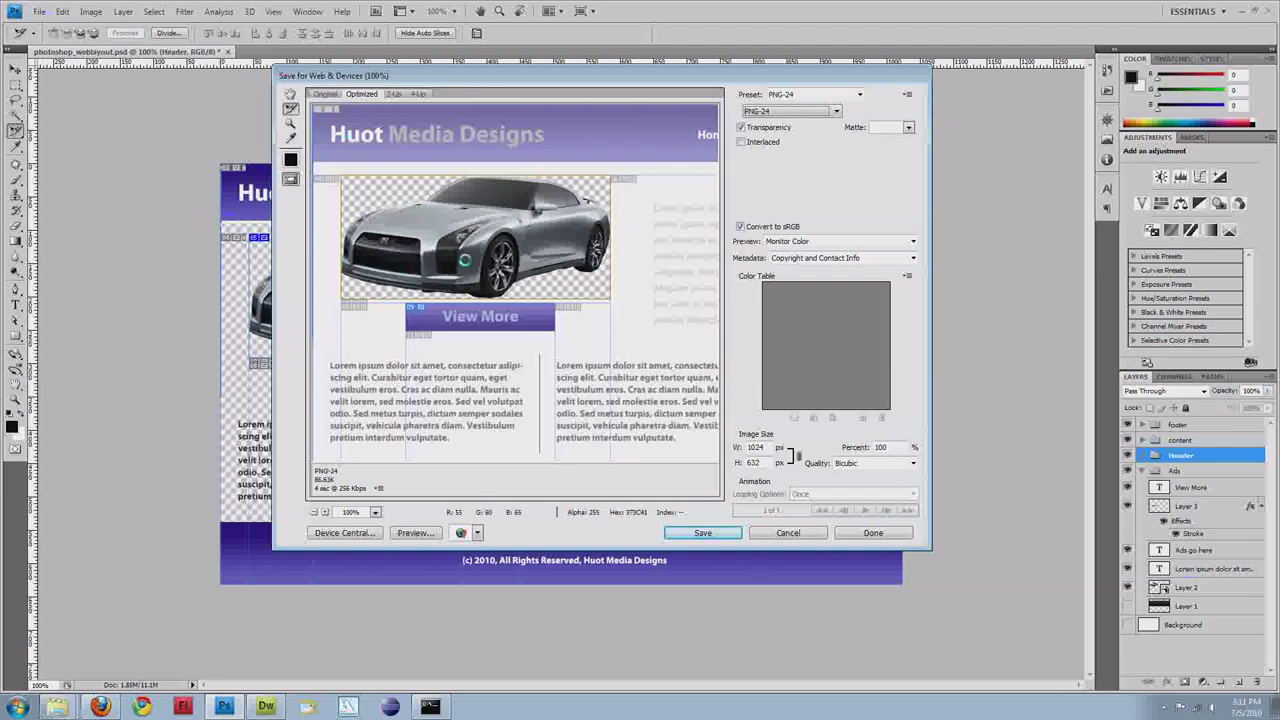
mouse_move(395, 250)
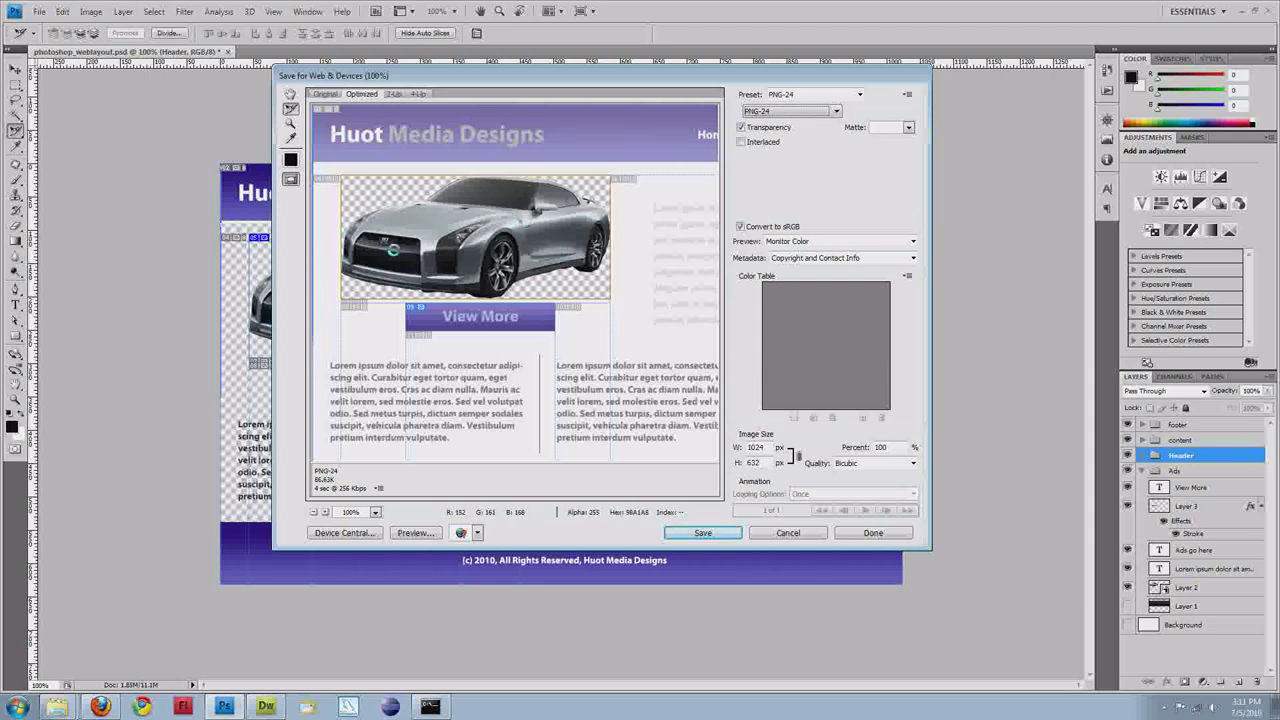
mouse_move(615, 249)
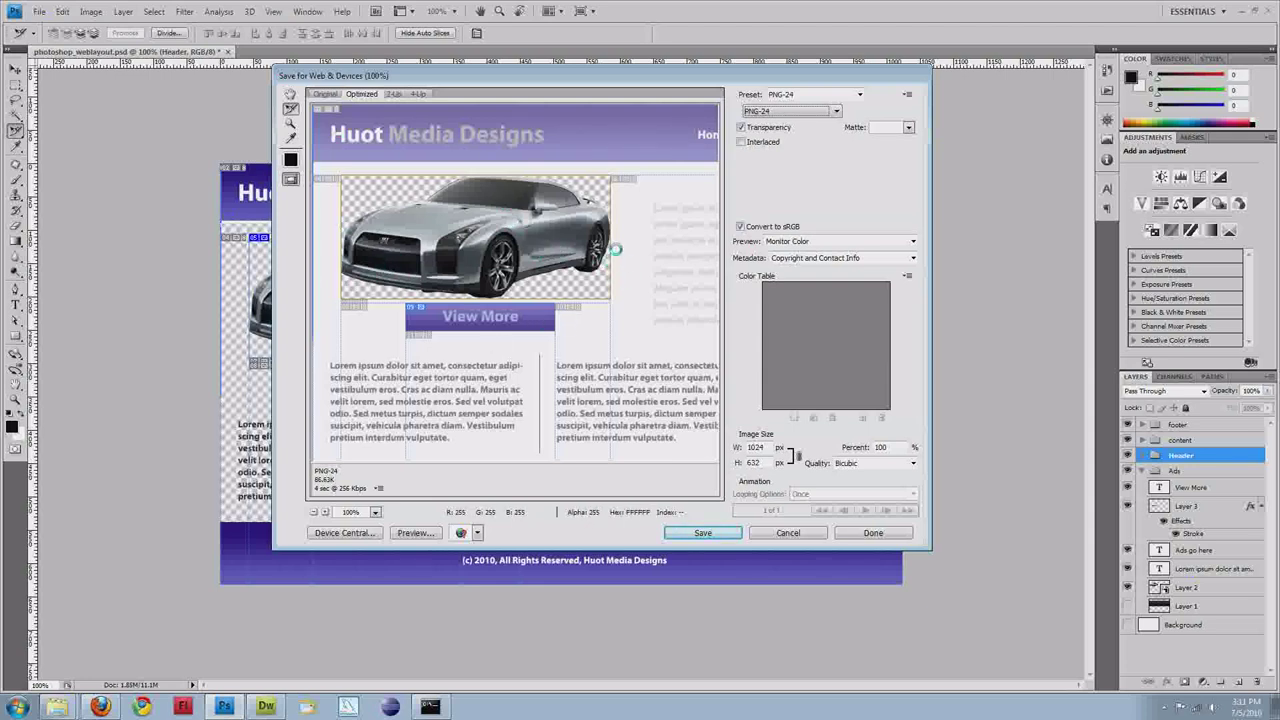
mouse_move(553, 318)
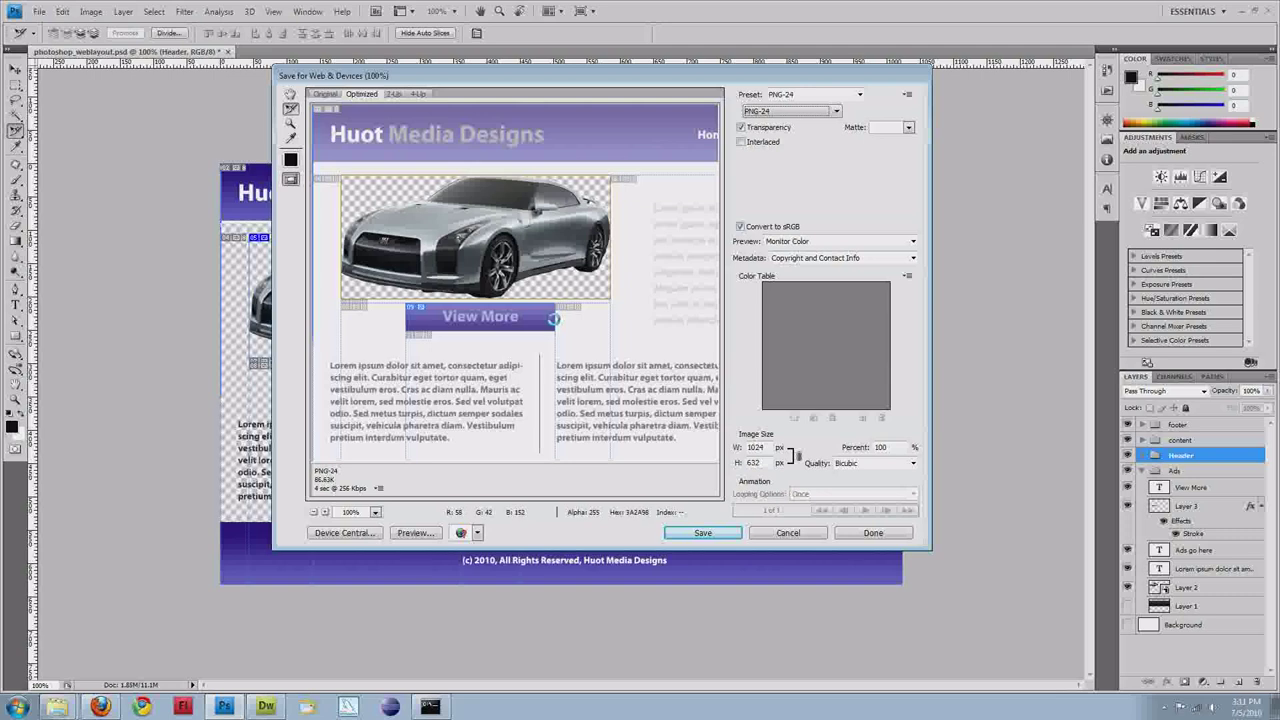
left_click(858, 94)
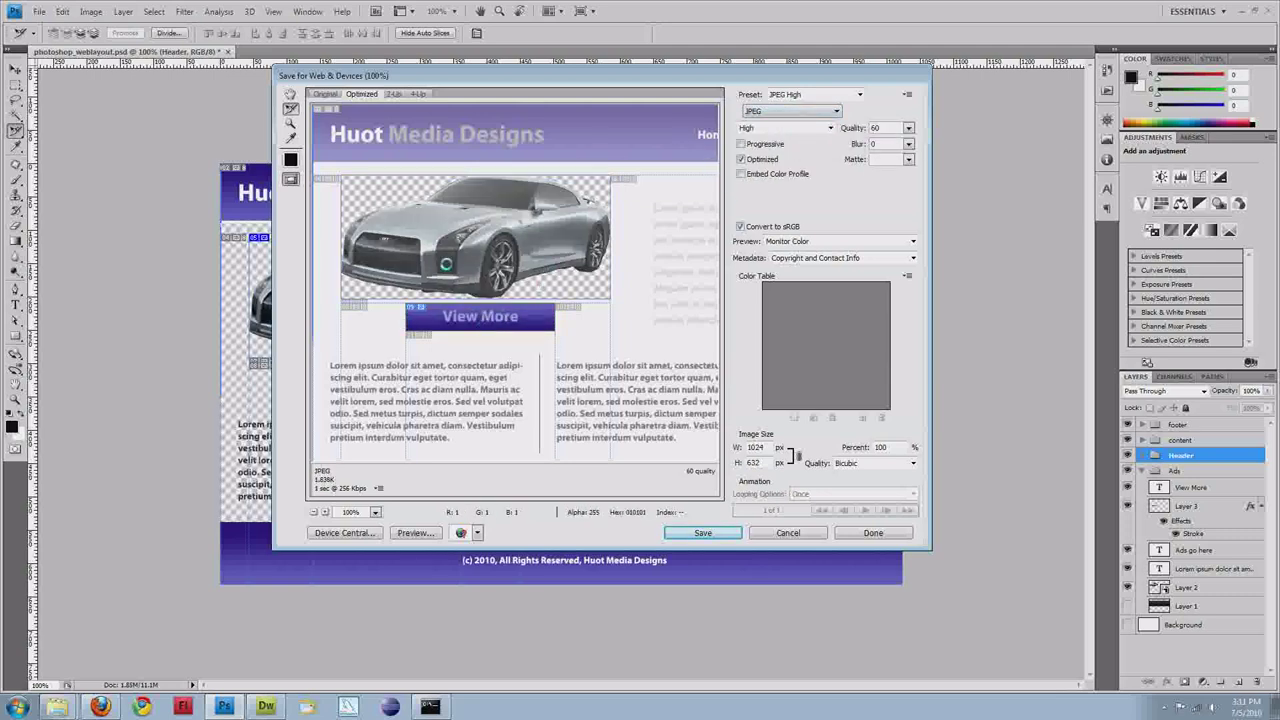
mouse_move(368, 270)
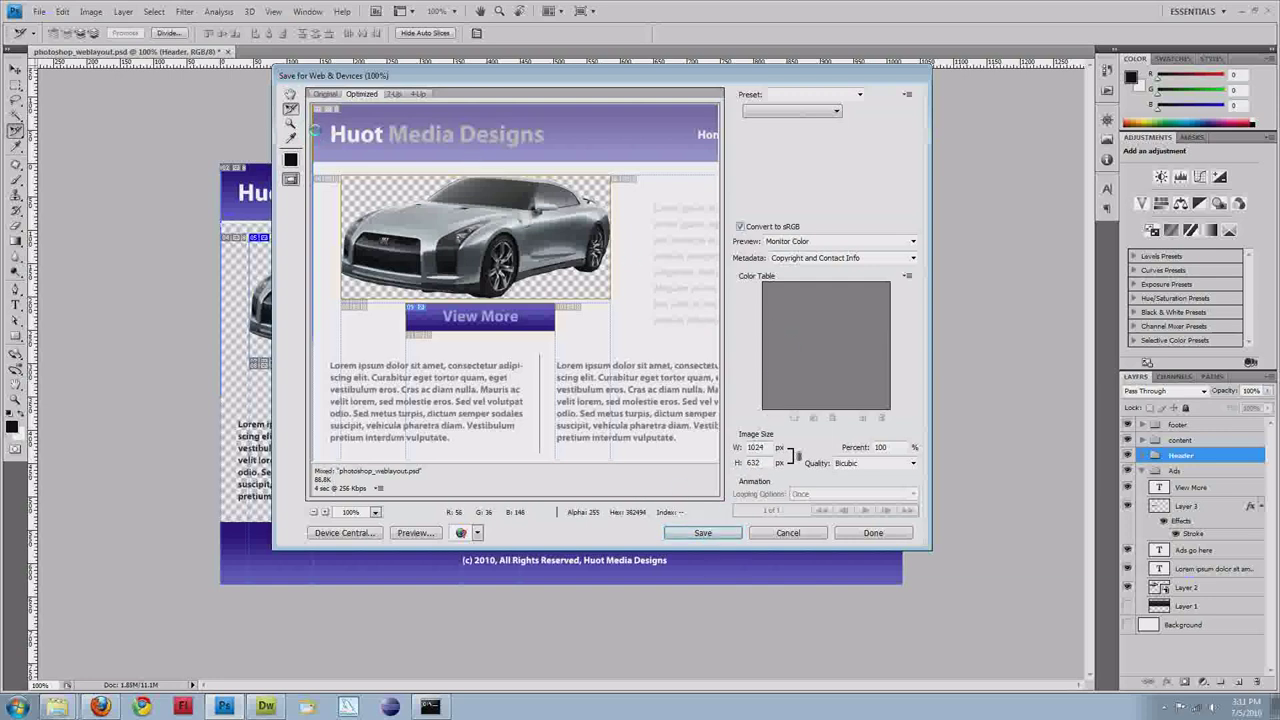
Step: Save only the selected slices as images into the web_vid2 folder
left_click(702, 532)
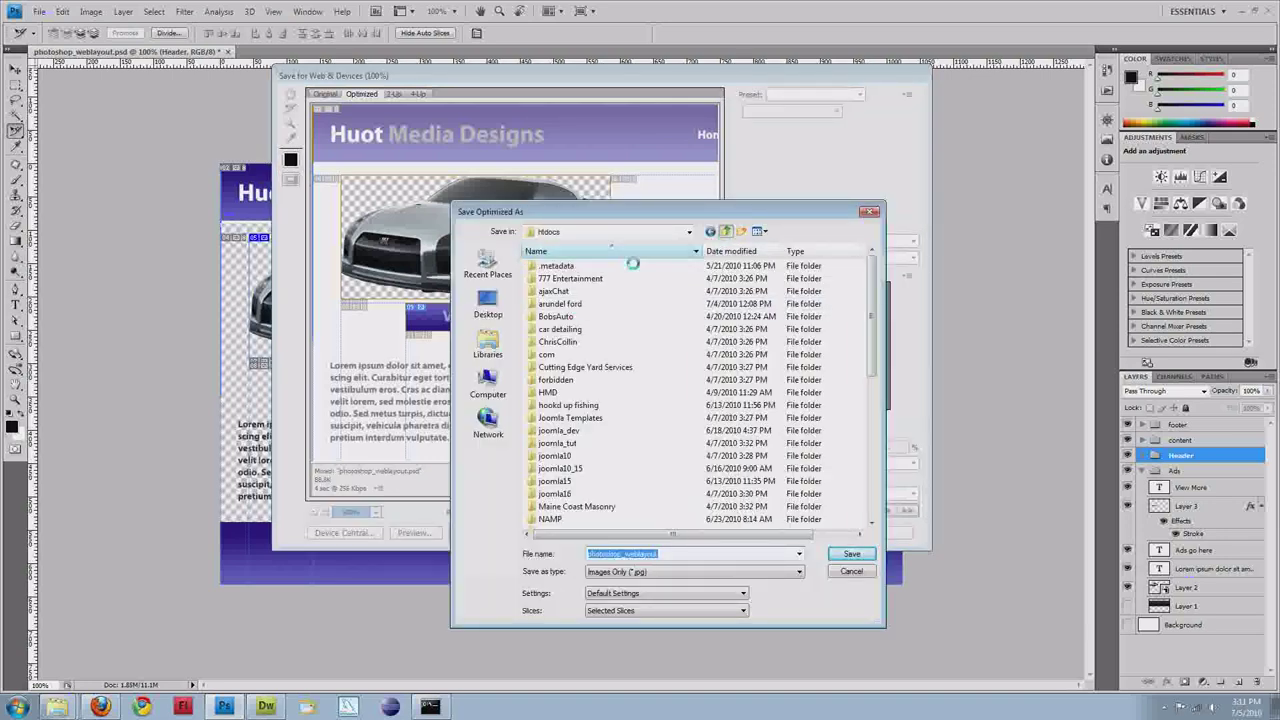
scroll("down", 3)
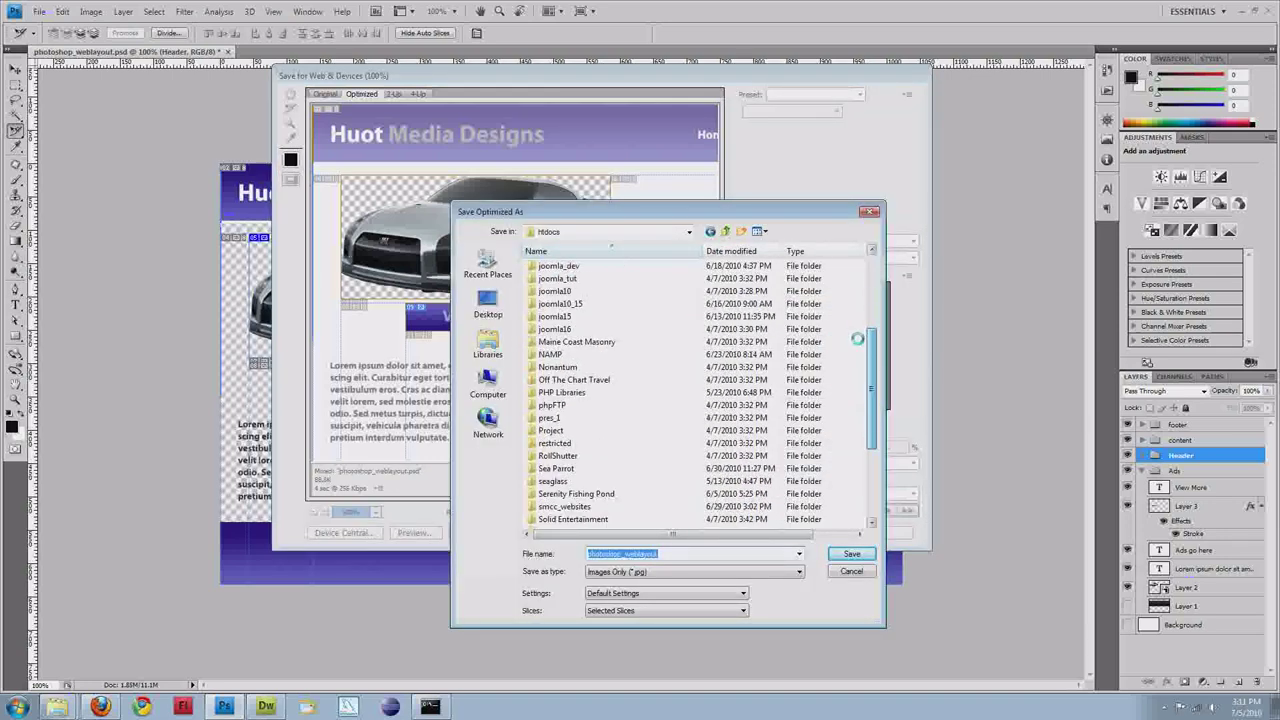
scroll("down", 3)
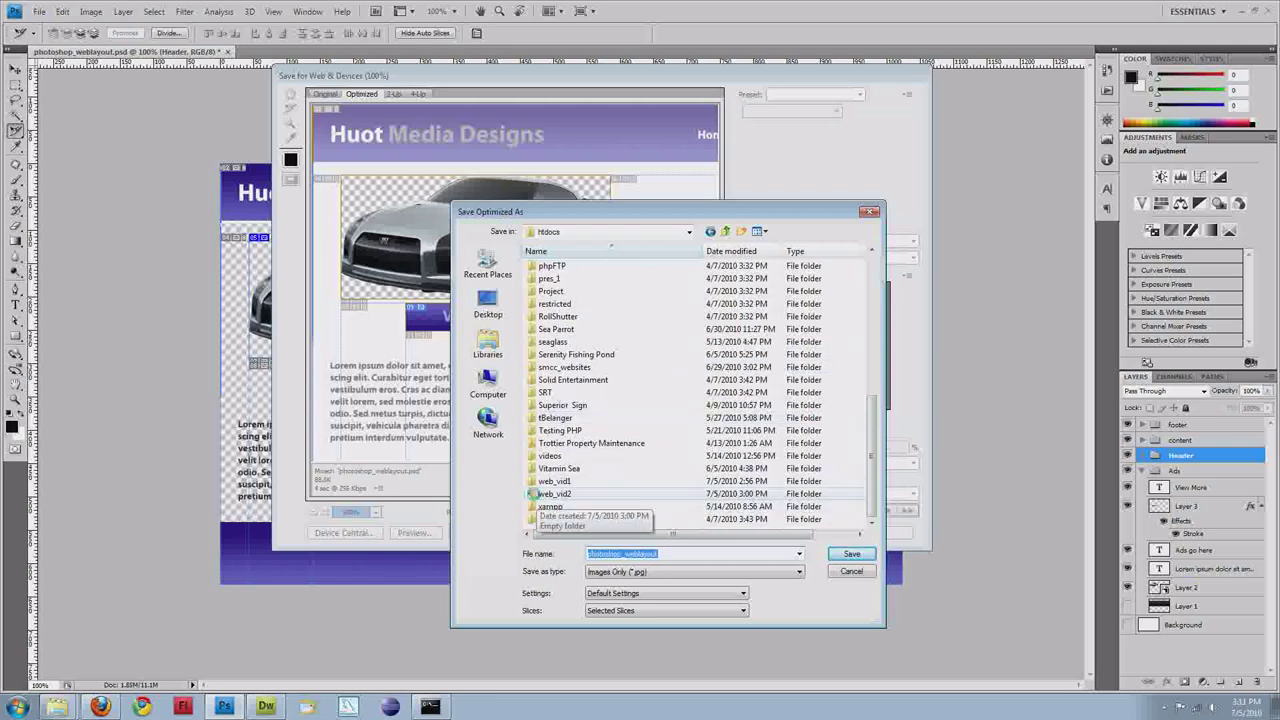
double_click(553, 493)
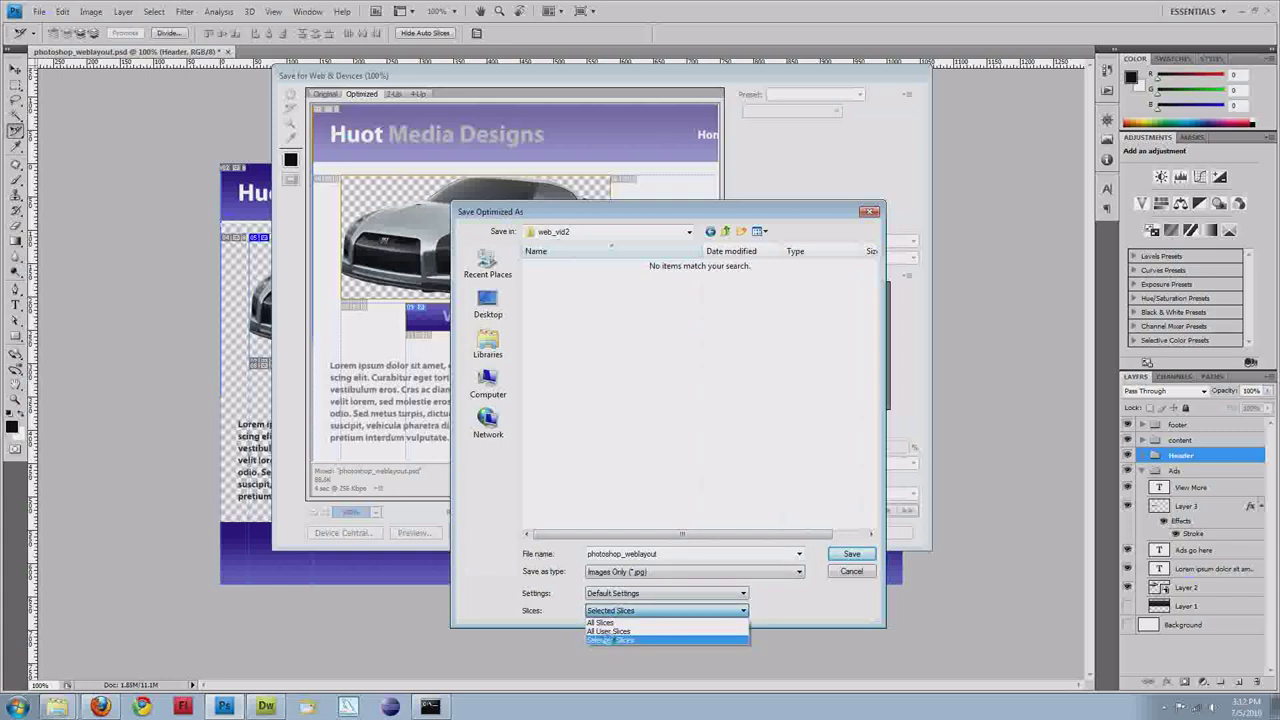
left_click(611, 640)
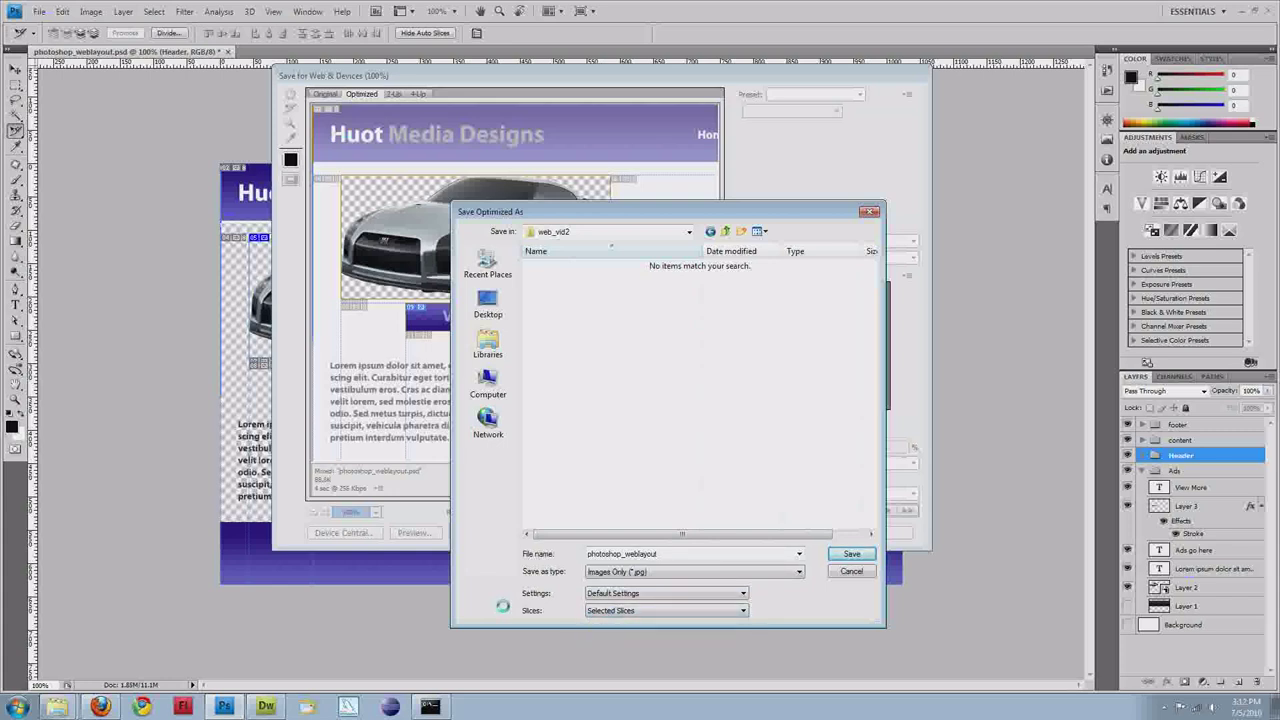
left_click(742, 610)
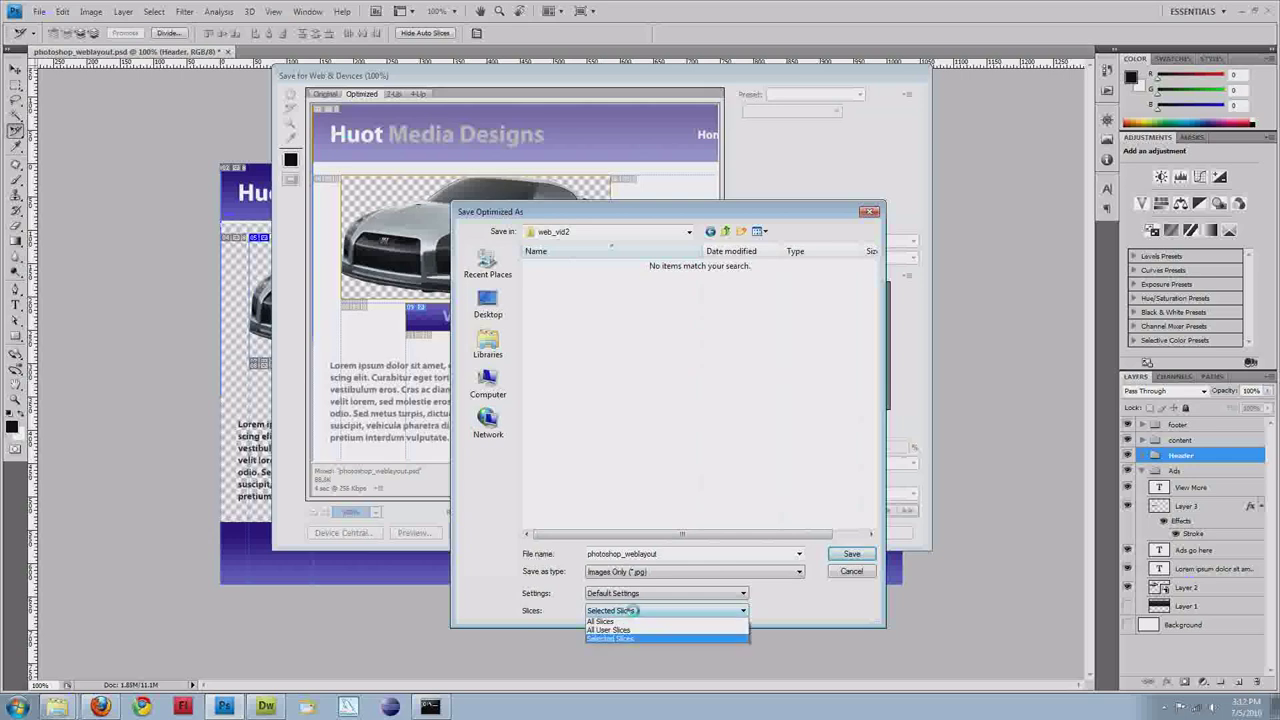
left_click(601, 621)
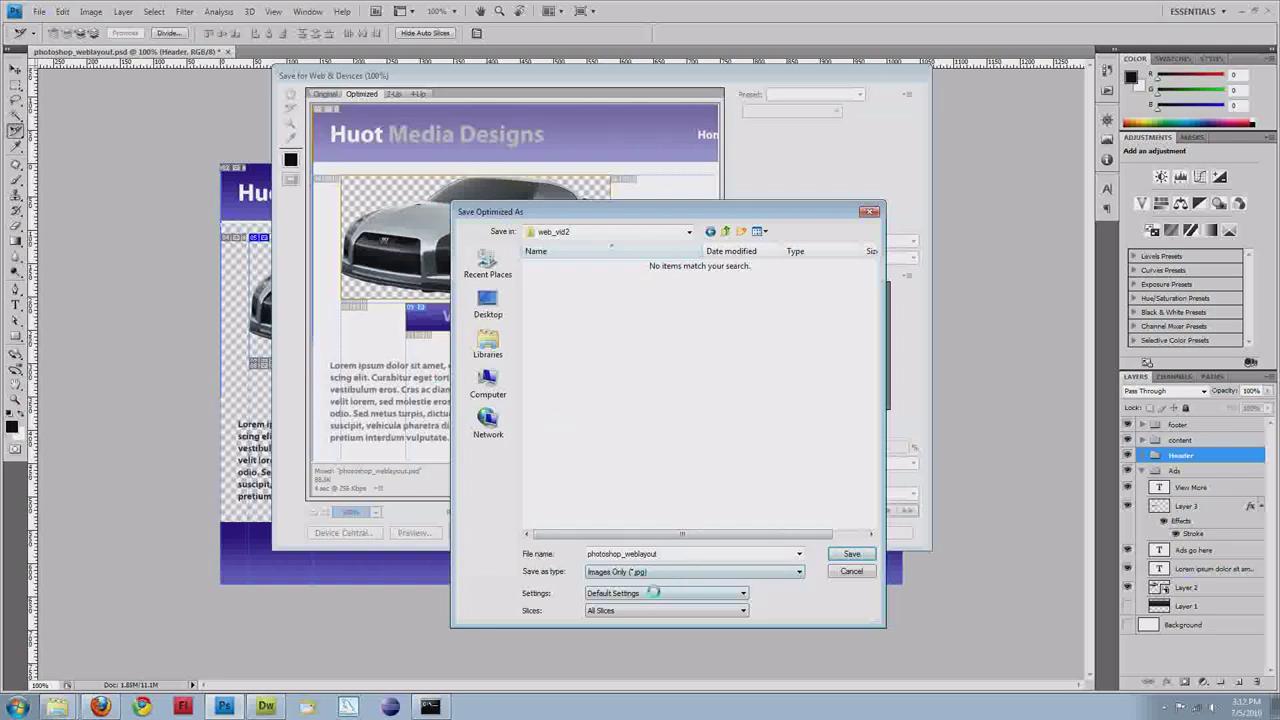
left_click(665, 610)
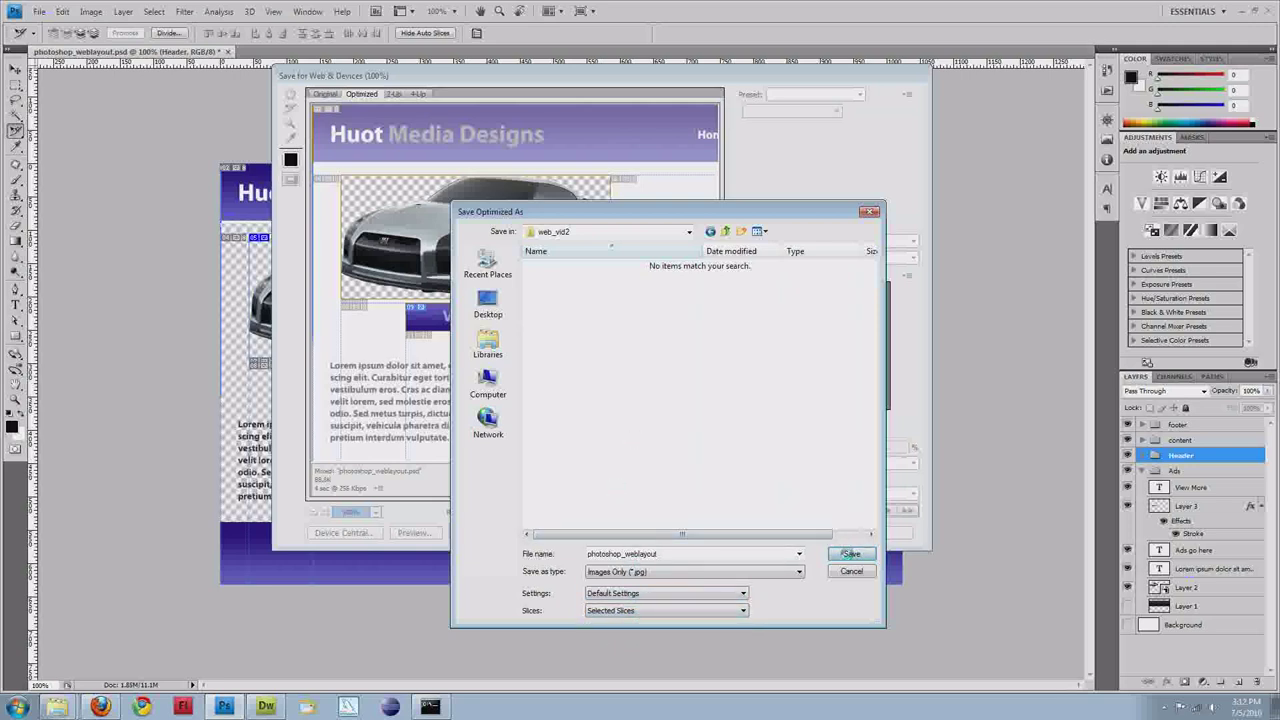
left_click(851, 554)
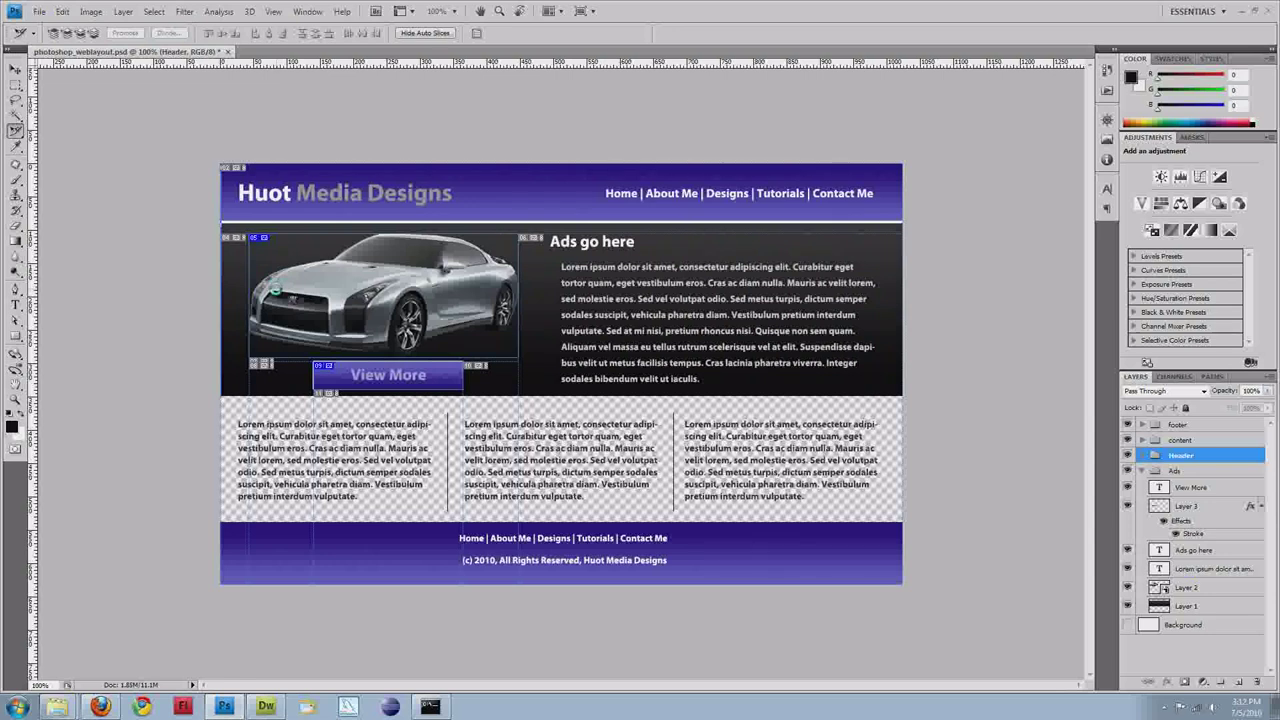
Step: Select the car photo slice in the layout
left_click(39, 11)
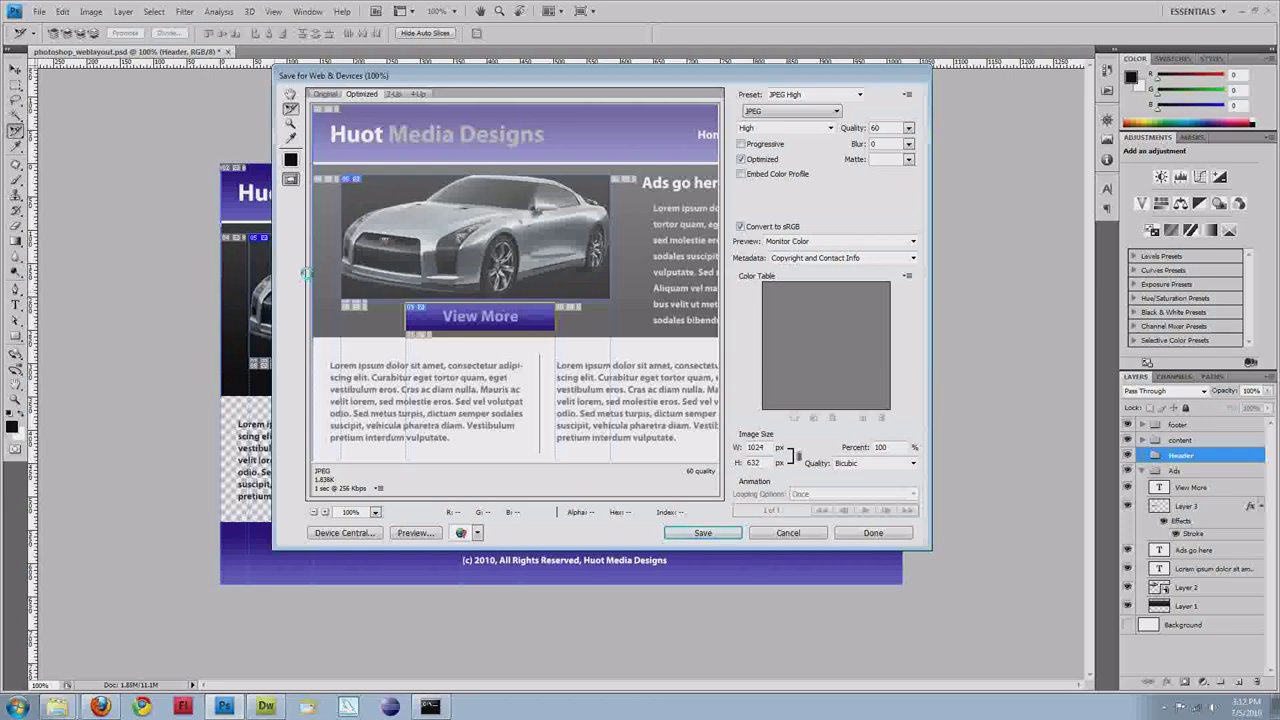
mouse_move(455, 133)
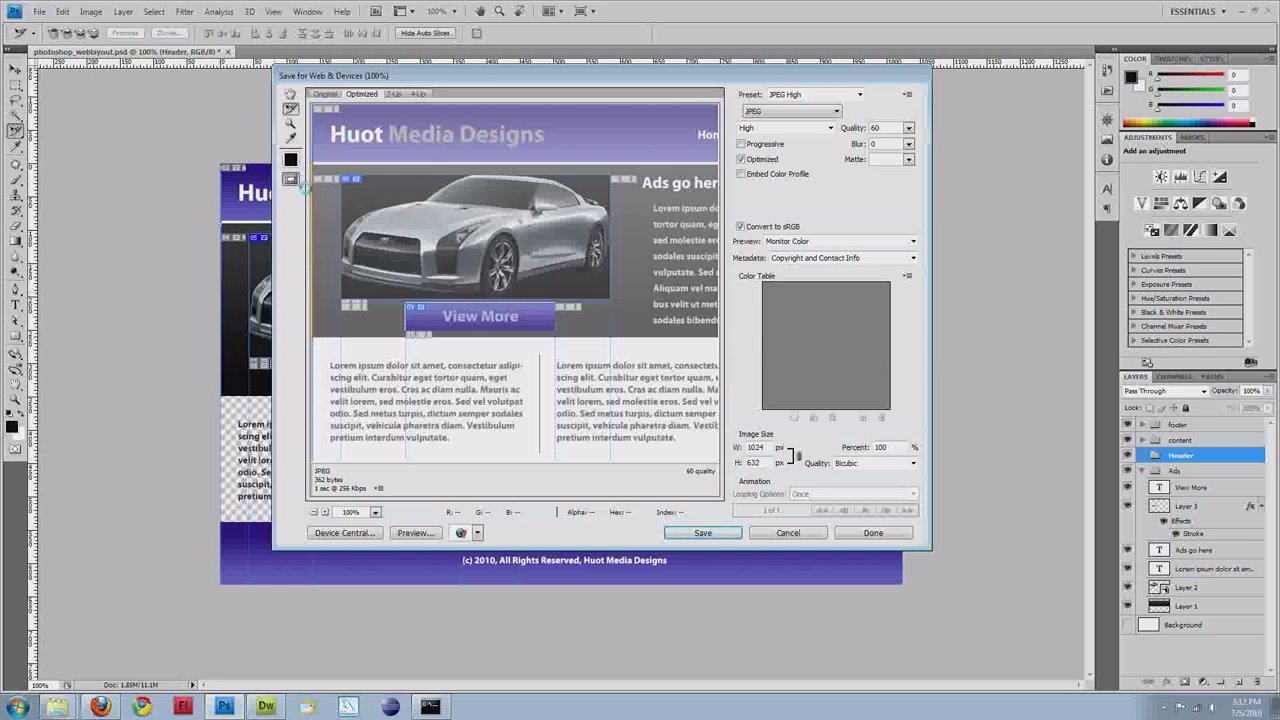
mouse_move(513, 401)
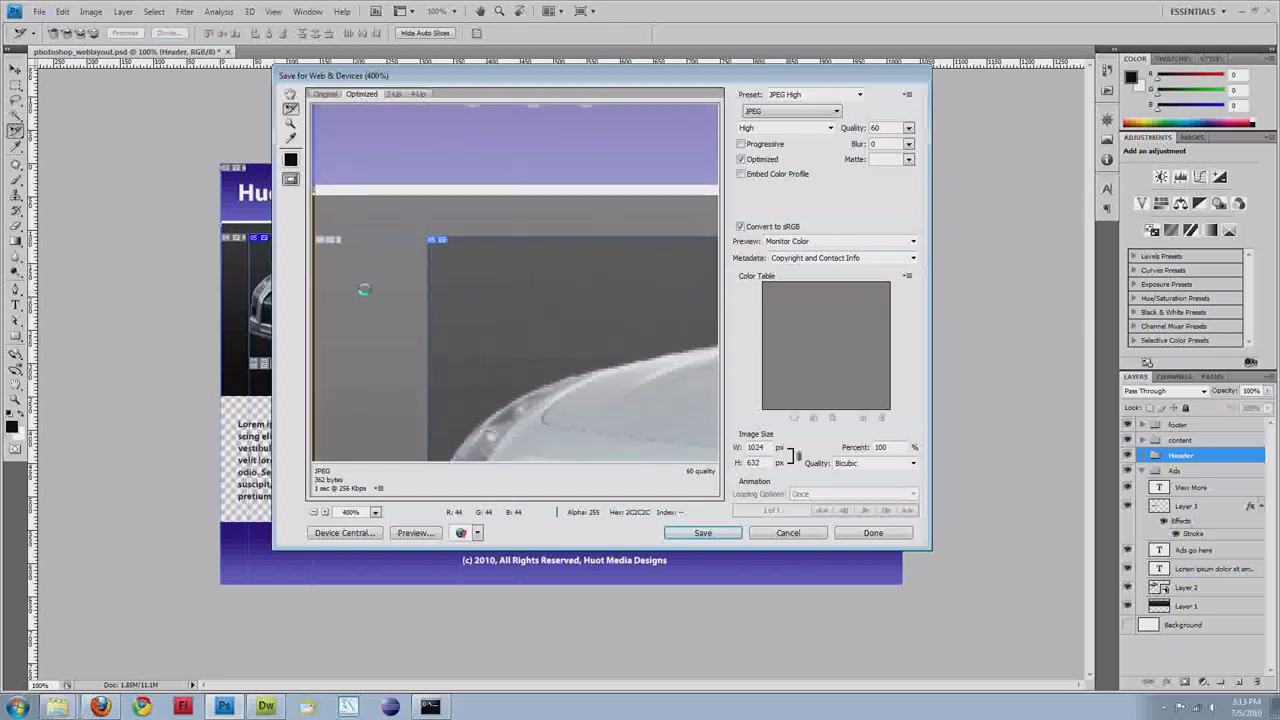
mouse_move(313, 200)
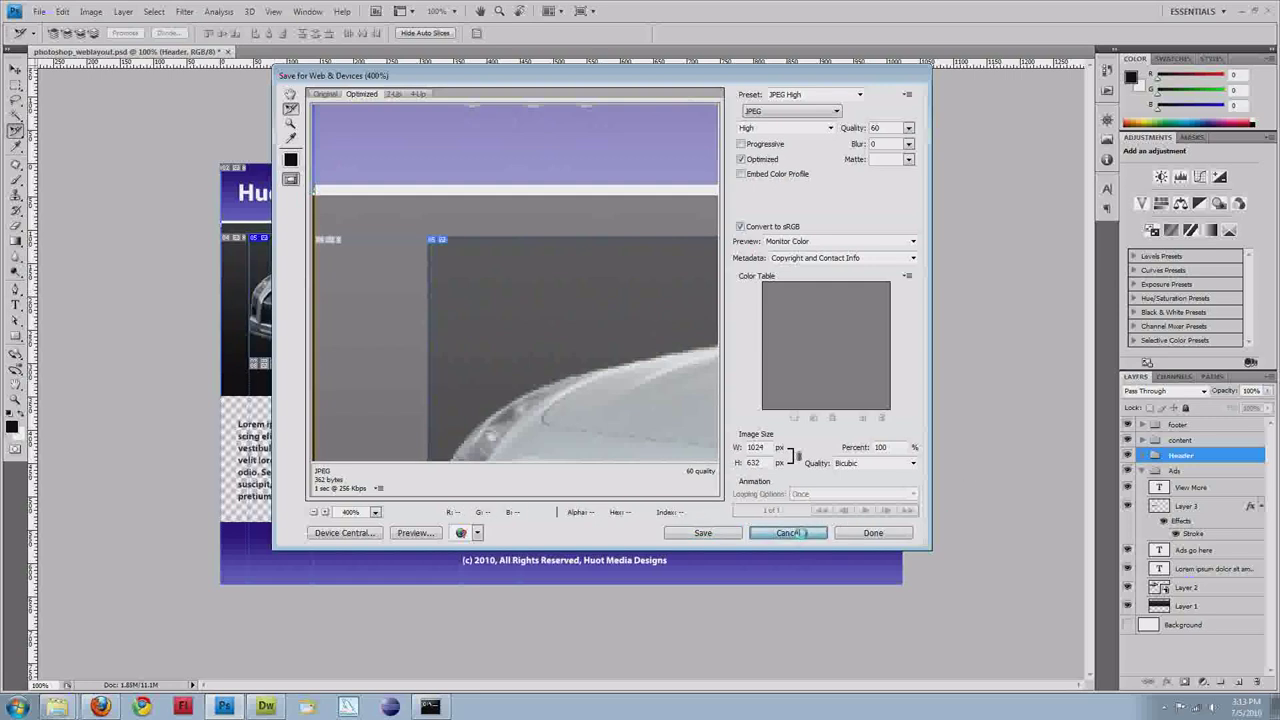
Step: Cancel the Save for Web preview without saving
left_click(789, 532)
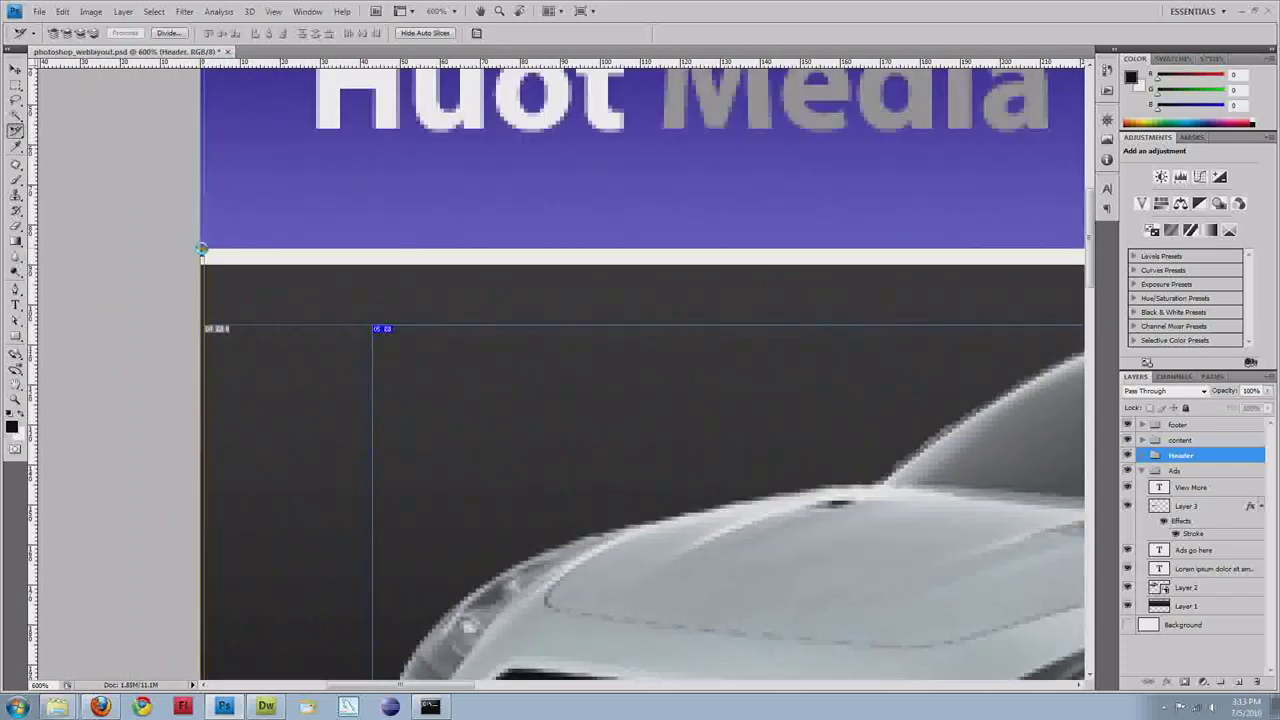
Step: Drag the car slice boundary to line up with the layout edge
left_click_drag(202, 248, 203, 262)
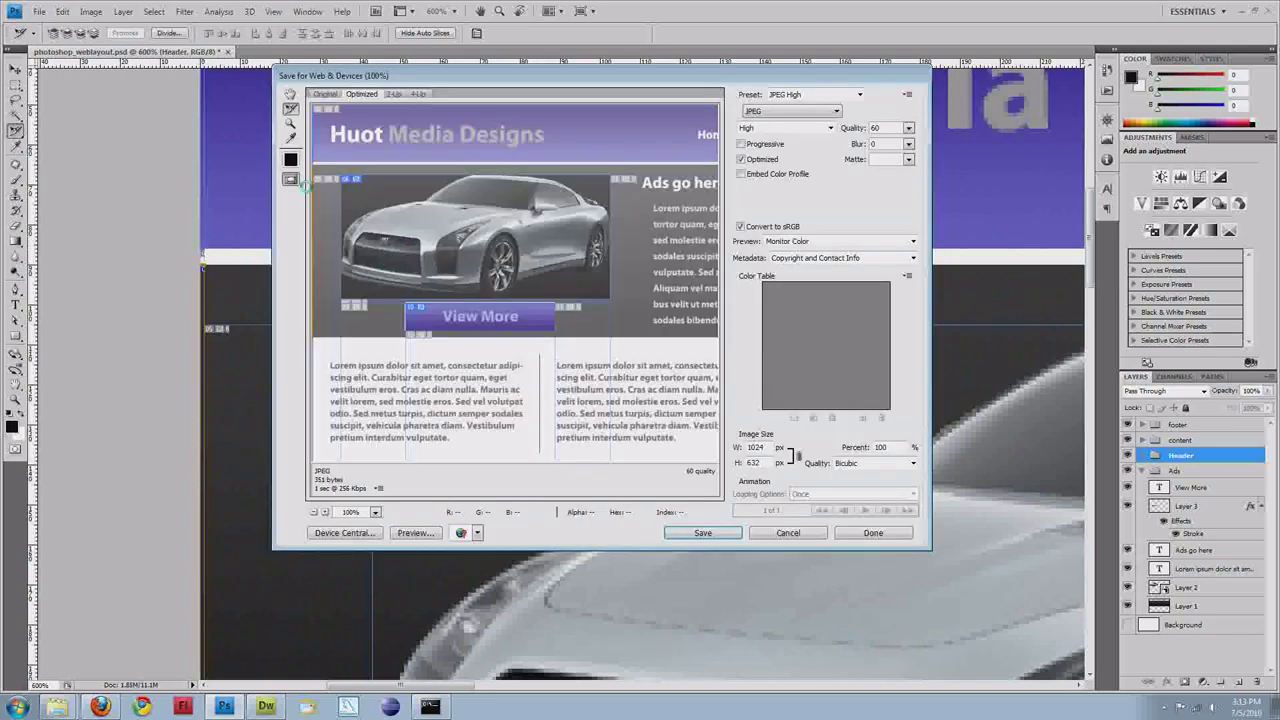
mouse_move(733, 580)
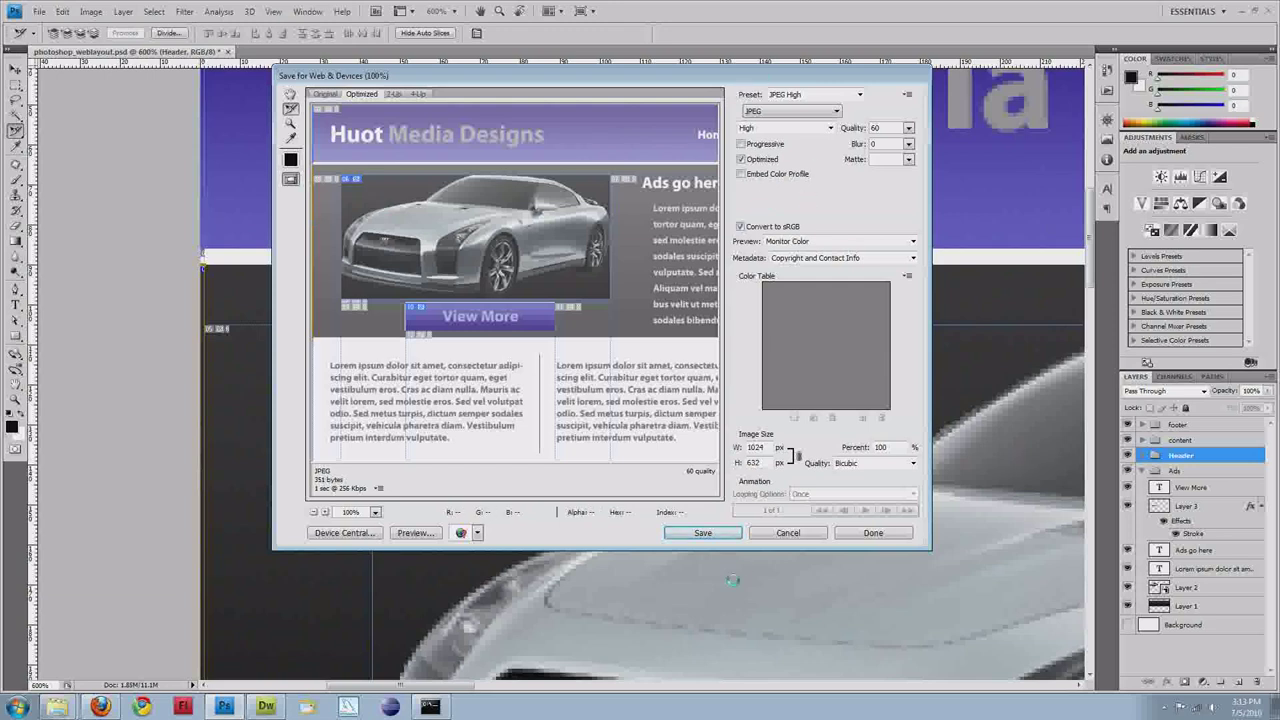
Step: Re-save the corrected slice images into the web_vid2 folder via Save Optimized As
left_click(702, 532)
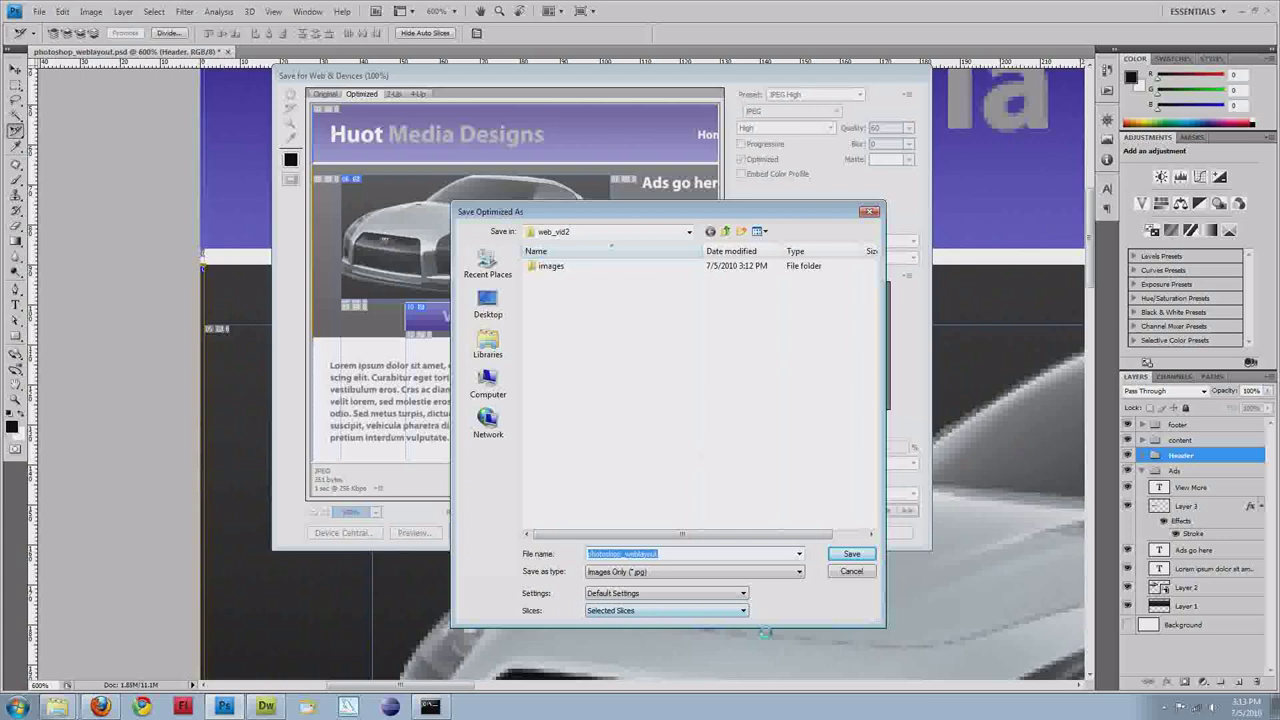
left_click(851, 553)
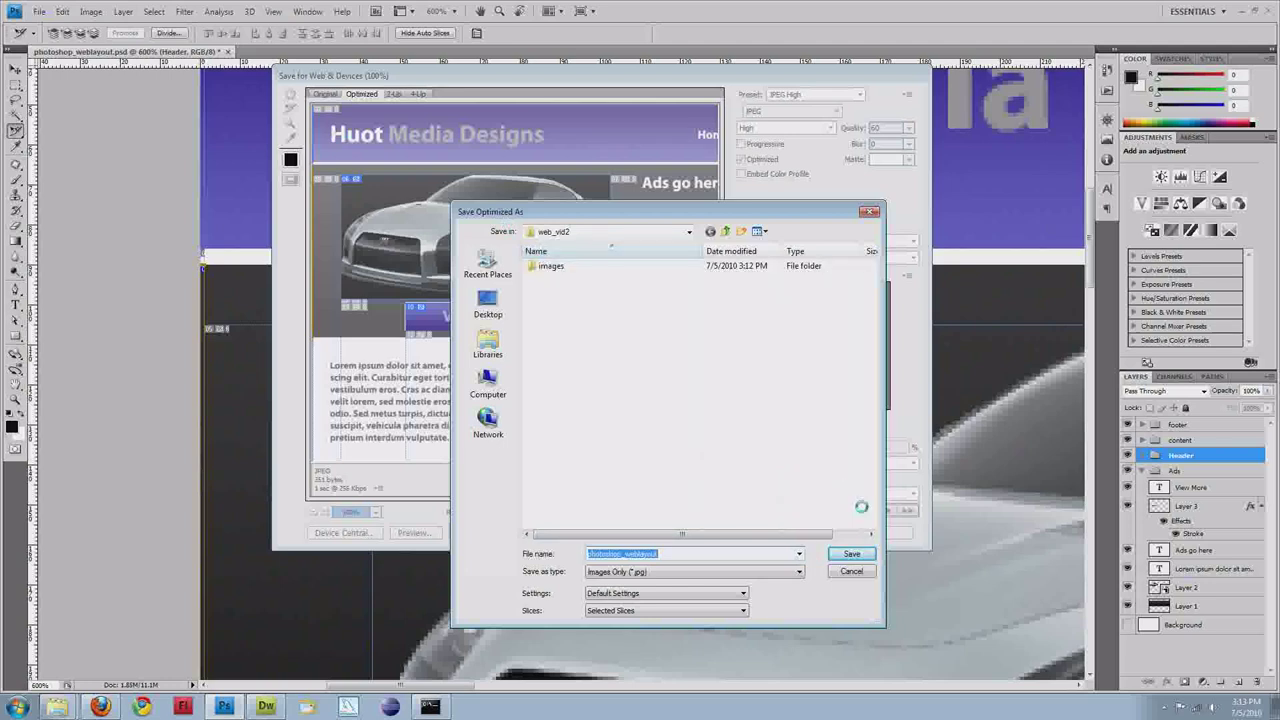
left_click(851, 553)
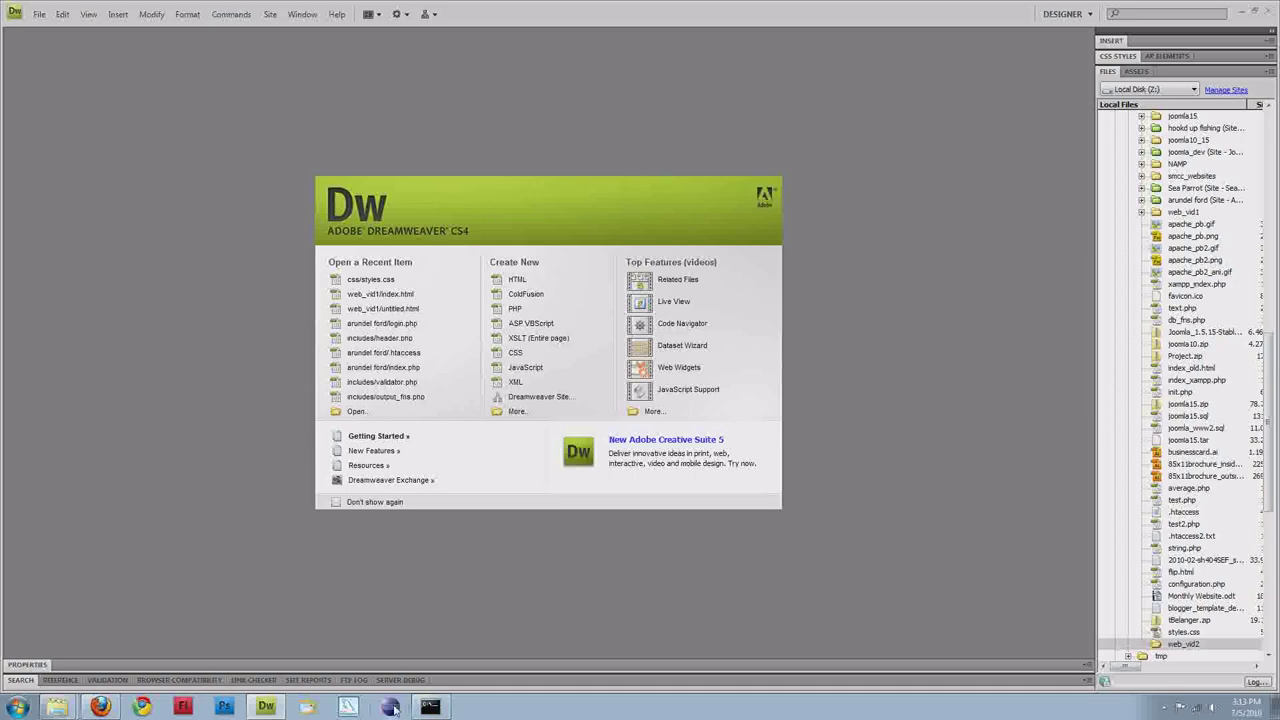
mouse_move(233, 539)
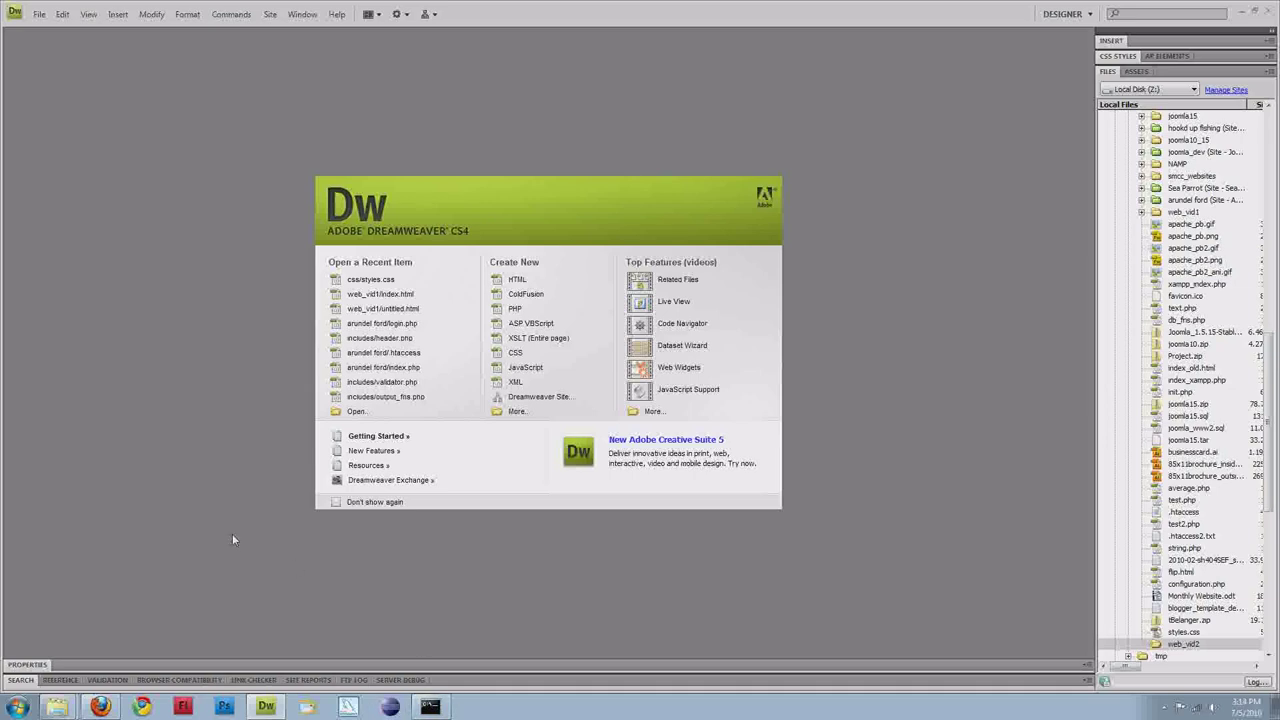
mouse_move(394, 585)
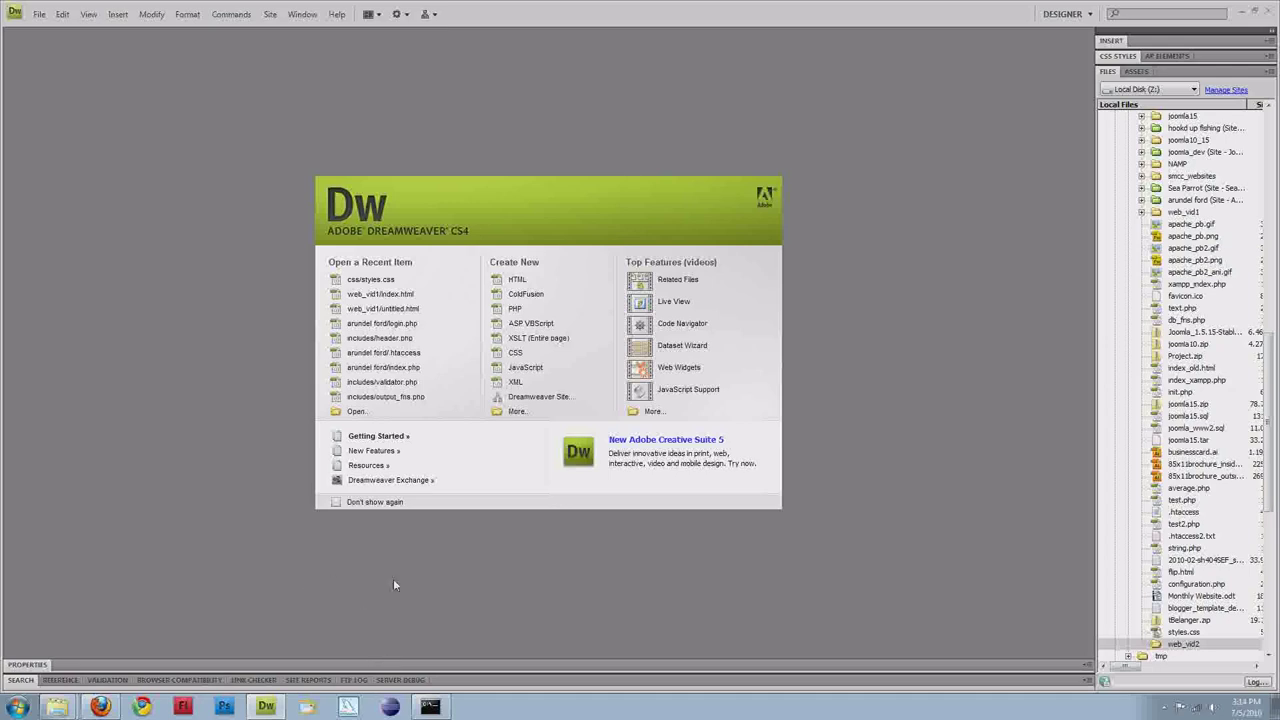
mouse_move(424, 628)
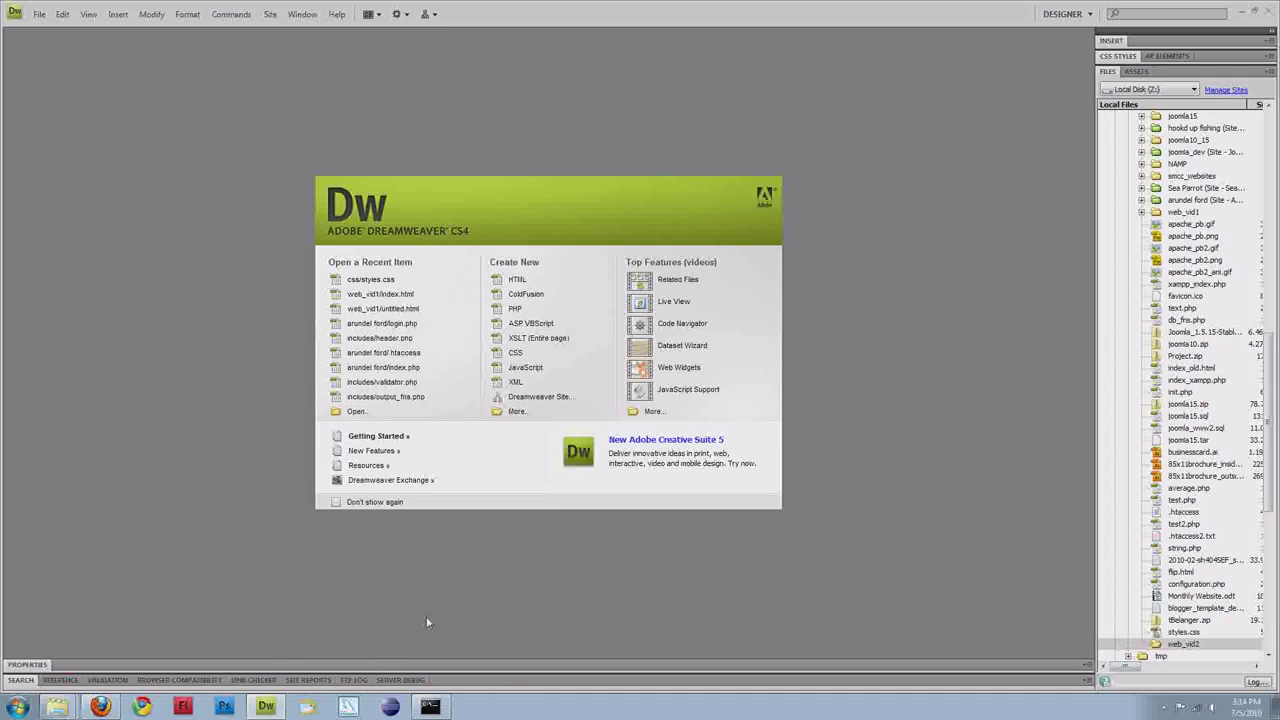
mouse_move(555, 579)
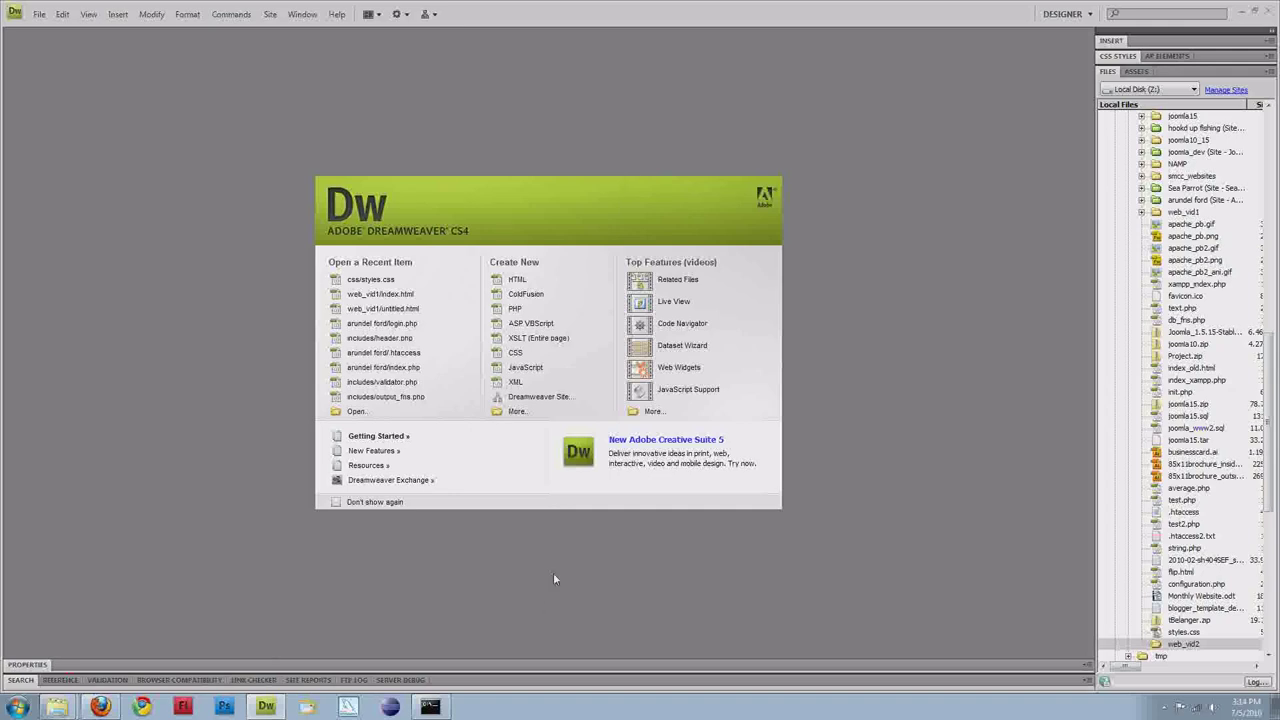
mouse_move(522, 598)
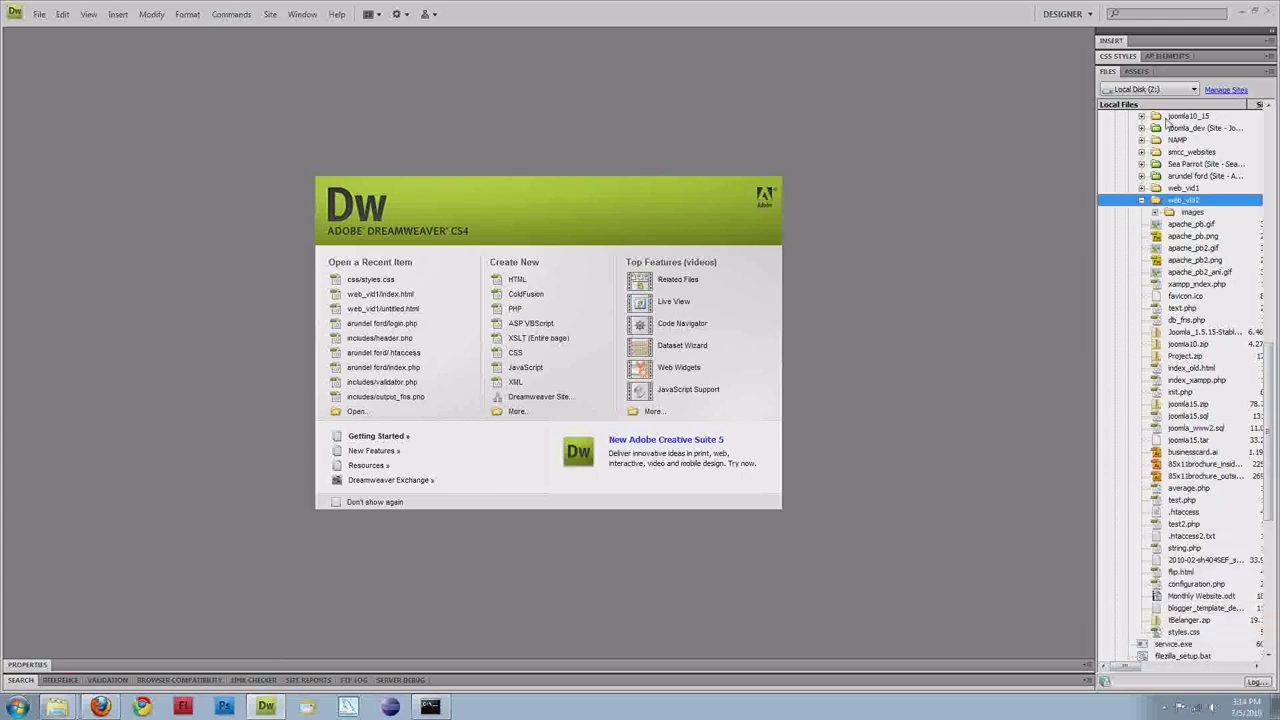
Step: Expand the web_vid2 folder in the Files panel to reveal its images folder
left_click(1155, 212)
type("index.h")
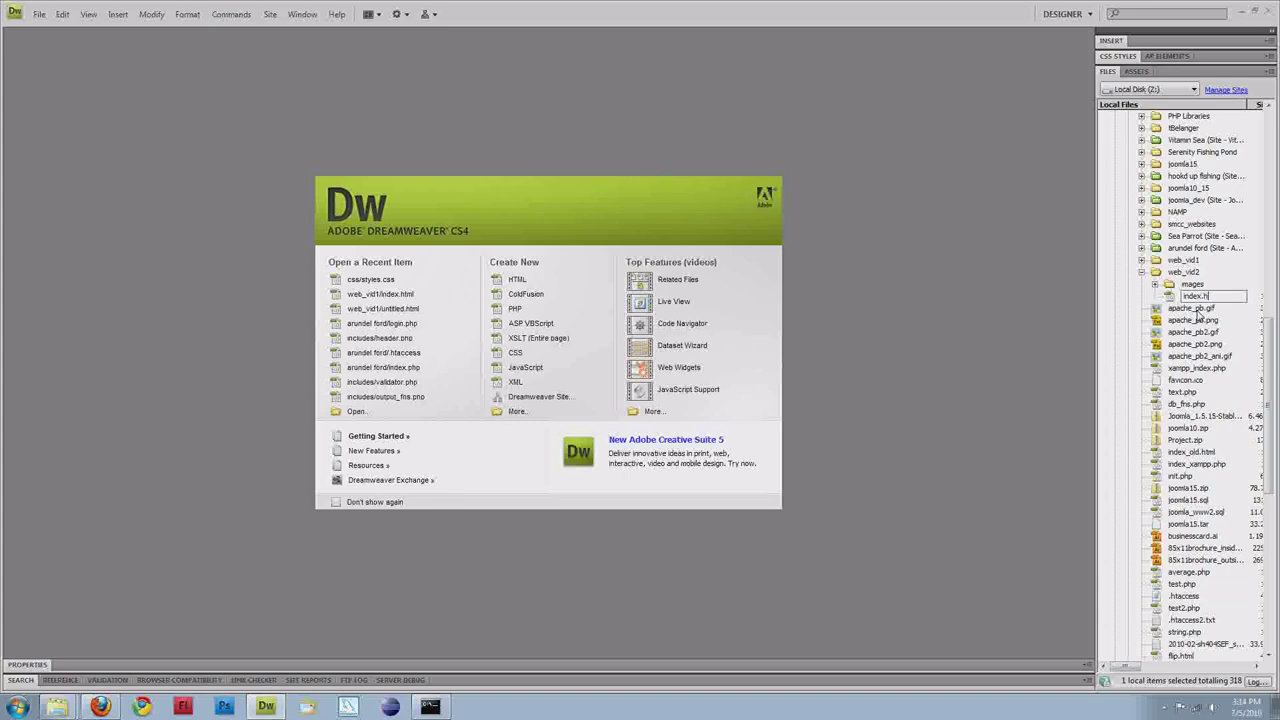
Step: Create index.html and a css folder holding styles.css inside web_vid2
left_click(1195, 295)
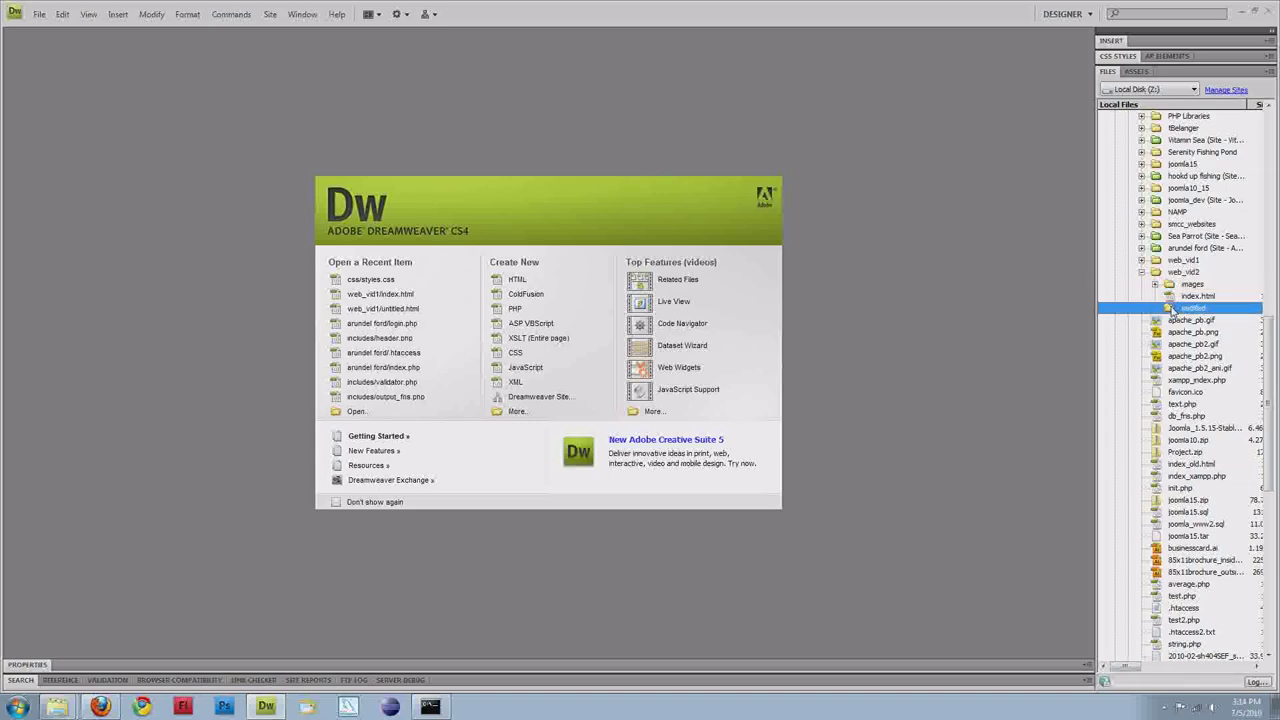
right_click(1197, 307)
type("css")
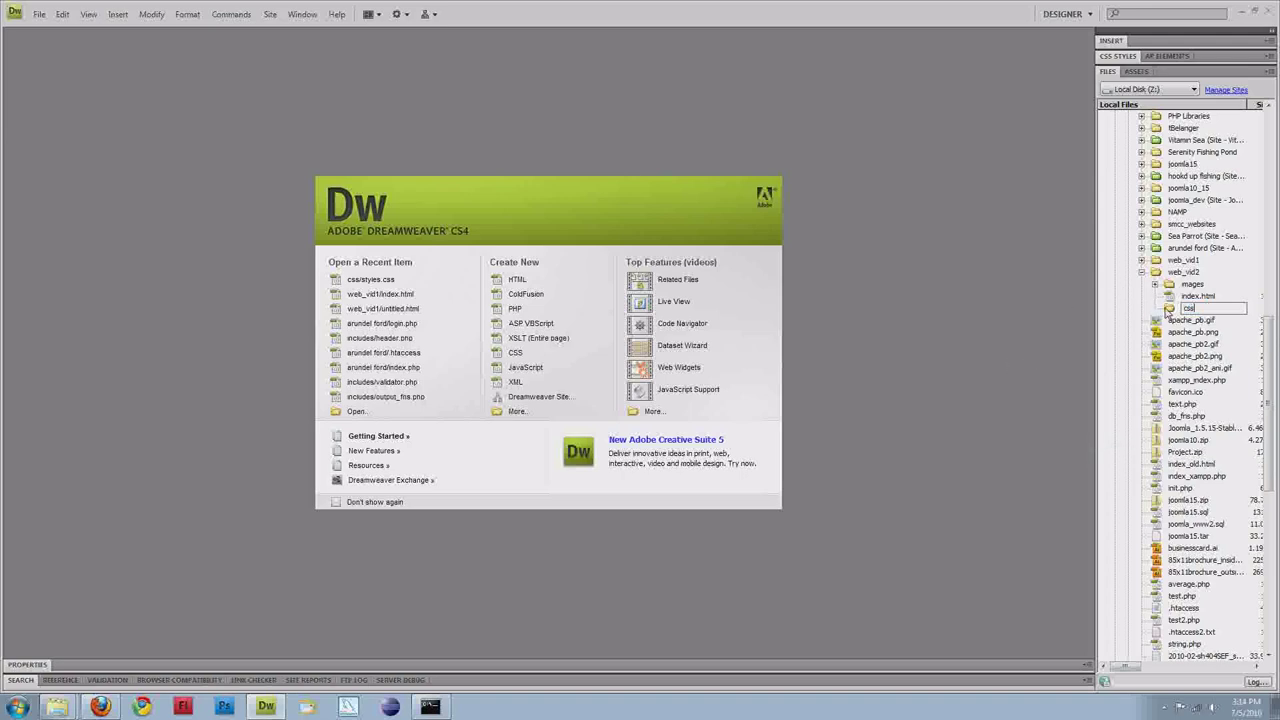
right_click(1205, 308)
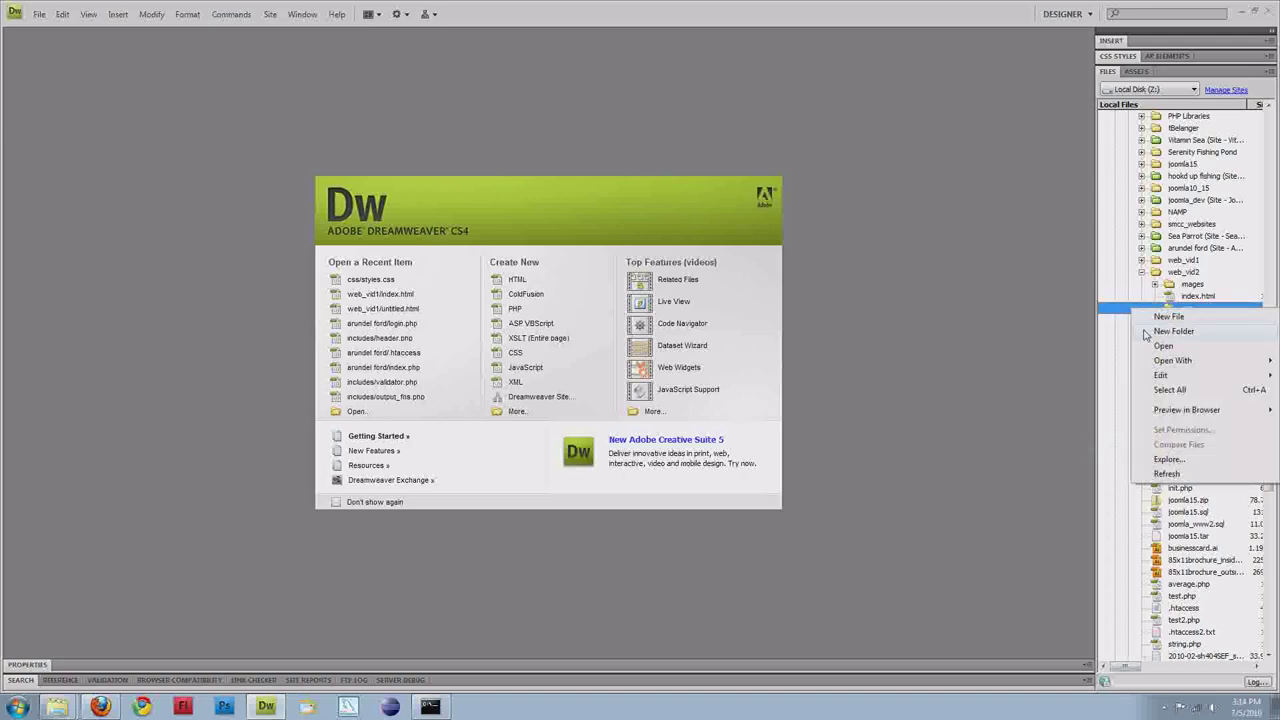
left_click(1169, 316)
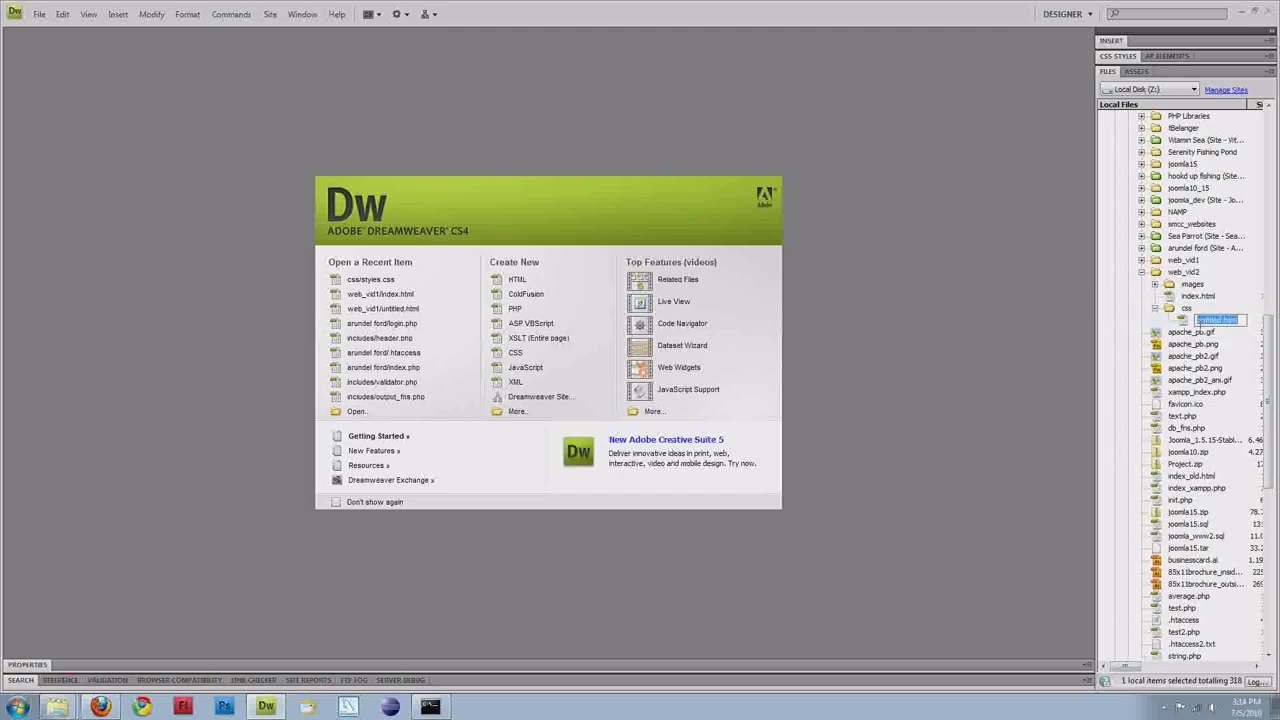
type("styles.")
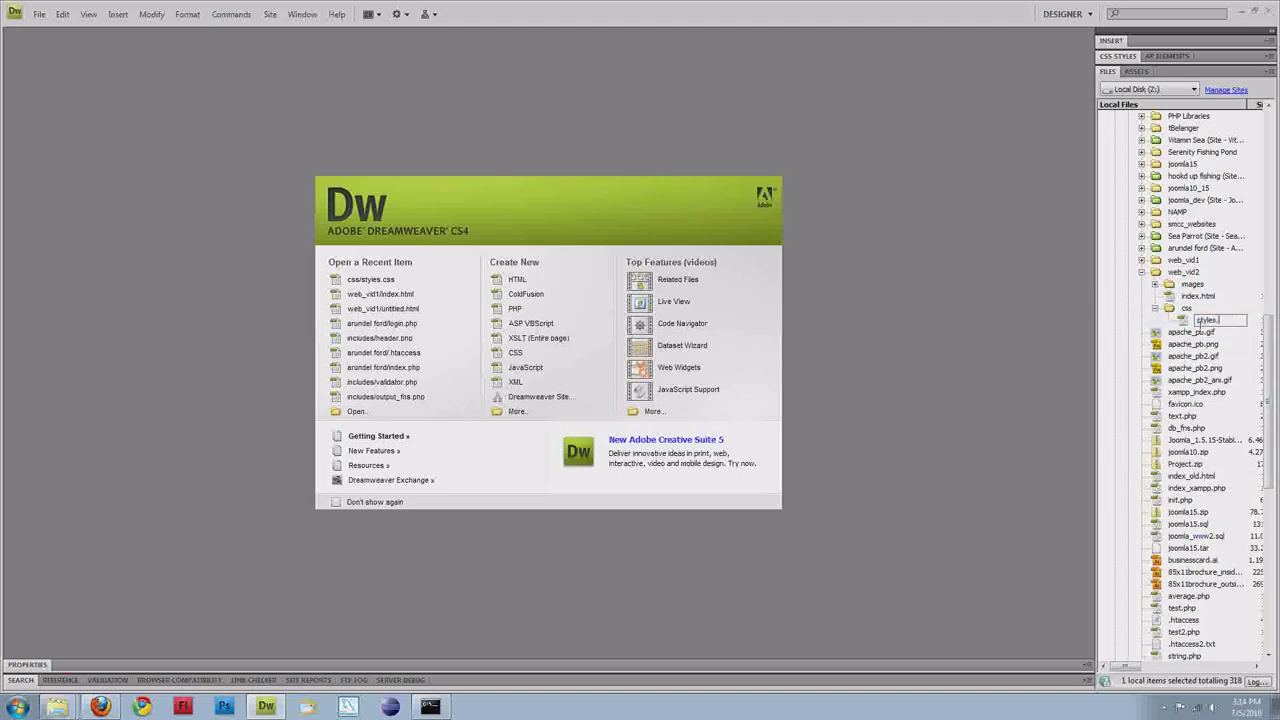
left_click(1207, 320)
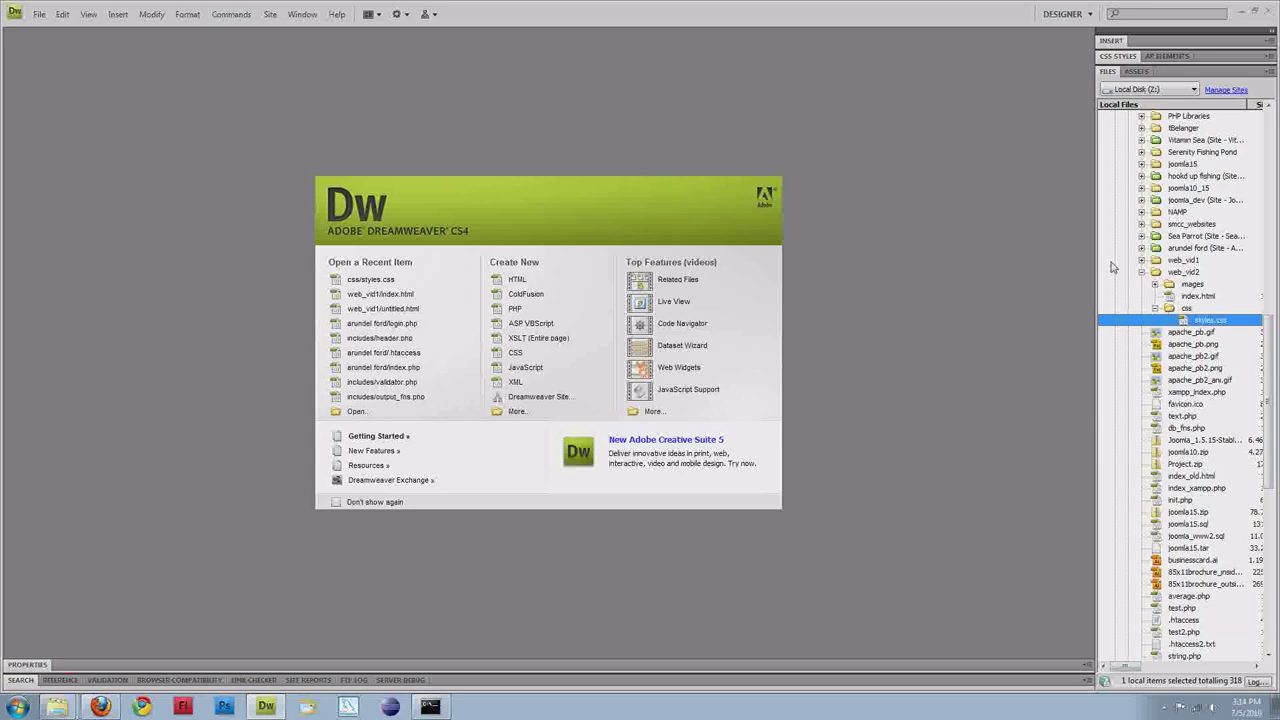
left_click(1198, 296)
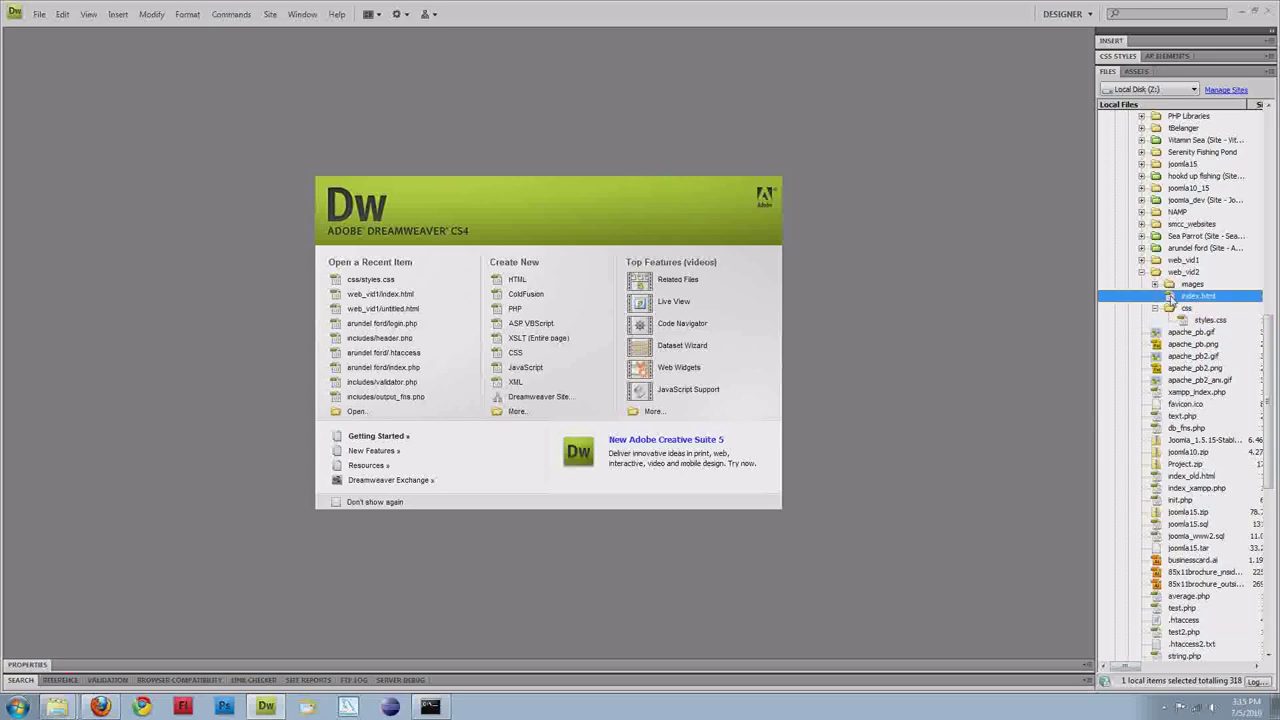
Step: Open index.html in Code view to show the default XHTML page
double_click(1197, 295)
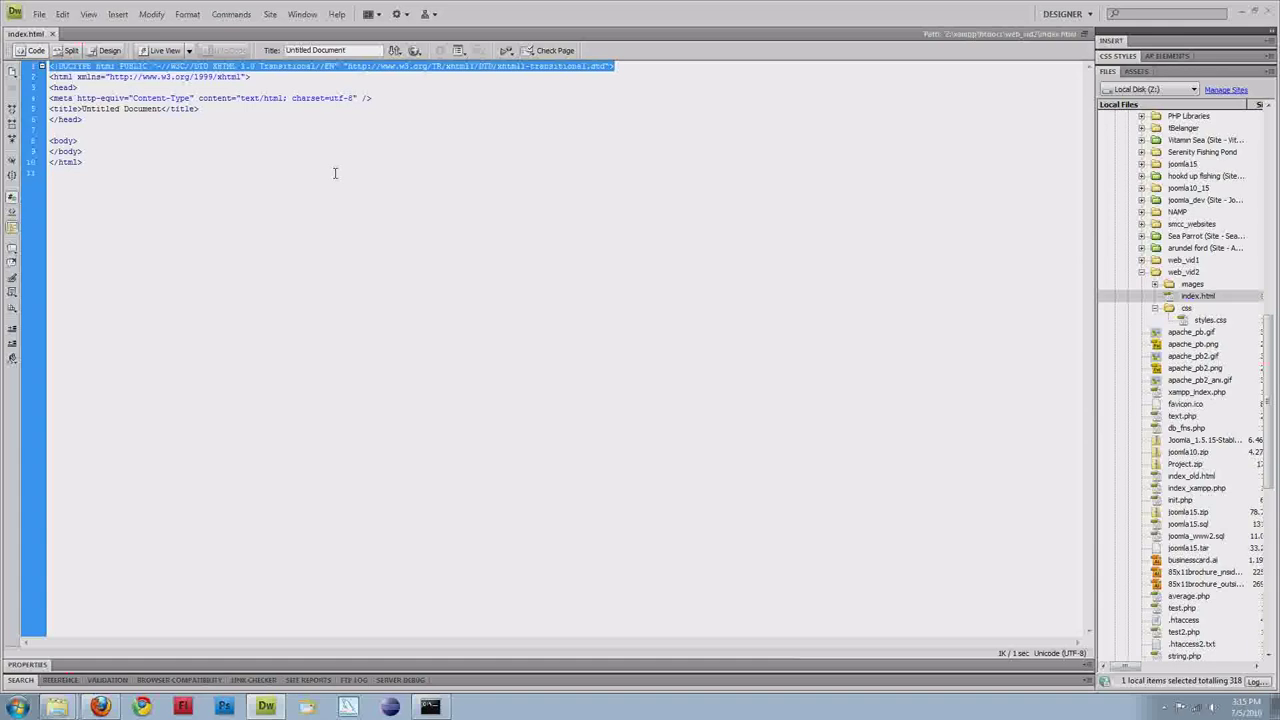
mouse_move(592, 71)
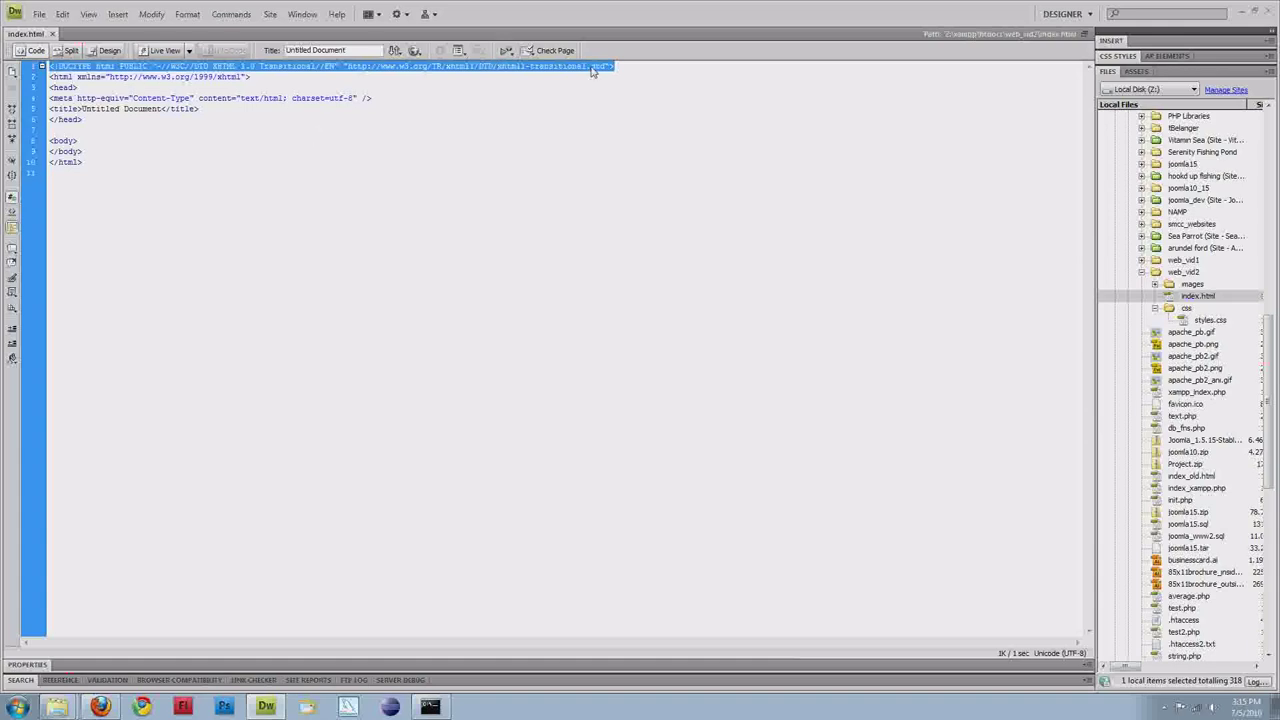
mouse_move(290, 174)
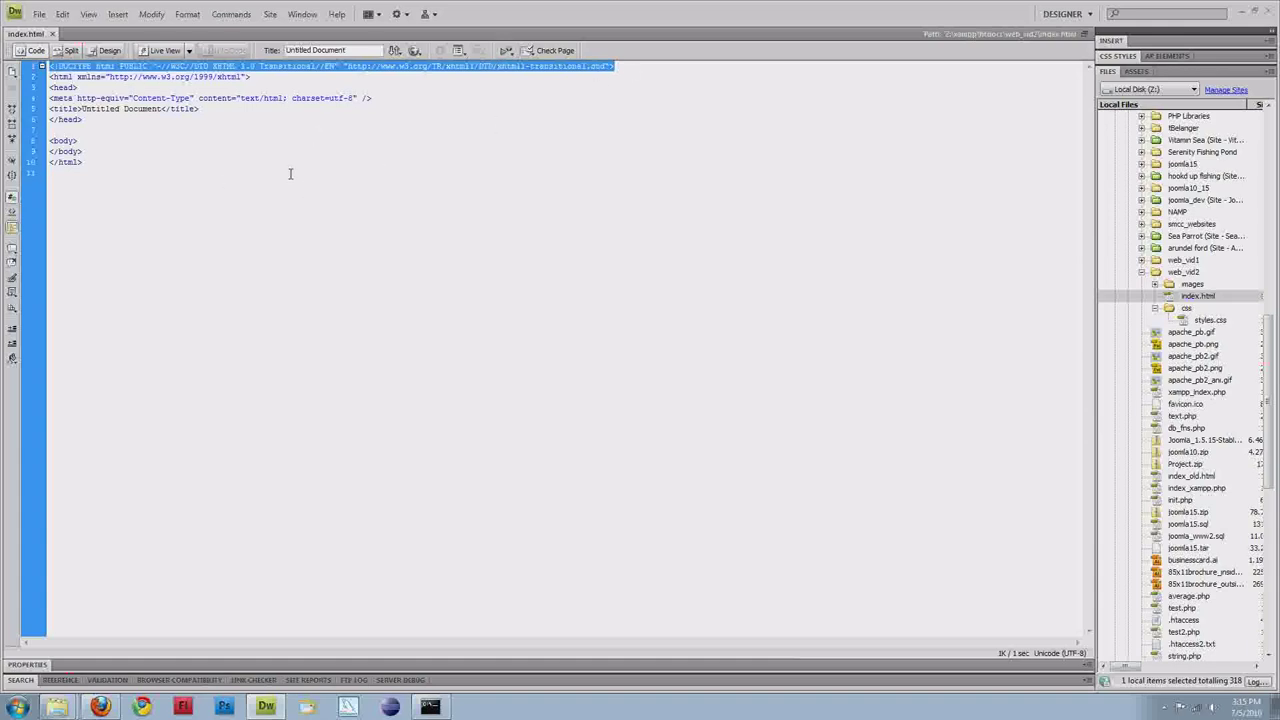
mouse_move(93, 132)
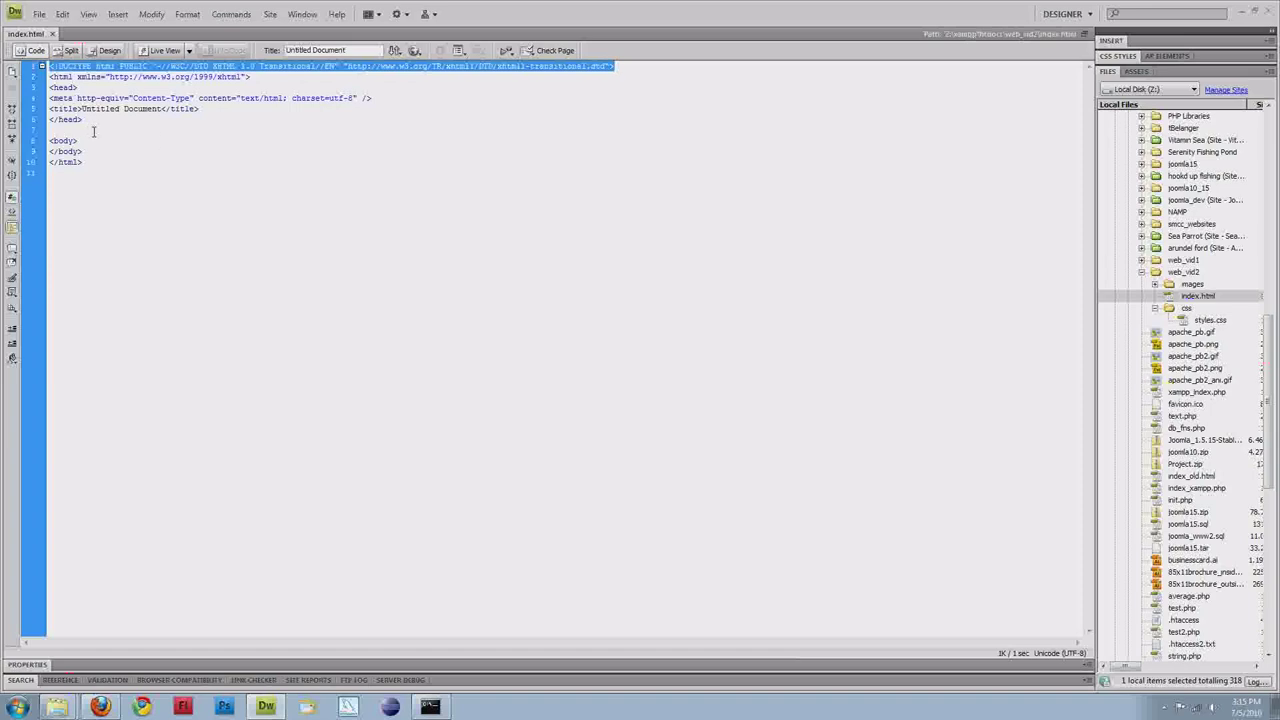
mouse_move(87, 90)
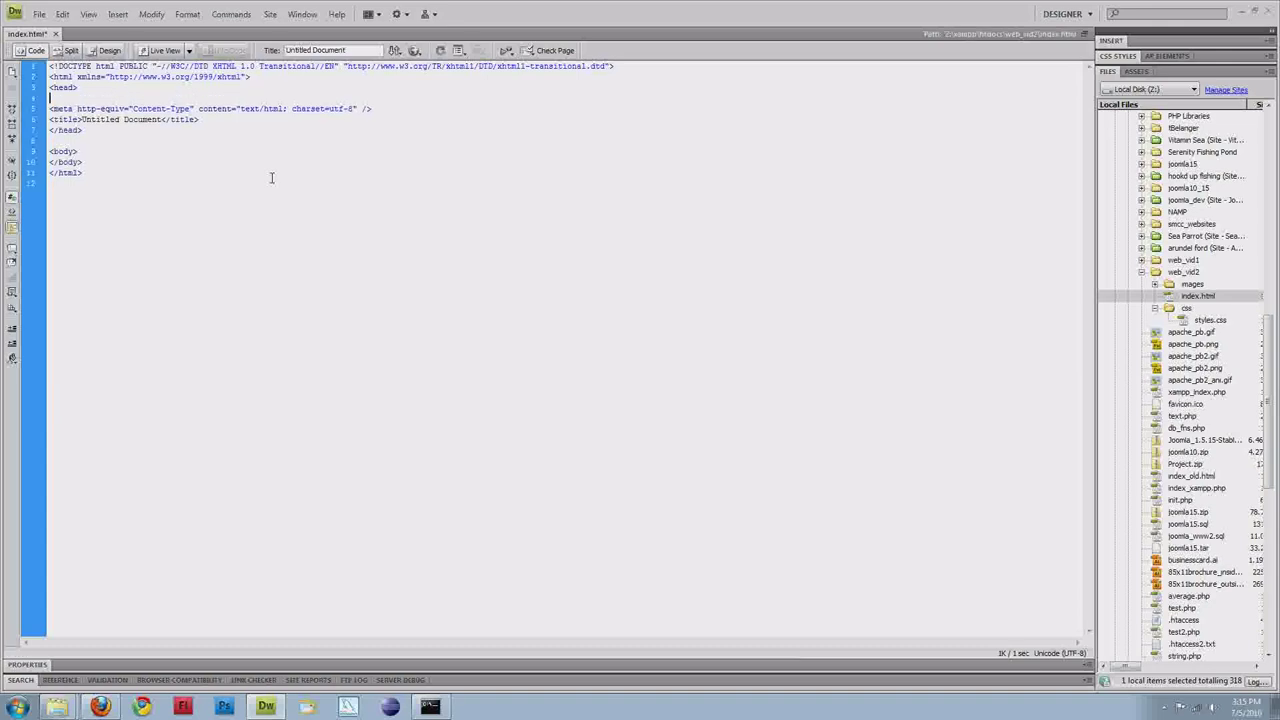
Step: Add a <link> to ./css/styles.css with type text/css inside the head
type("<link rel=\"")
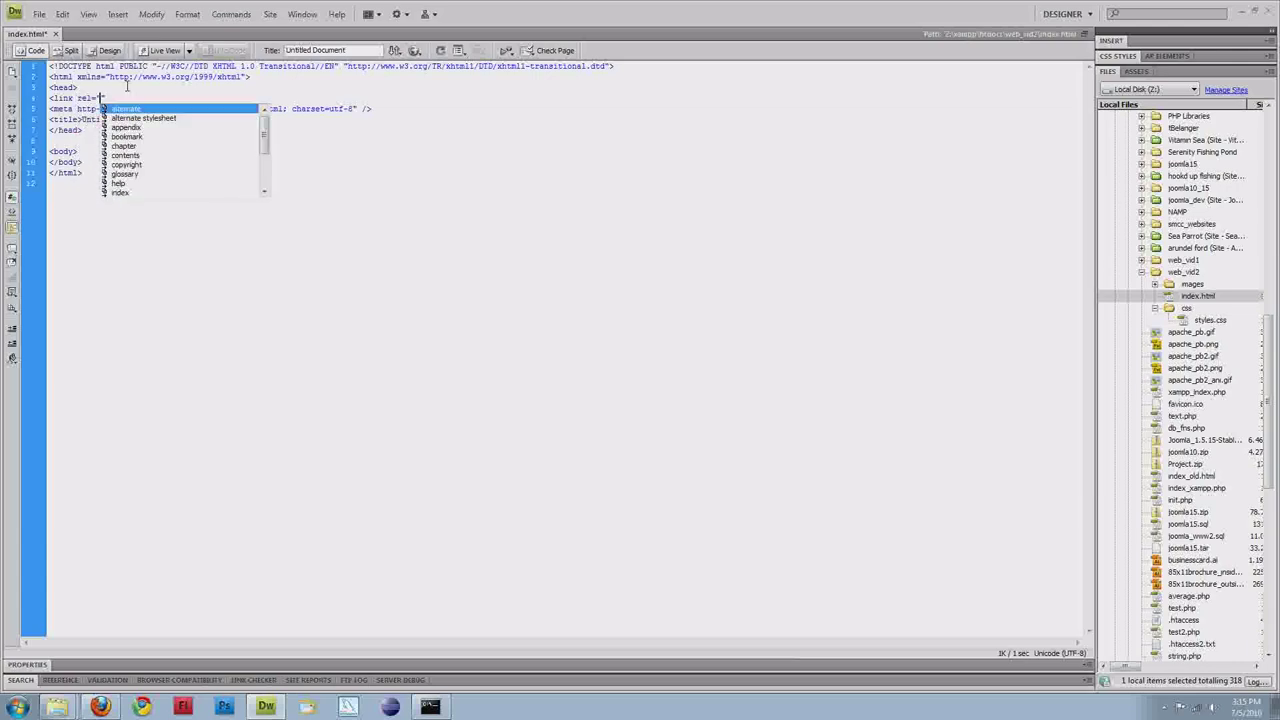
scroll("down", 3)
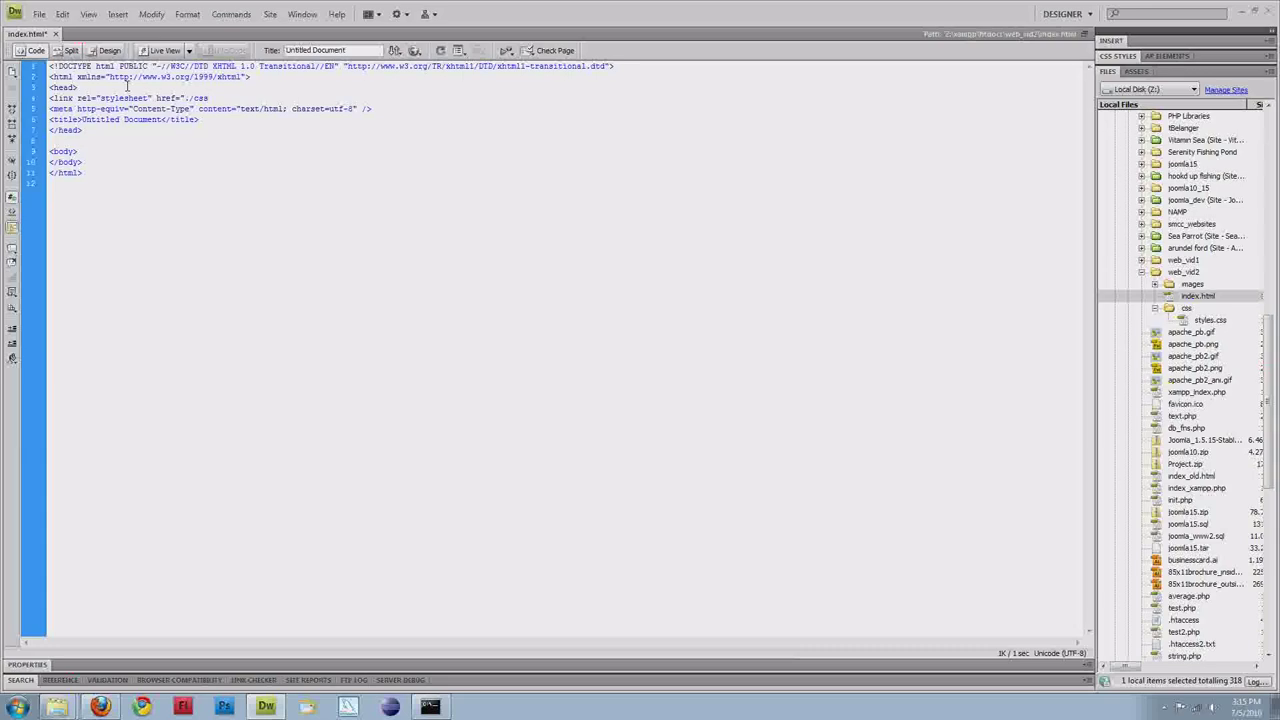
type("/styles.")
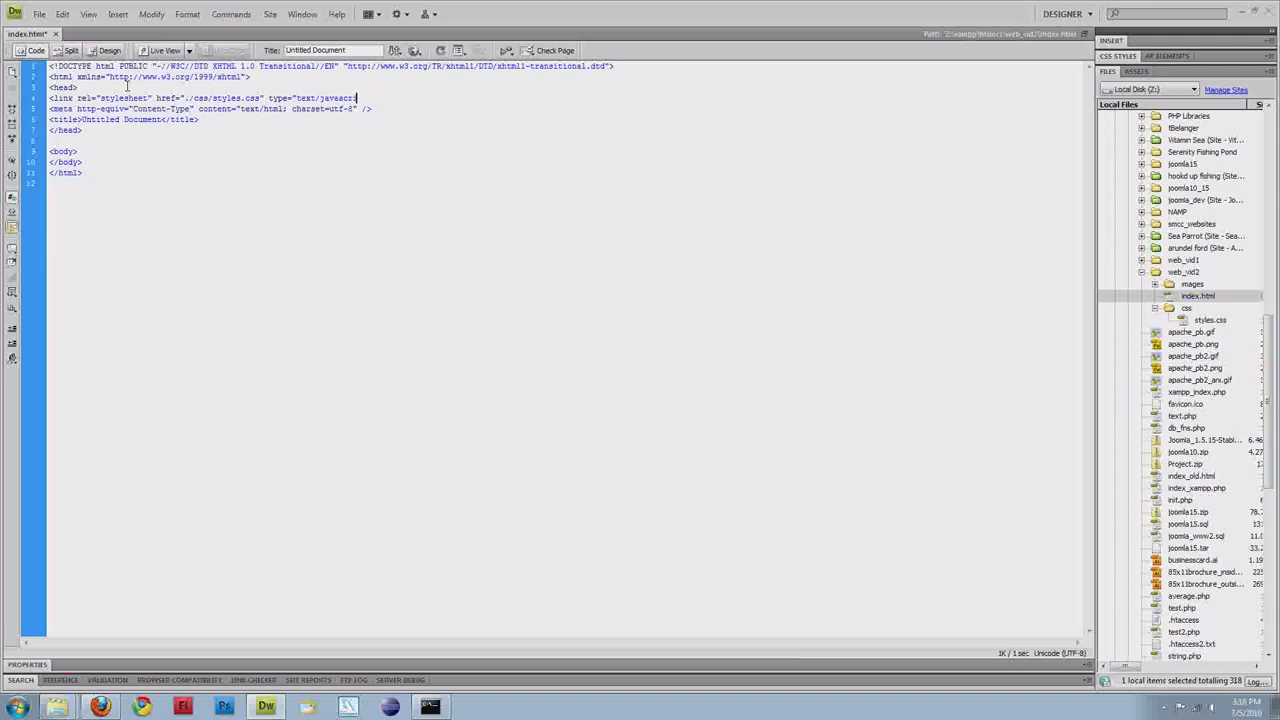
type("css\" />")
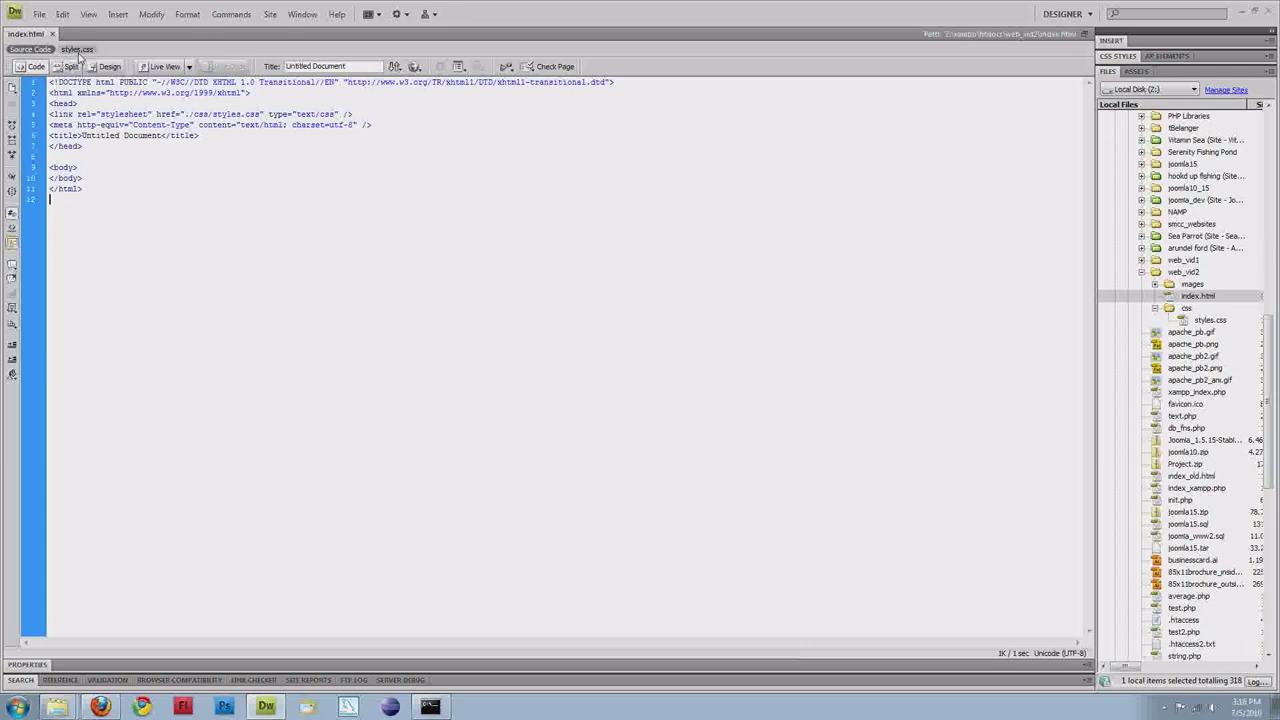
Step: Replace the 'Untitled Document' title with 'Hoot Media Designs'
left_click(77, 48)
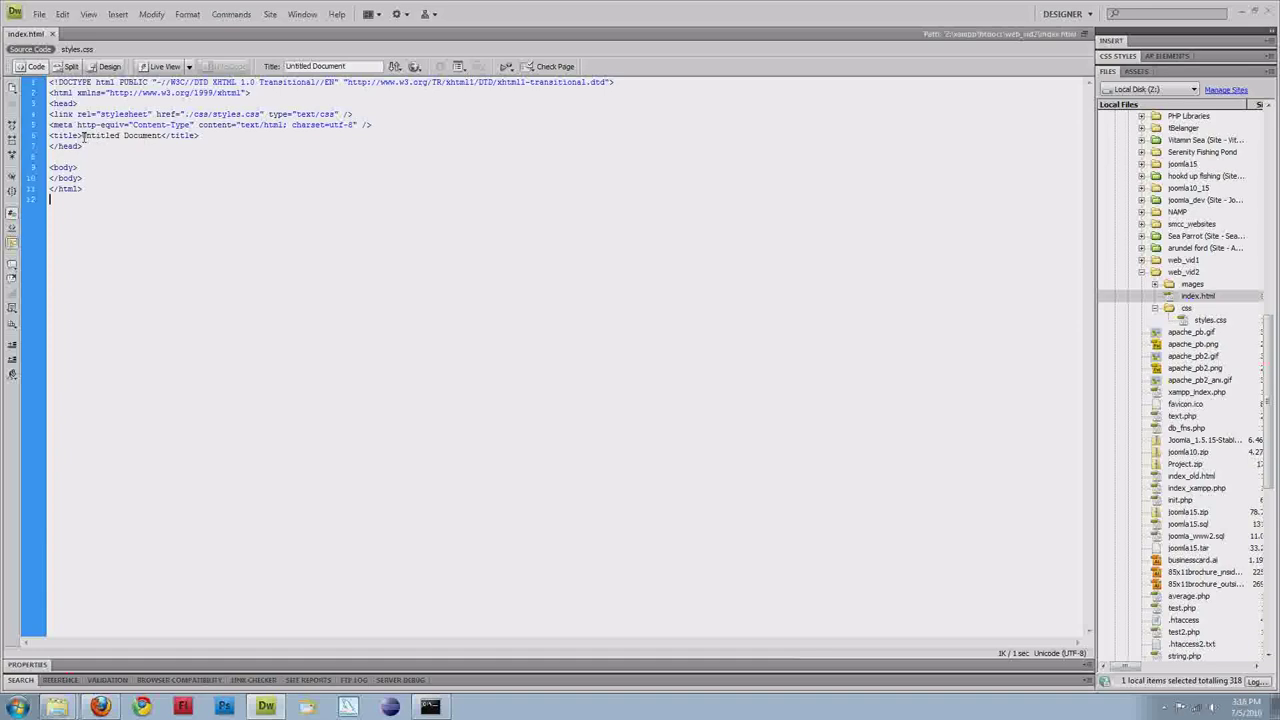
double_click(120, 135)
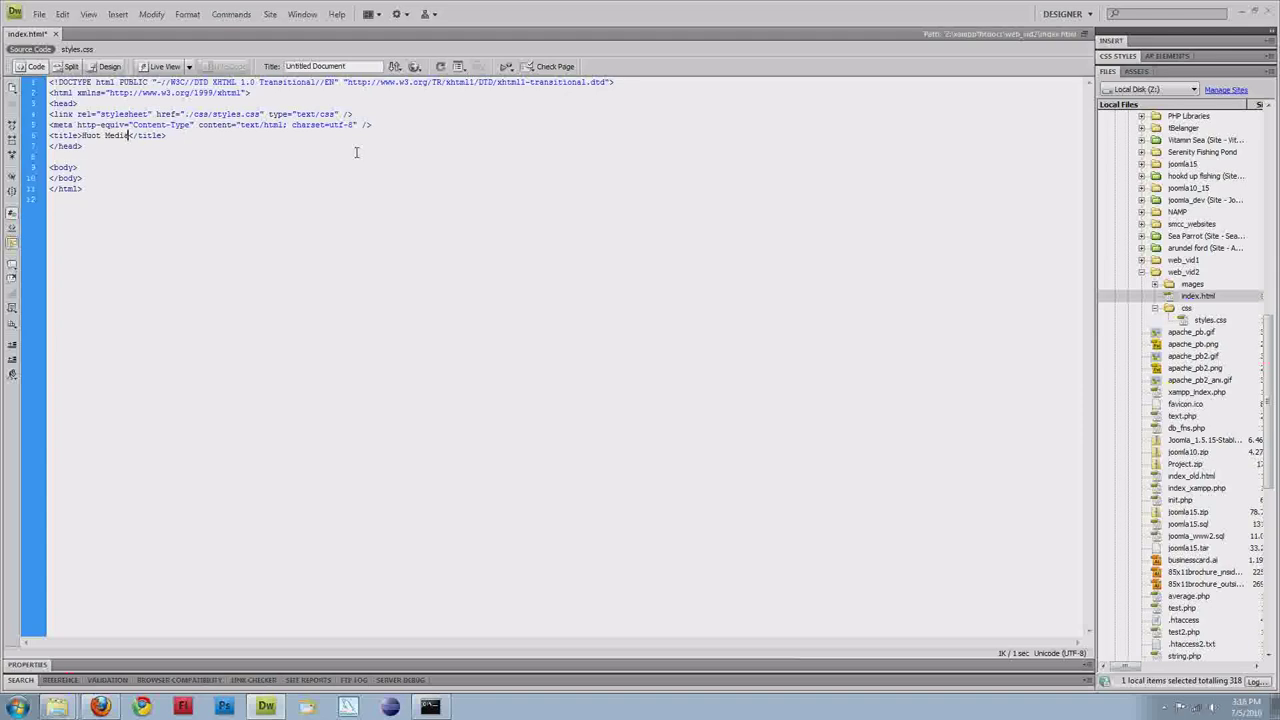
type("Designs")
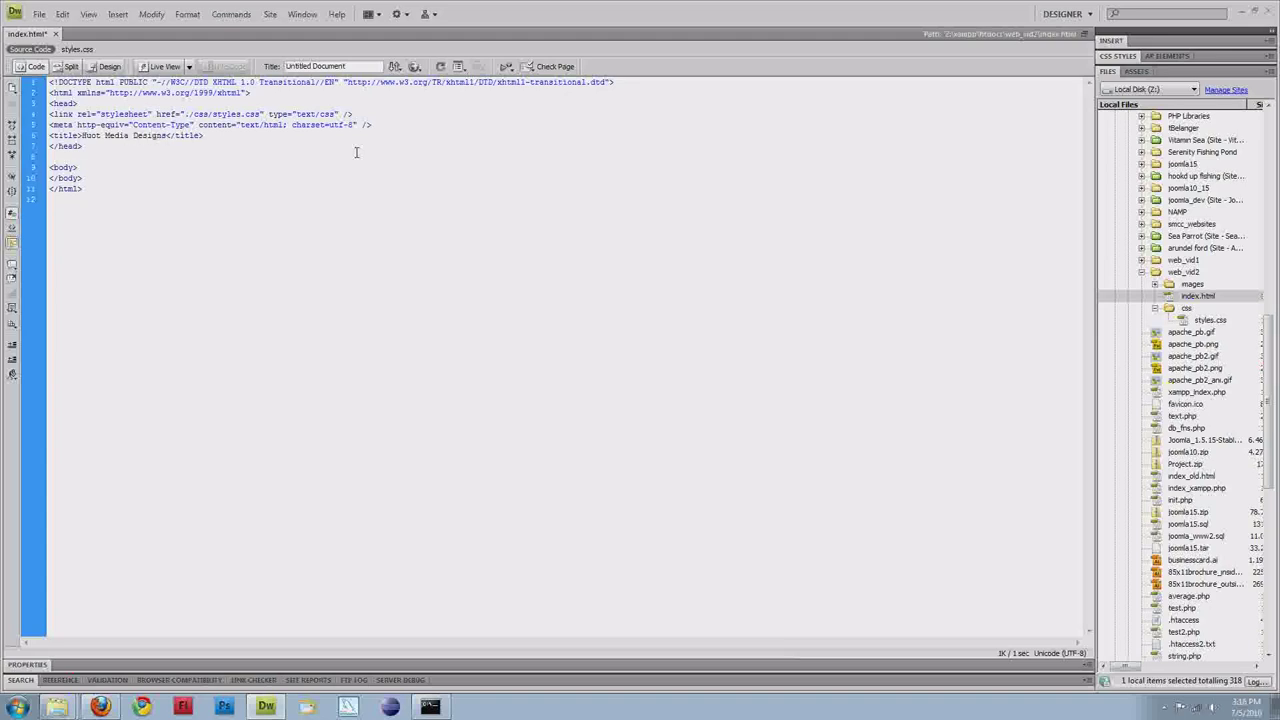